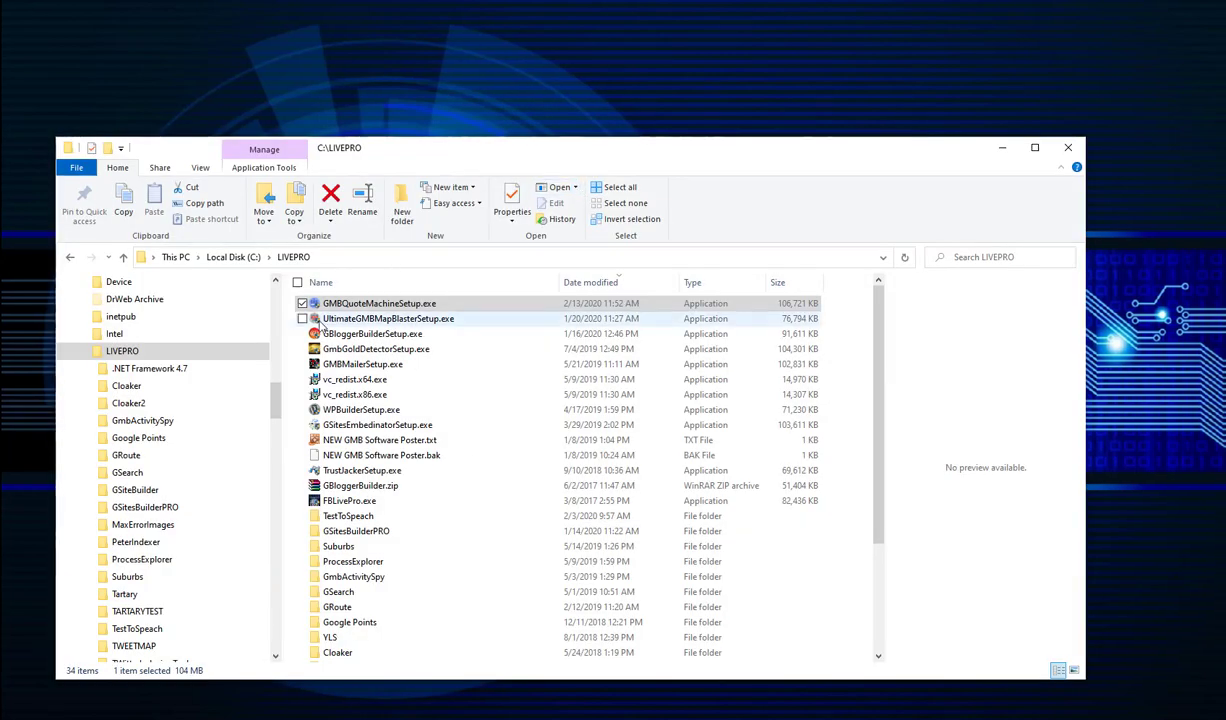
pyautogui.moveTo(360, 308)
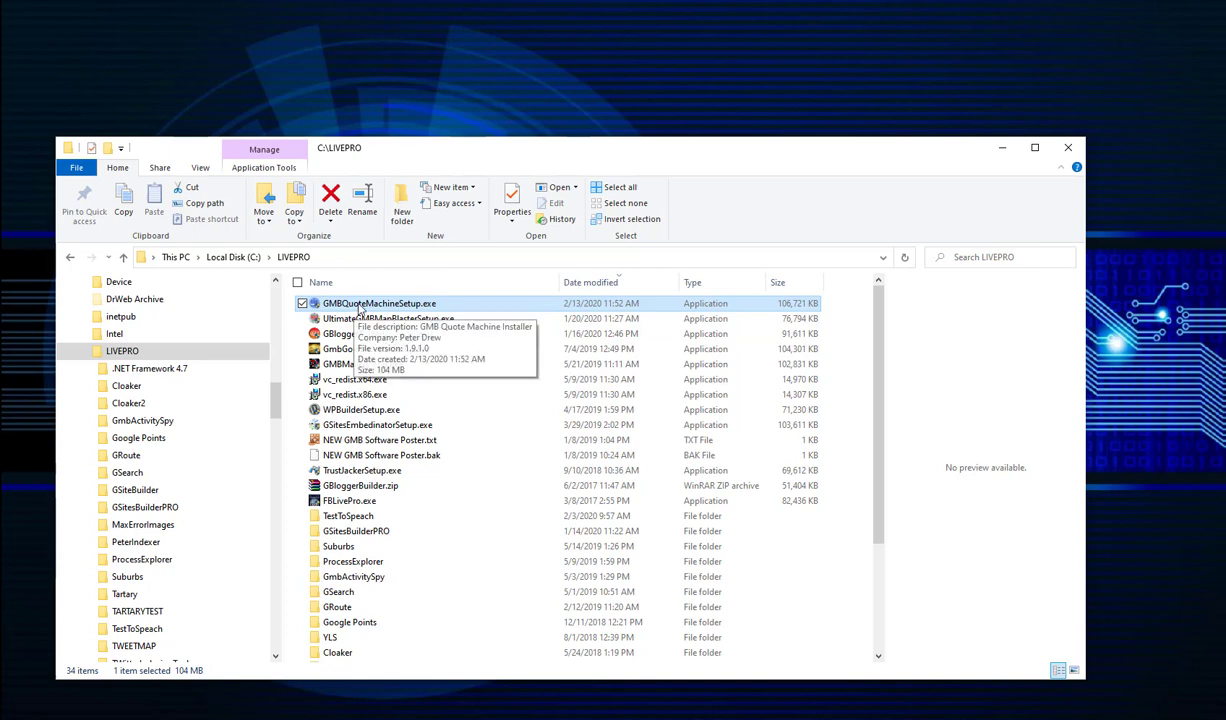
pyautogui.moveTo(378, 304)
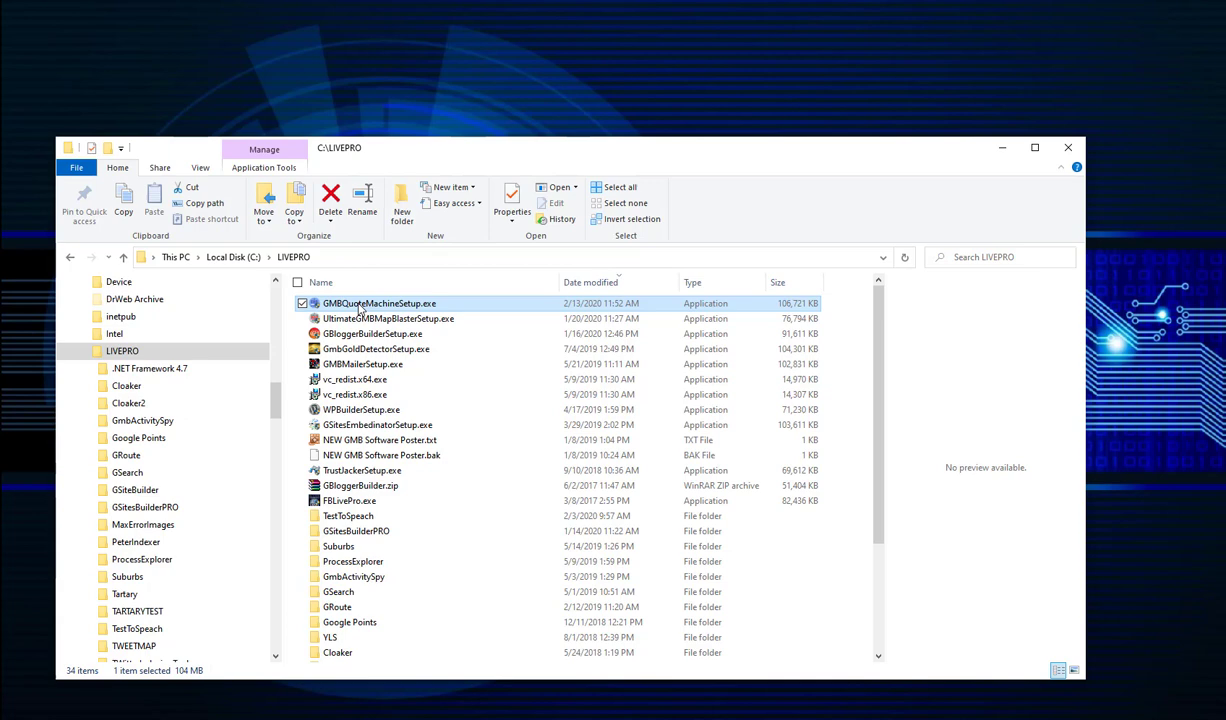
# - Run GMBQuoteMachineSetup.exe, repair the installation and finish once it reports success
pyautogui.doubleClick(380, 304)
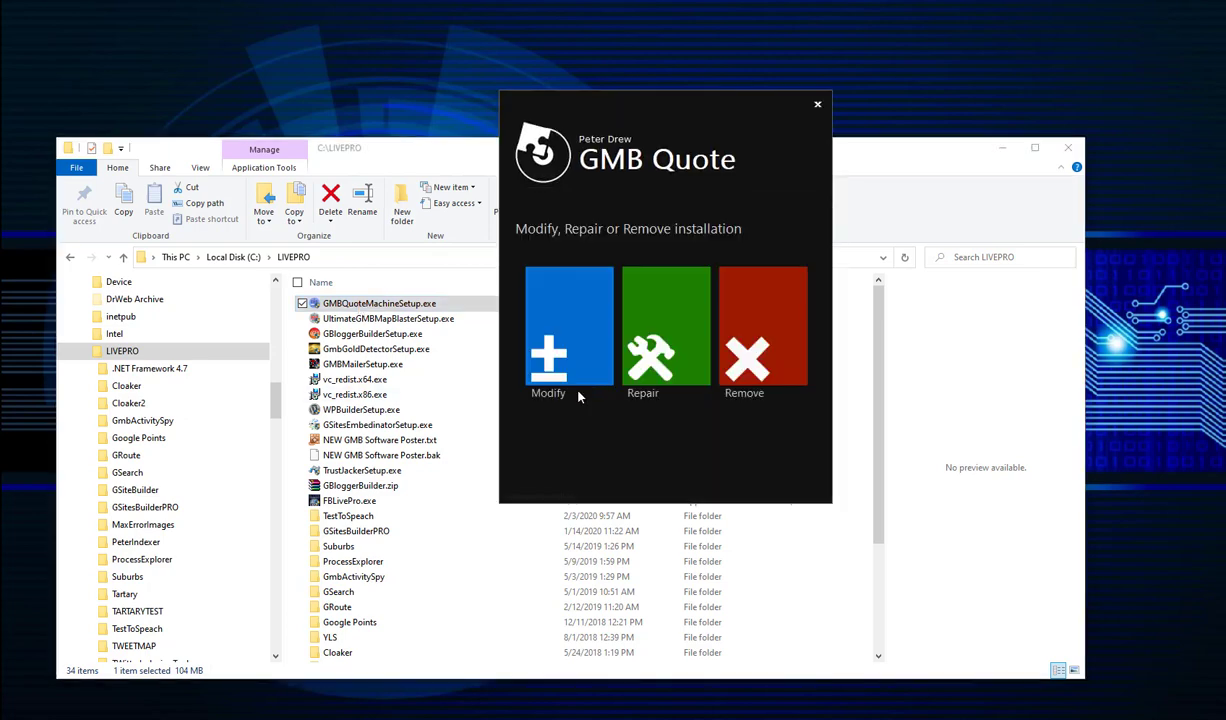
pyautogui.moveTo(588, 404)
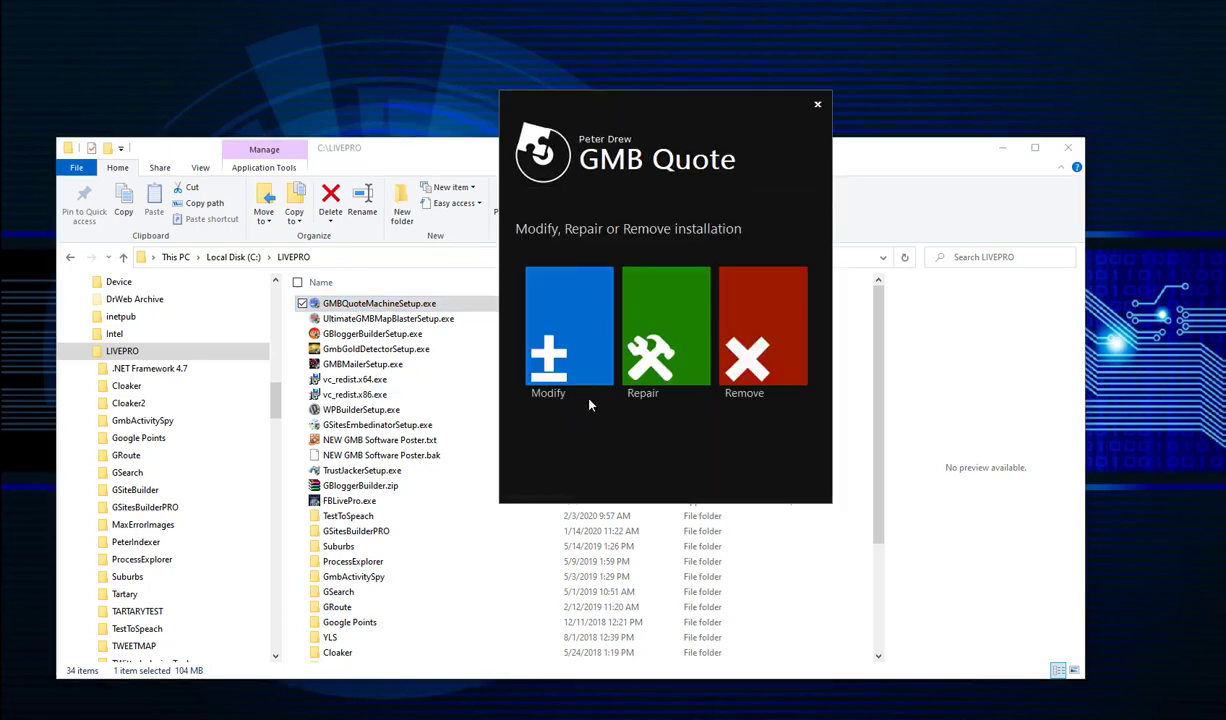
pyautogui.click(642, 324)
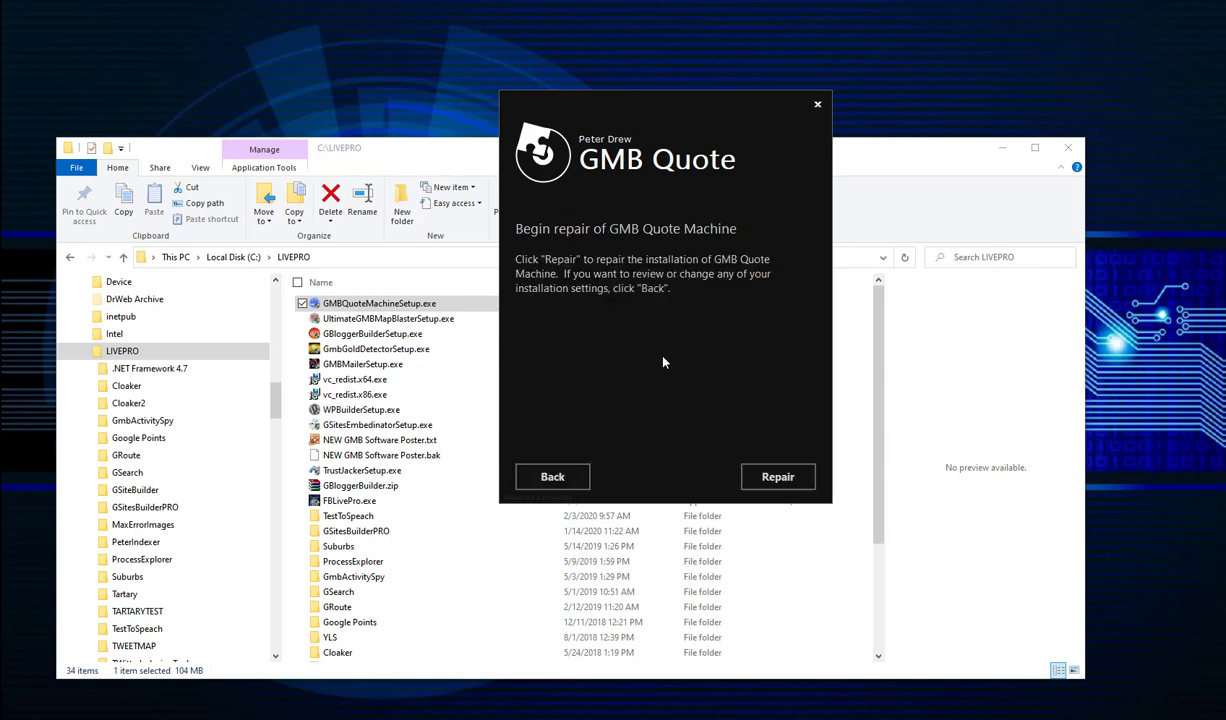
pyautogui.click(776, 476)
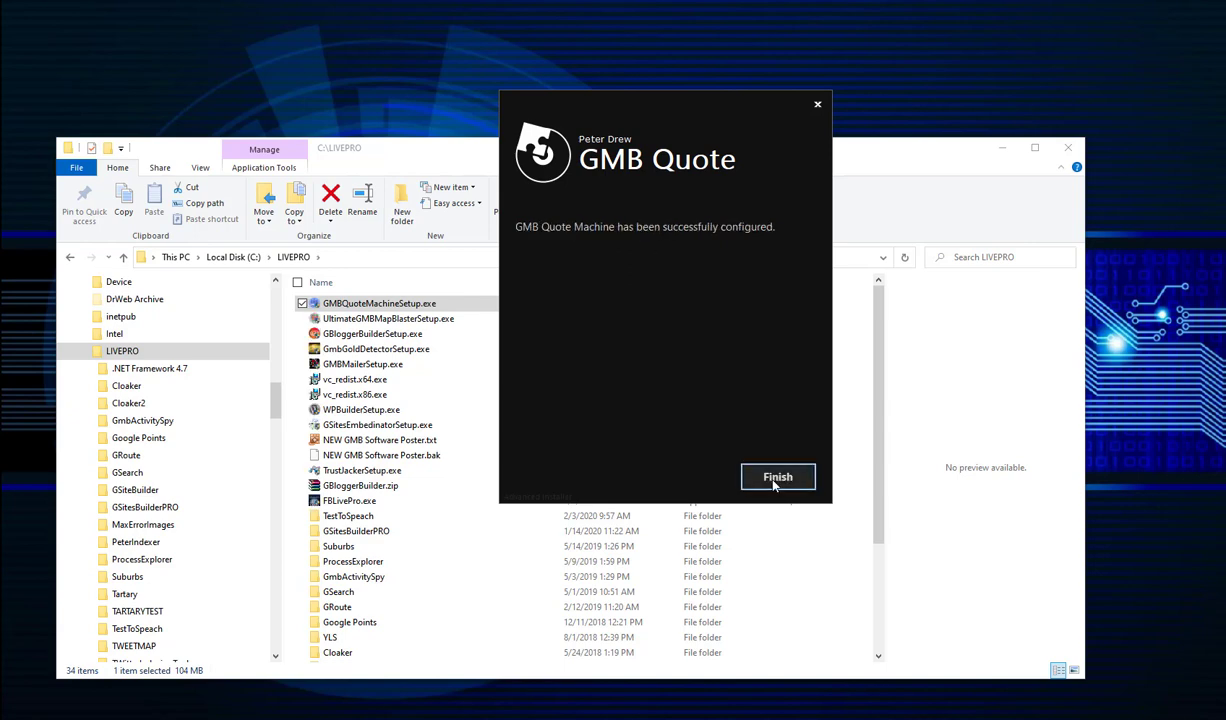
pyautogui.click(778, 476)
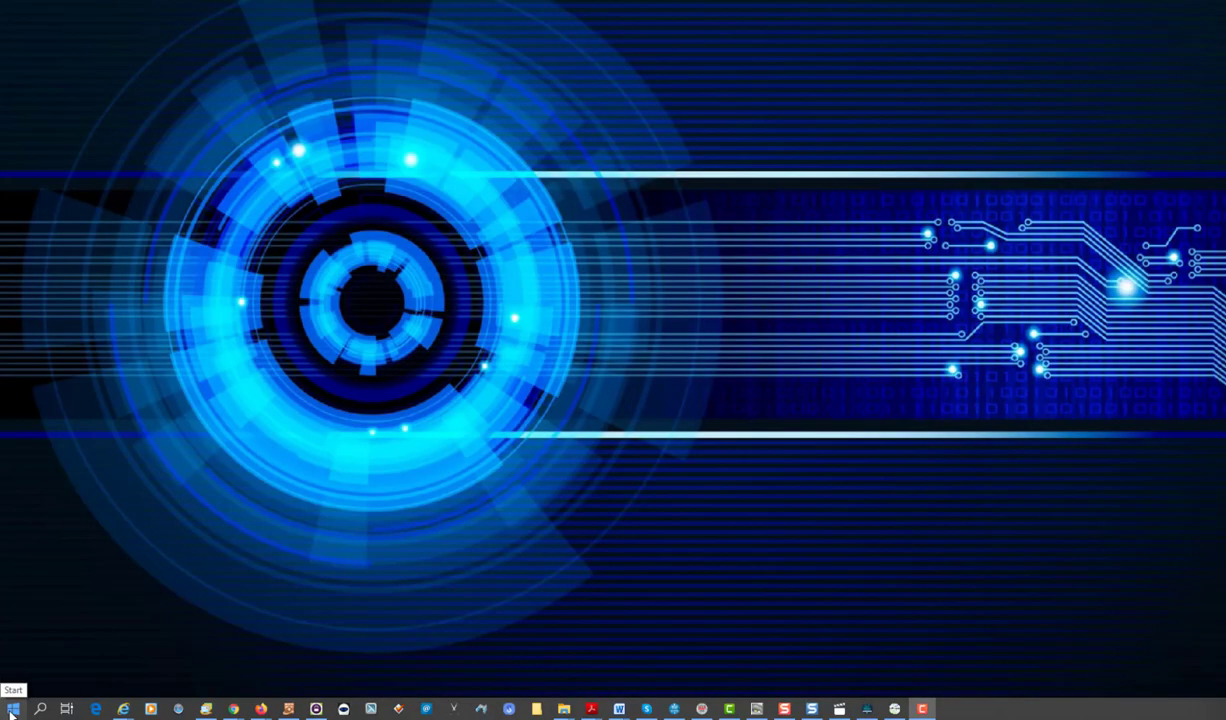
# - Bring up the Start menu's list of installed programs to reach GMB Quote Machine
pyautogui.click(14, 708)
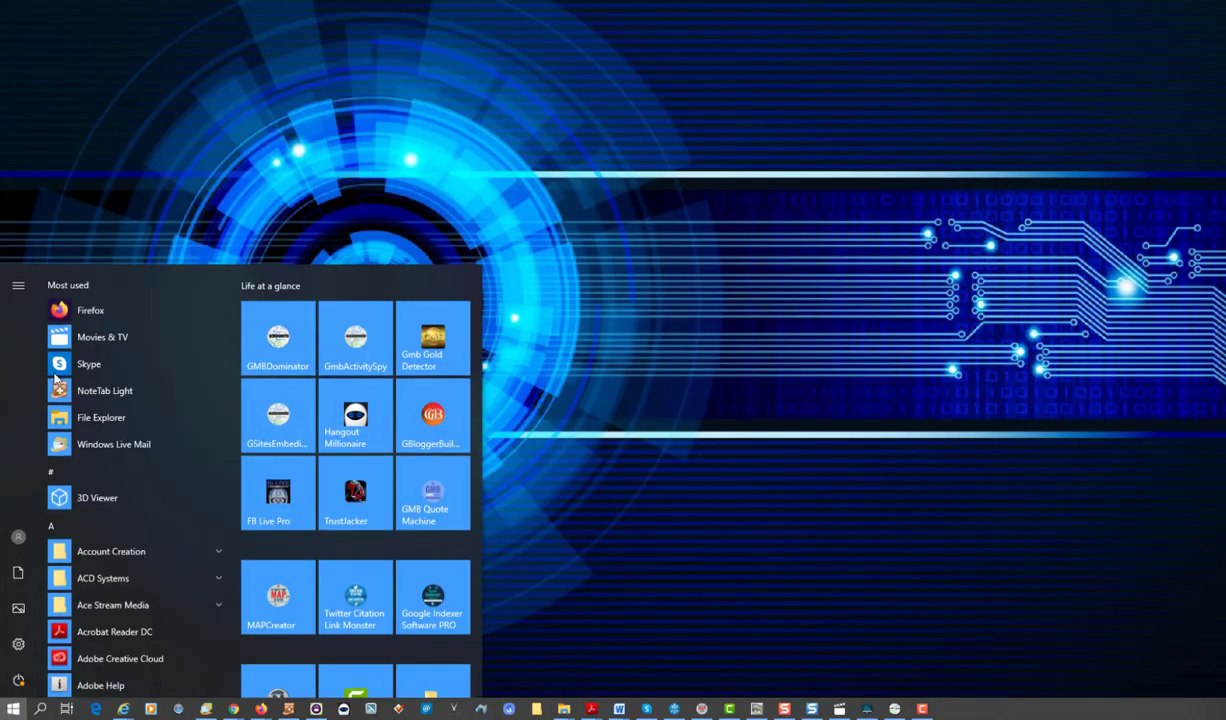
pyautogui.moveTo(90, 310)
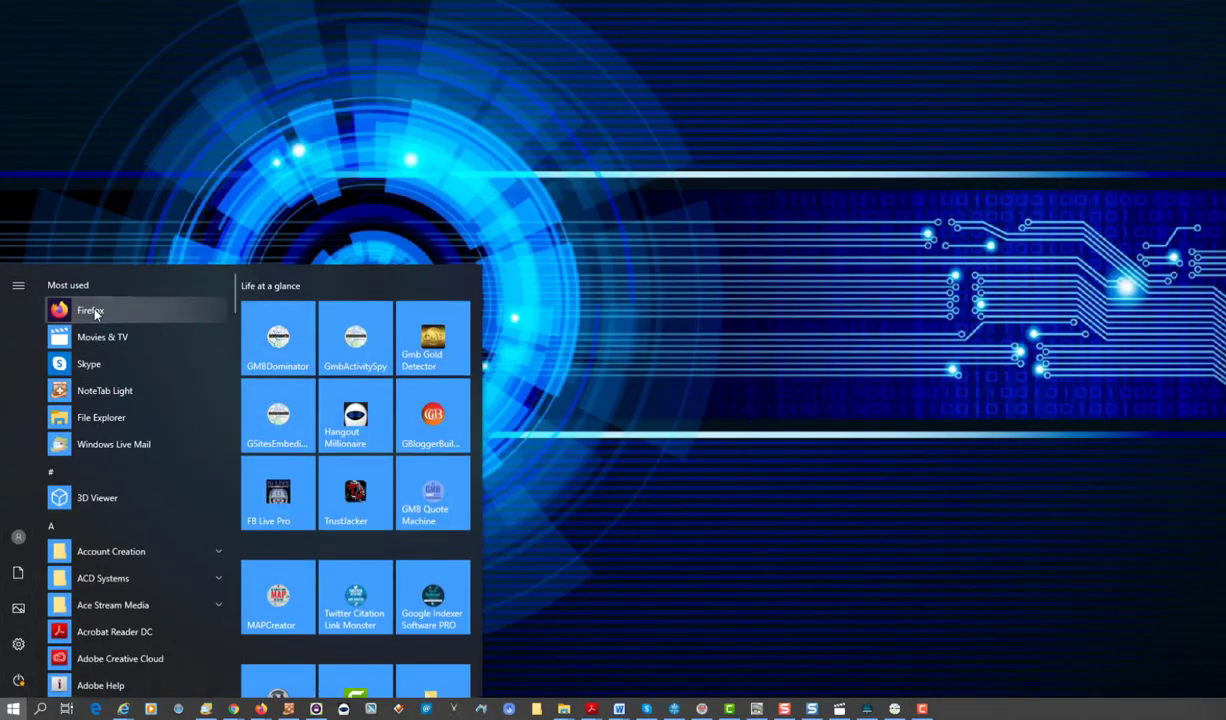
pyautogui.moveTo(190, 354)
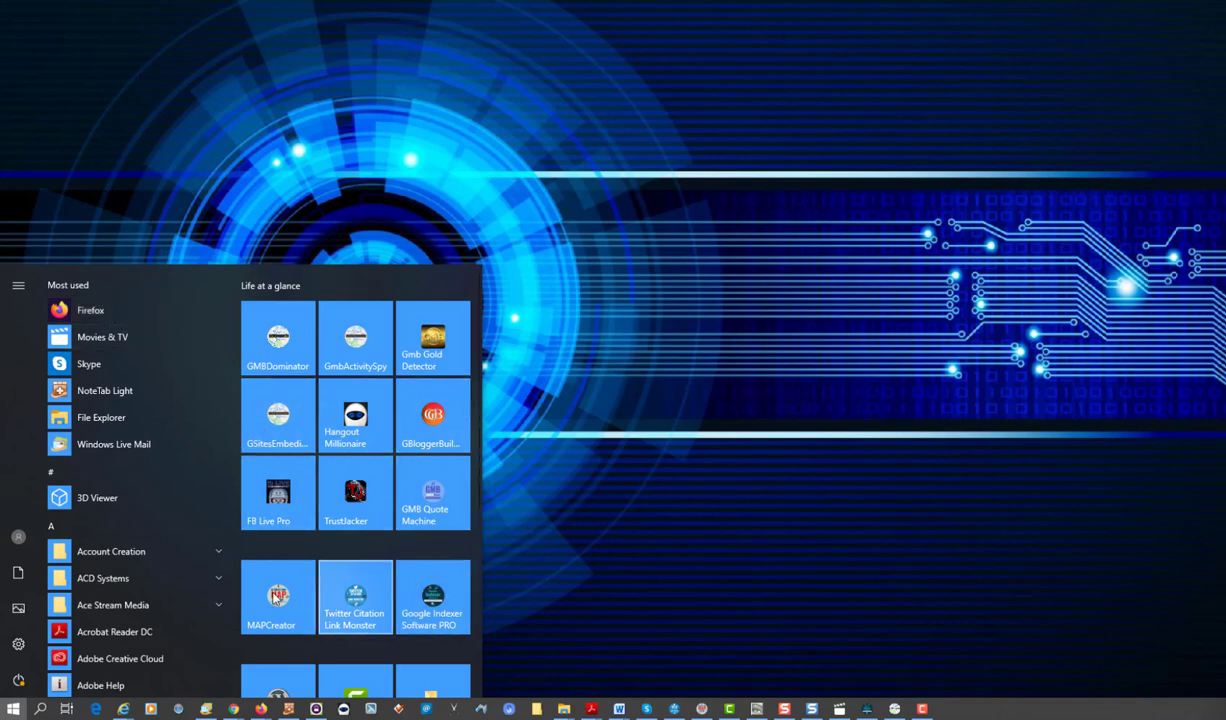
pyautogui.moveTo(356, 338)
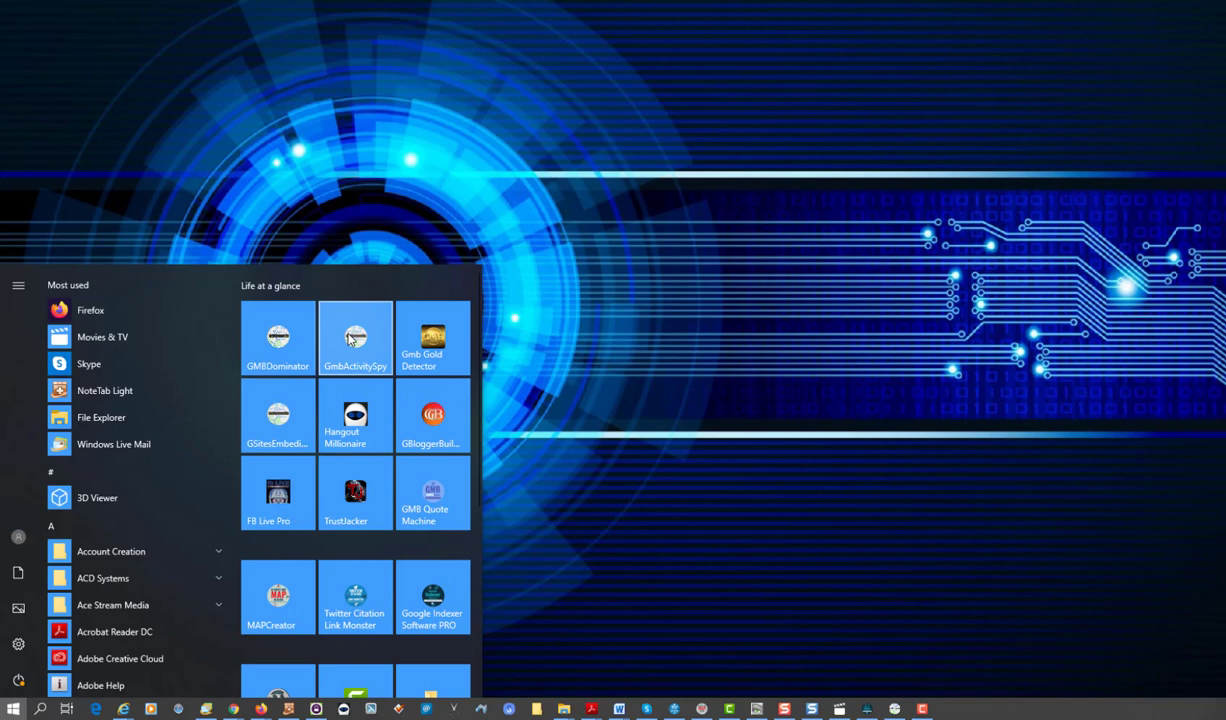
pyautogui.moveTo(432, 338)
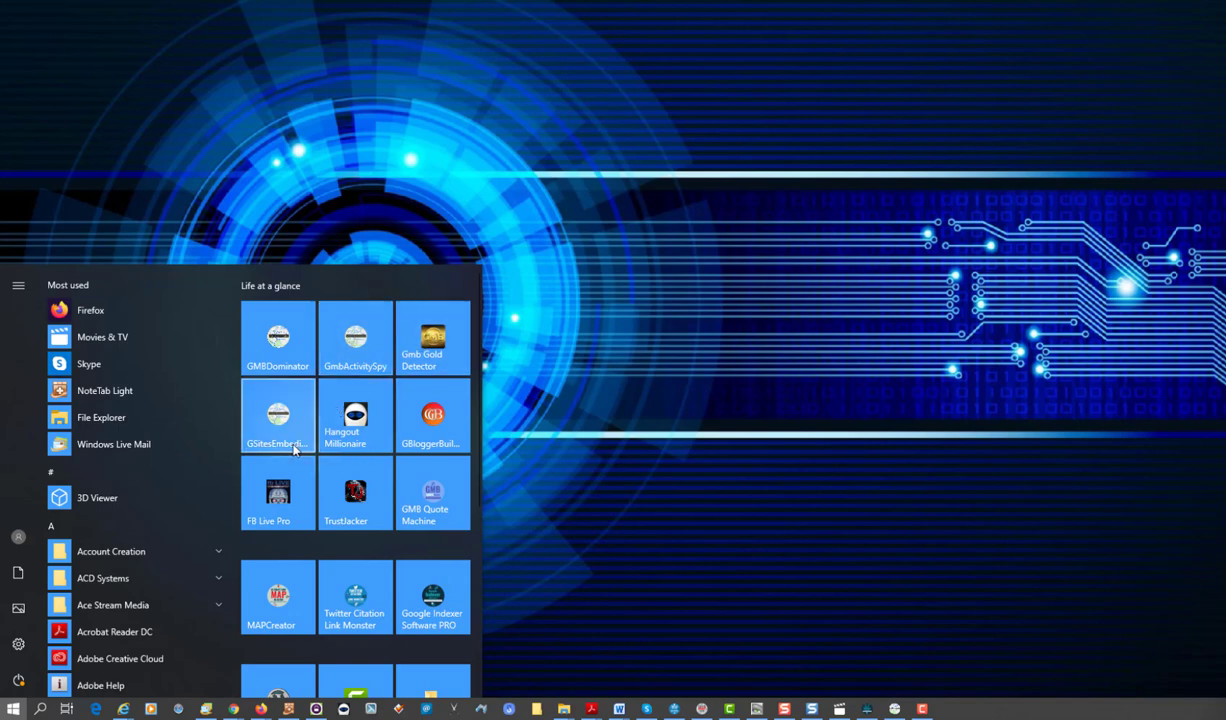
pyautogui.moveTo(278, 430)
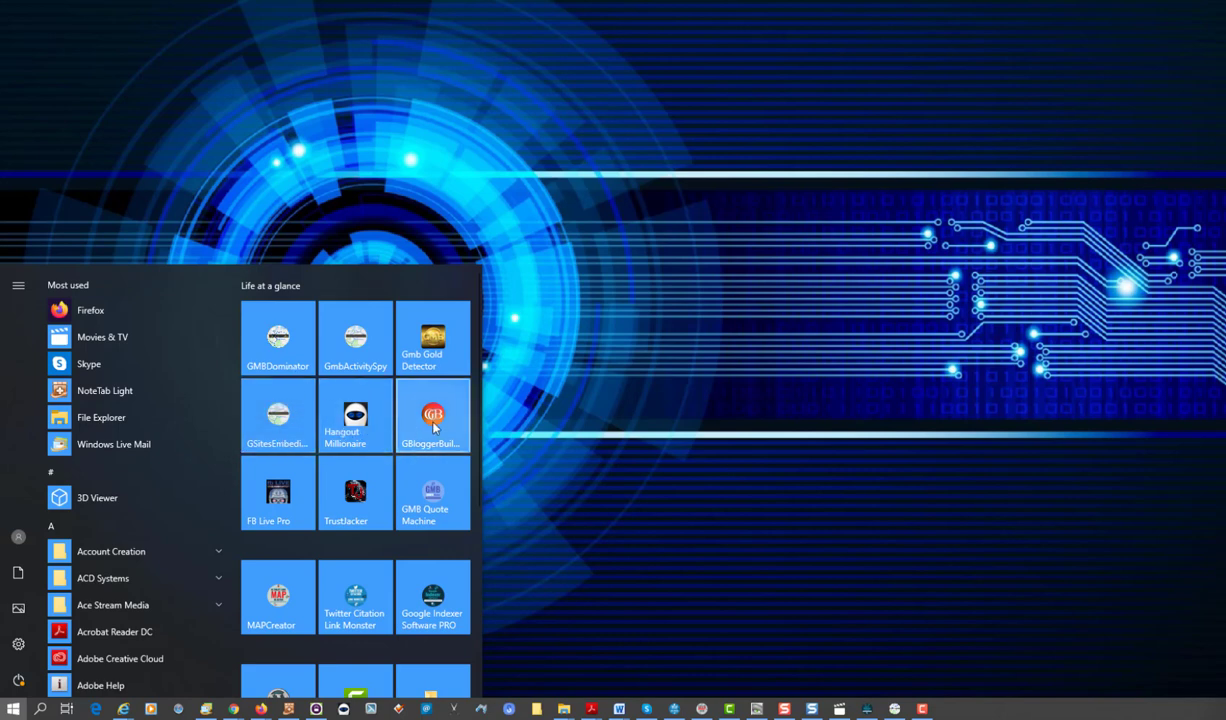
pyautogui.moveTo(432, 414)
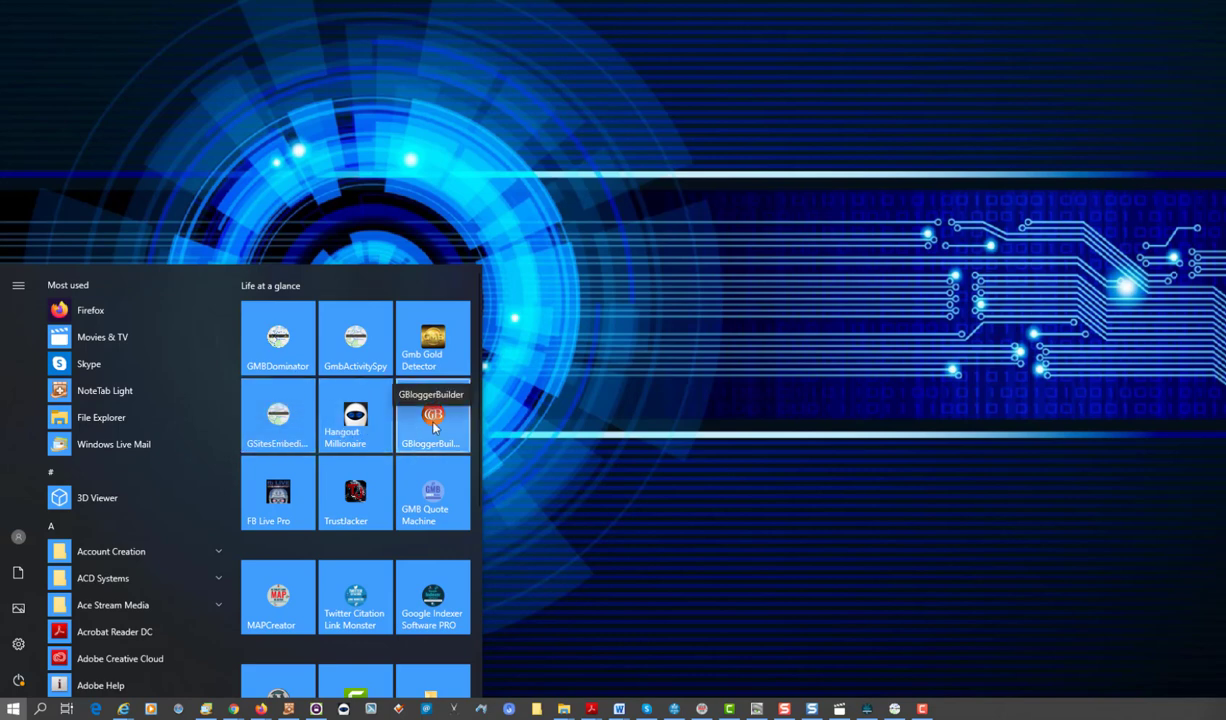
pyautogui.moveTo(356, 496)
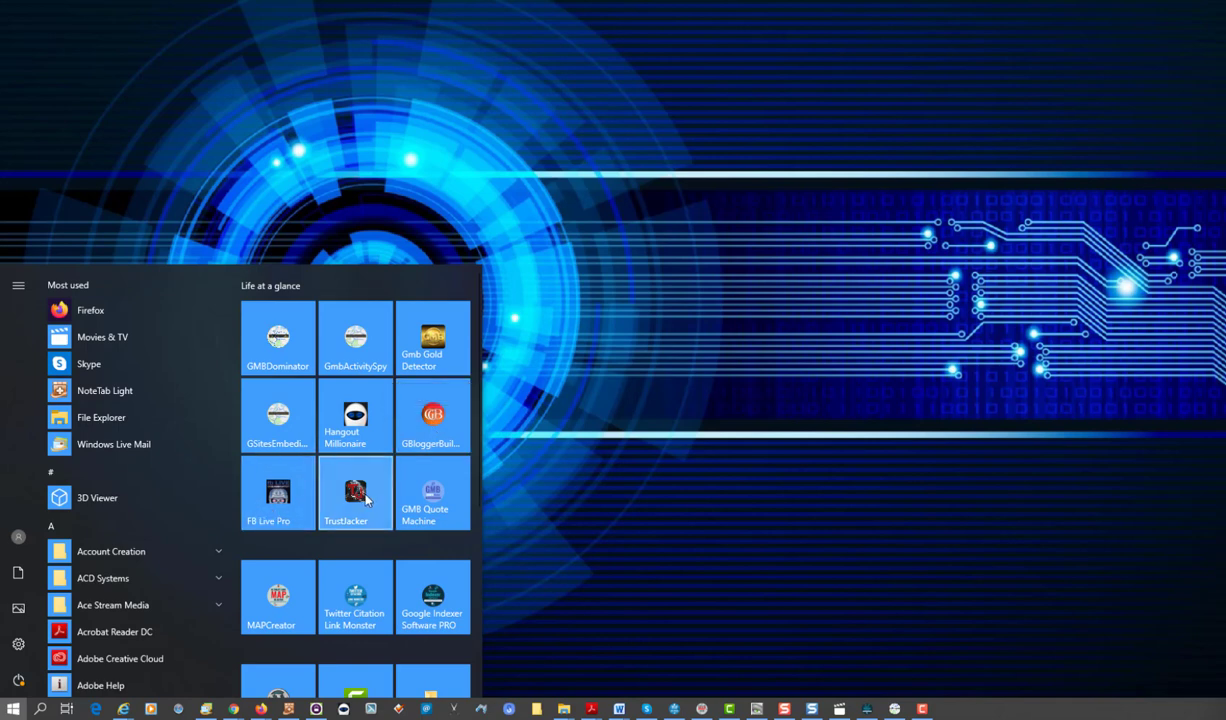
pyautogui.moveTo(360, 500)
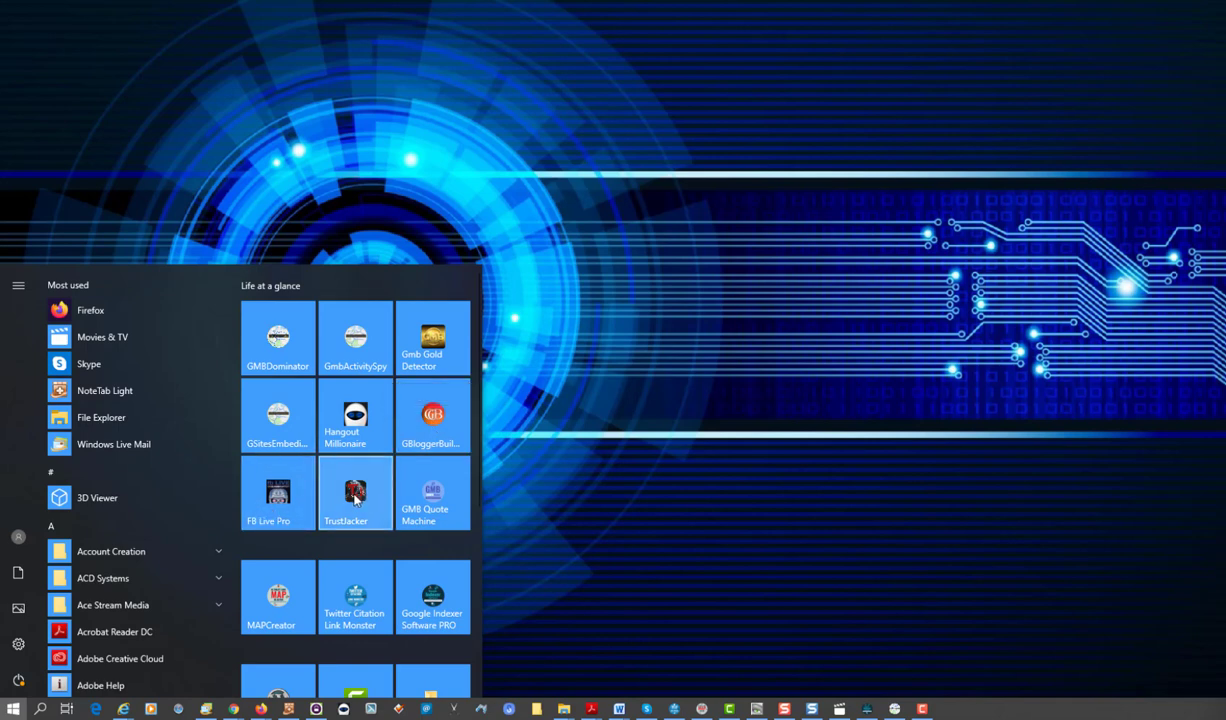
pyautogui.moveTo(432, 492)
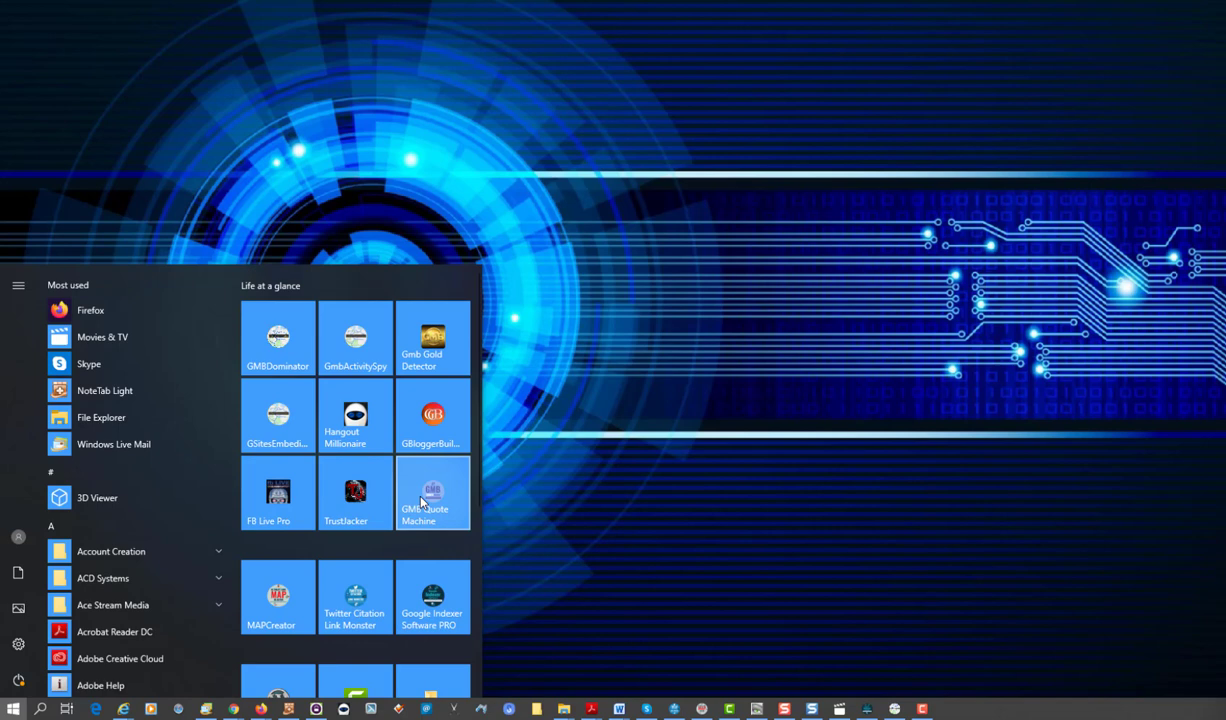
pyautogui.moveTo(278, 596)
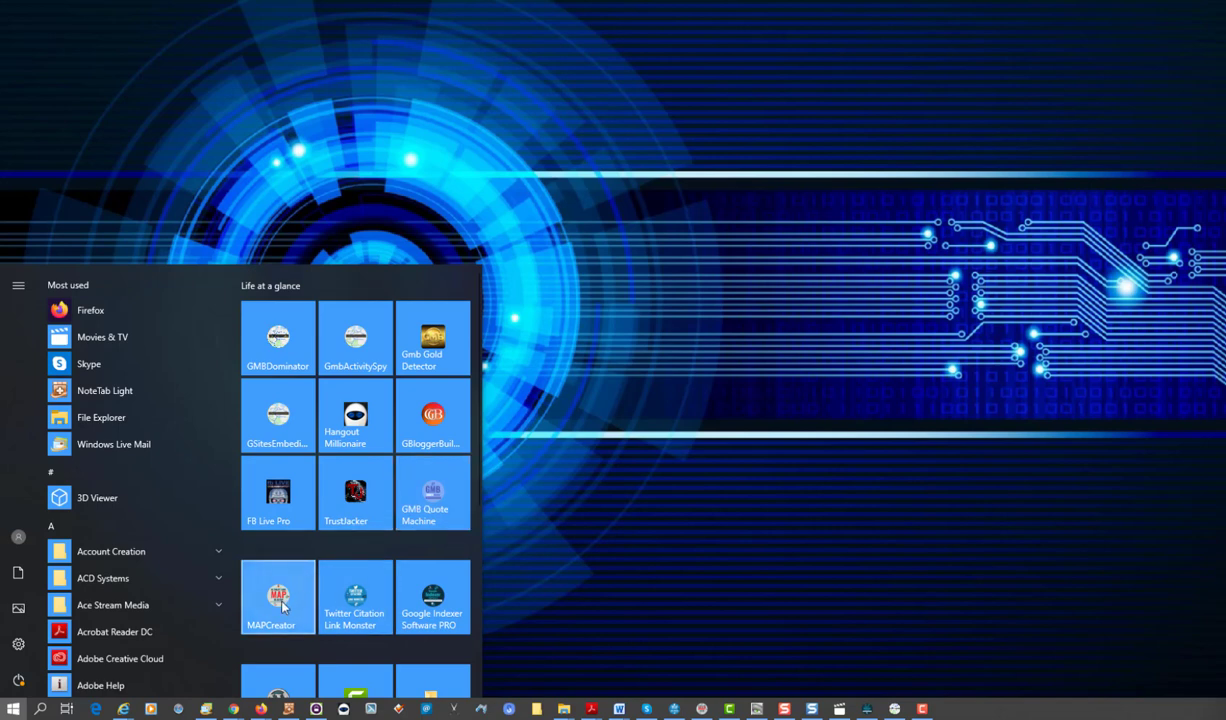
pyautogui.moveTo(356, 596)
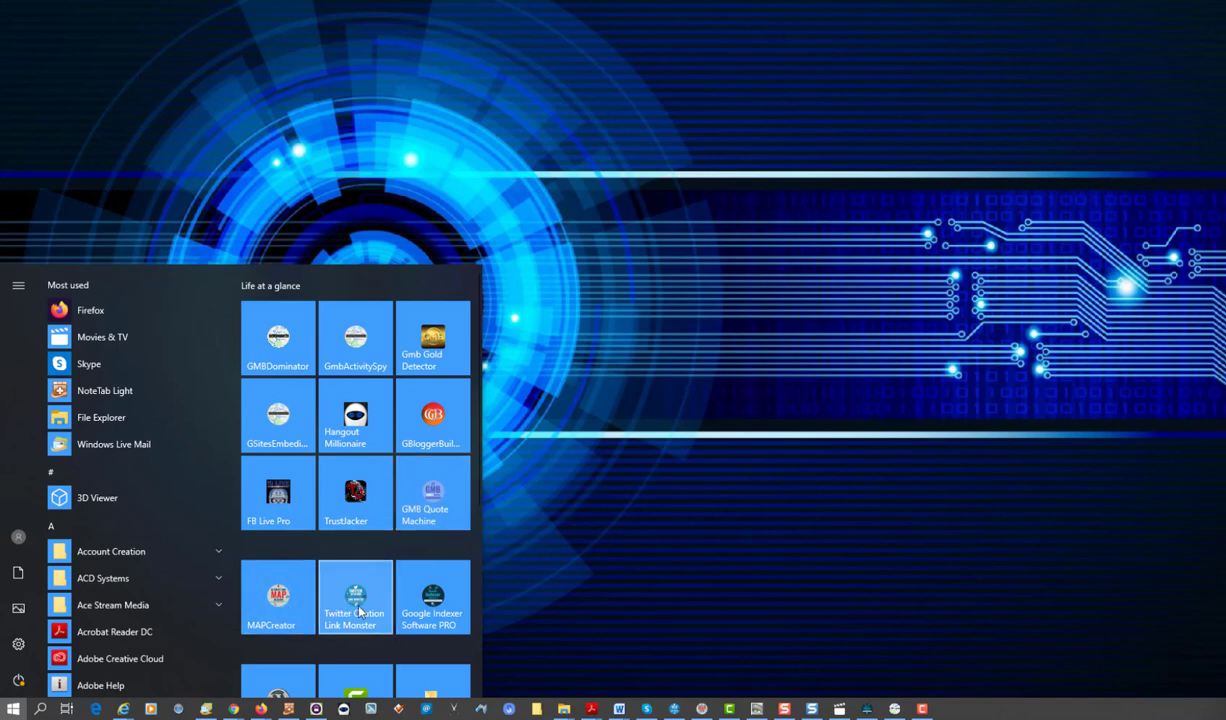
pyautogui.moveTo(412, 612)
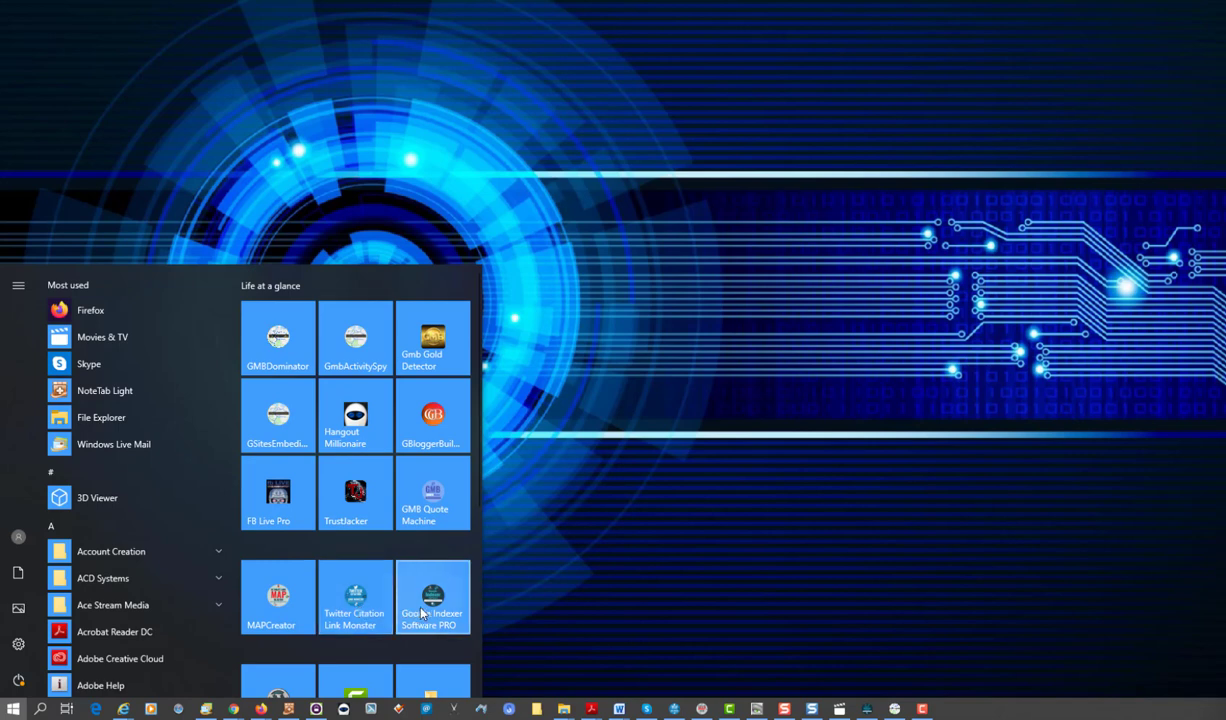
pyautogui.moveTo(432, 494)
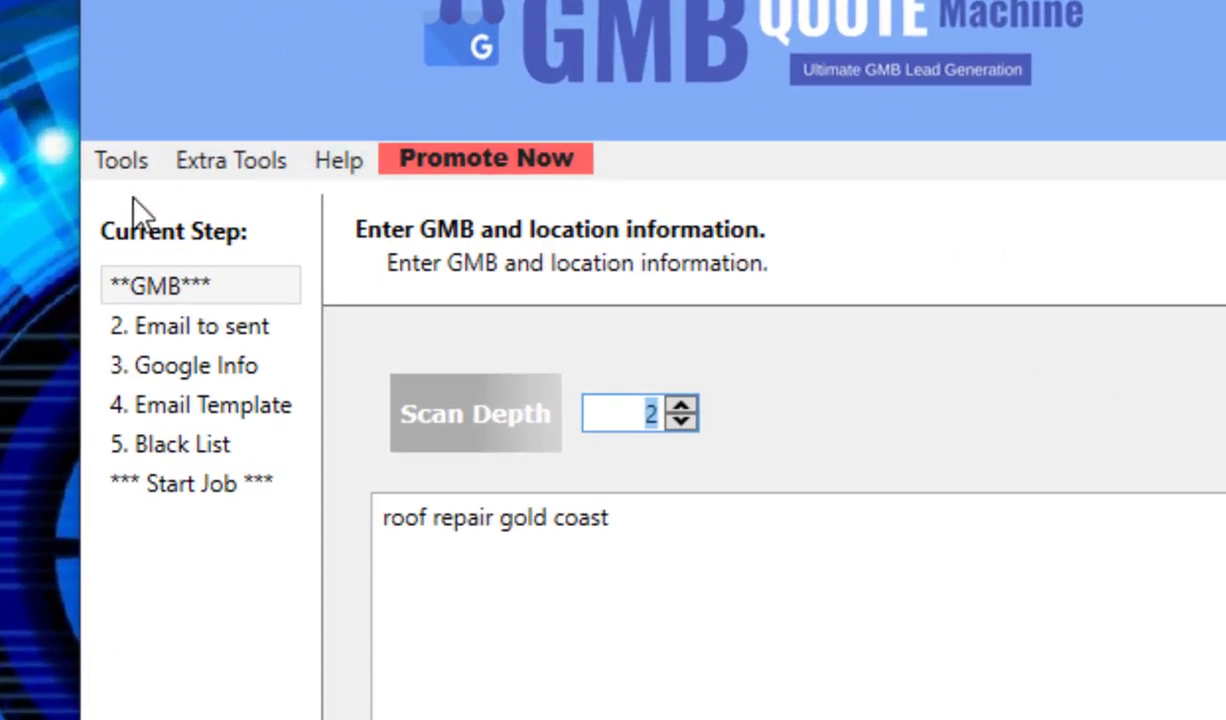
# - Expand the Tools menu showing the Options and UnAuthorize commands
pyautogui.click(120, 160)
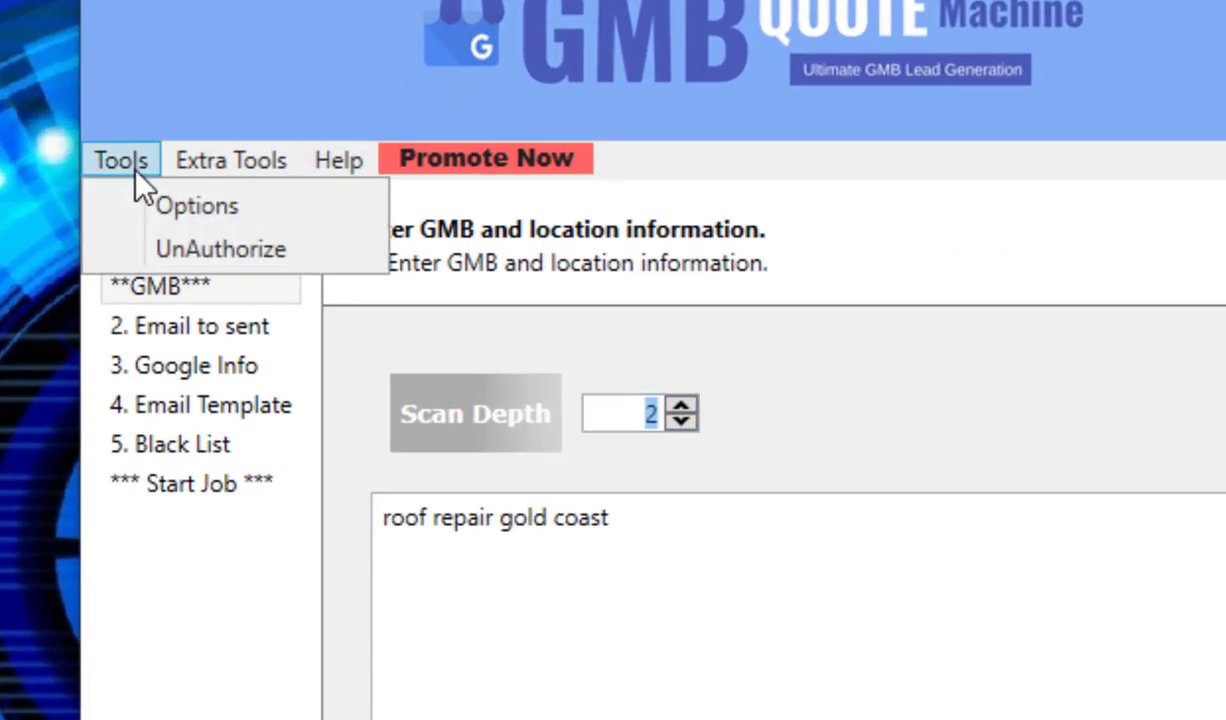
pyautogui.moveTo(220, 248)
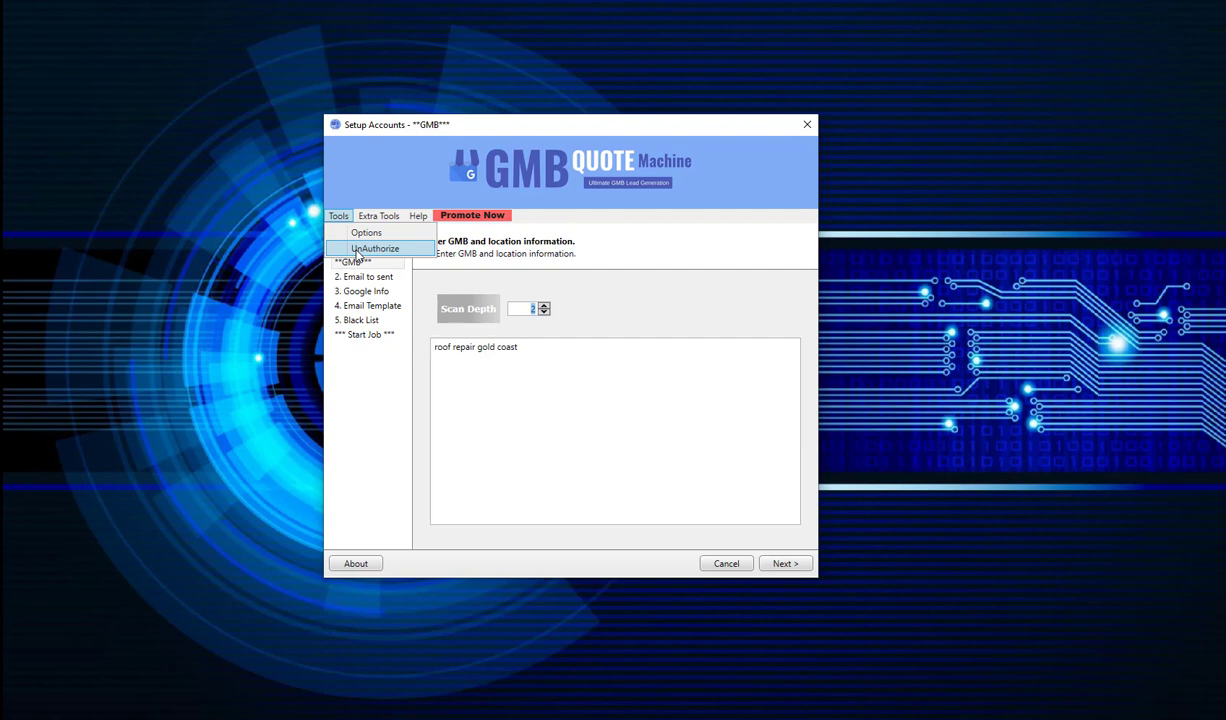
pyautogui.moveTo(372, 256)
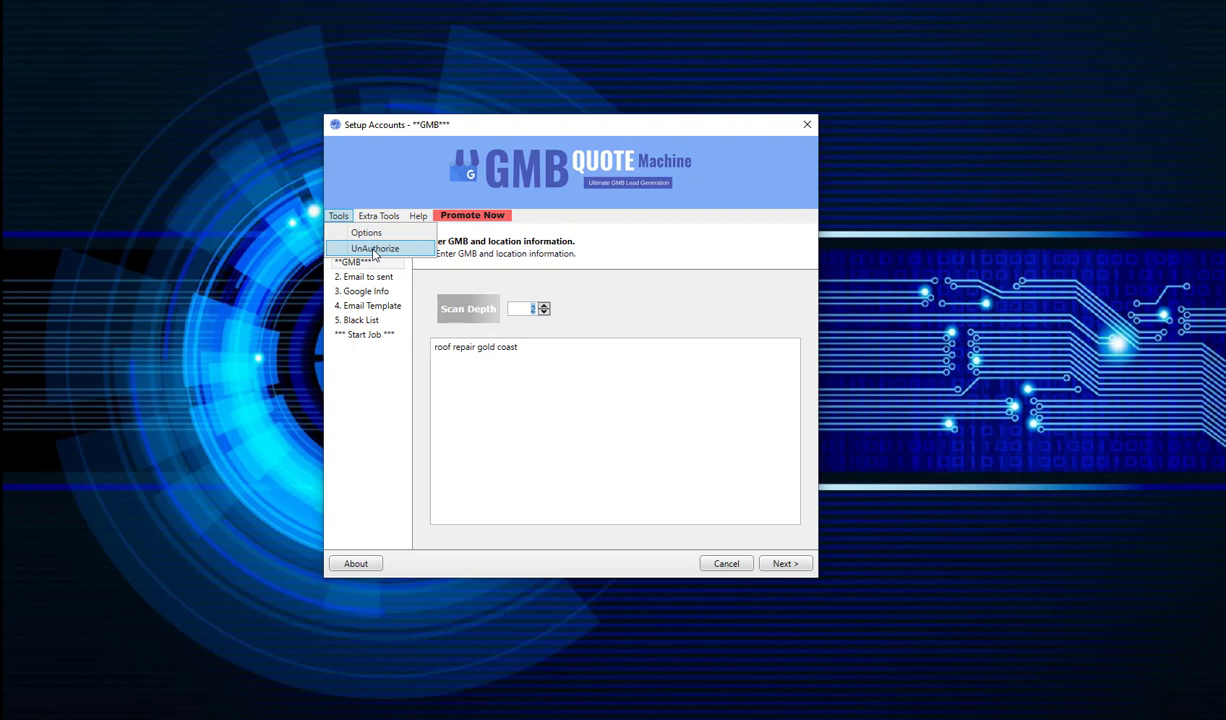
pyautogui.click(378, 216)
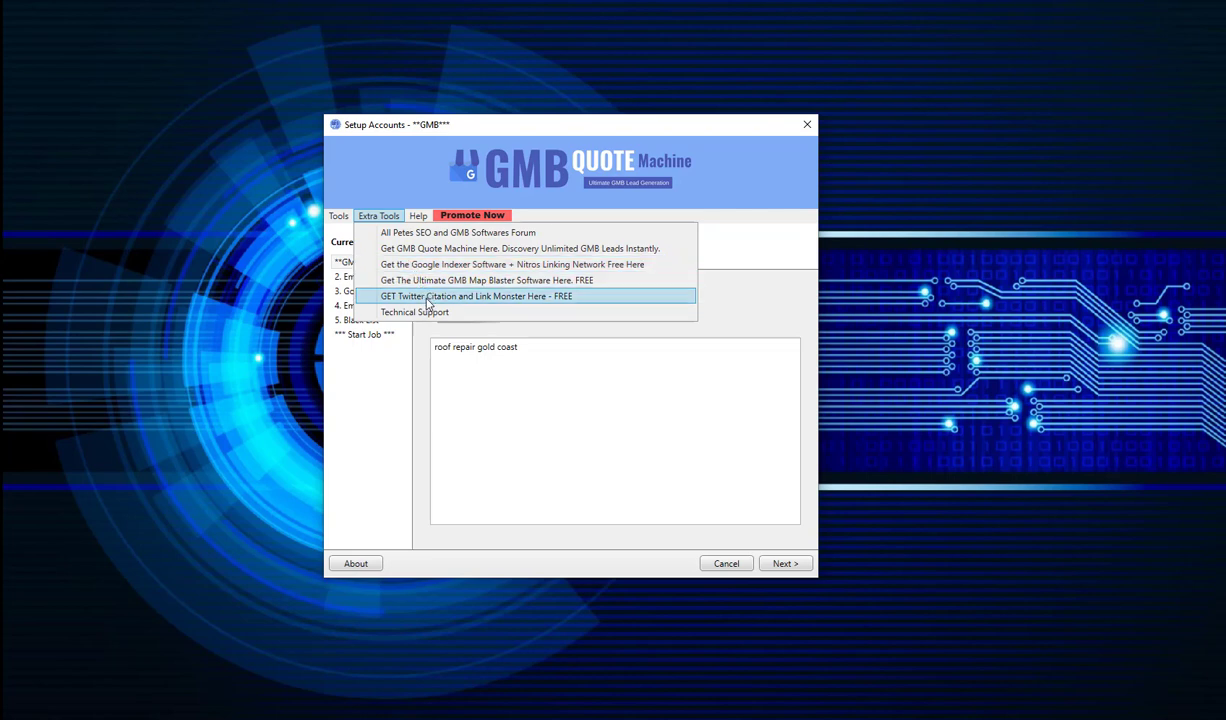
pyautogui.moveTo(520, 290)
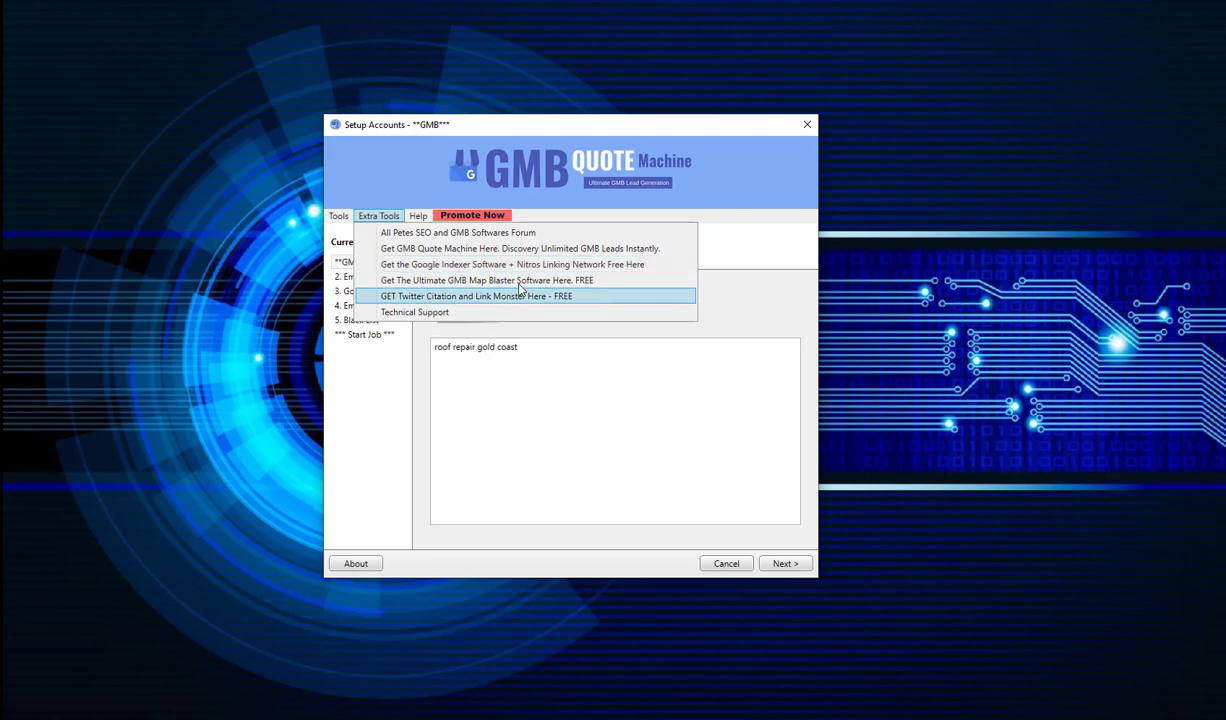
pyautogui.moveTo(520, 280)
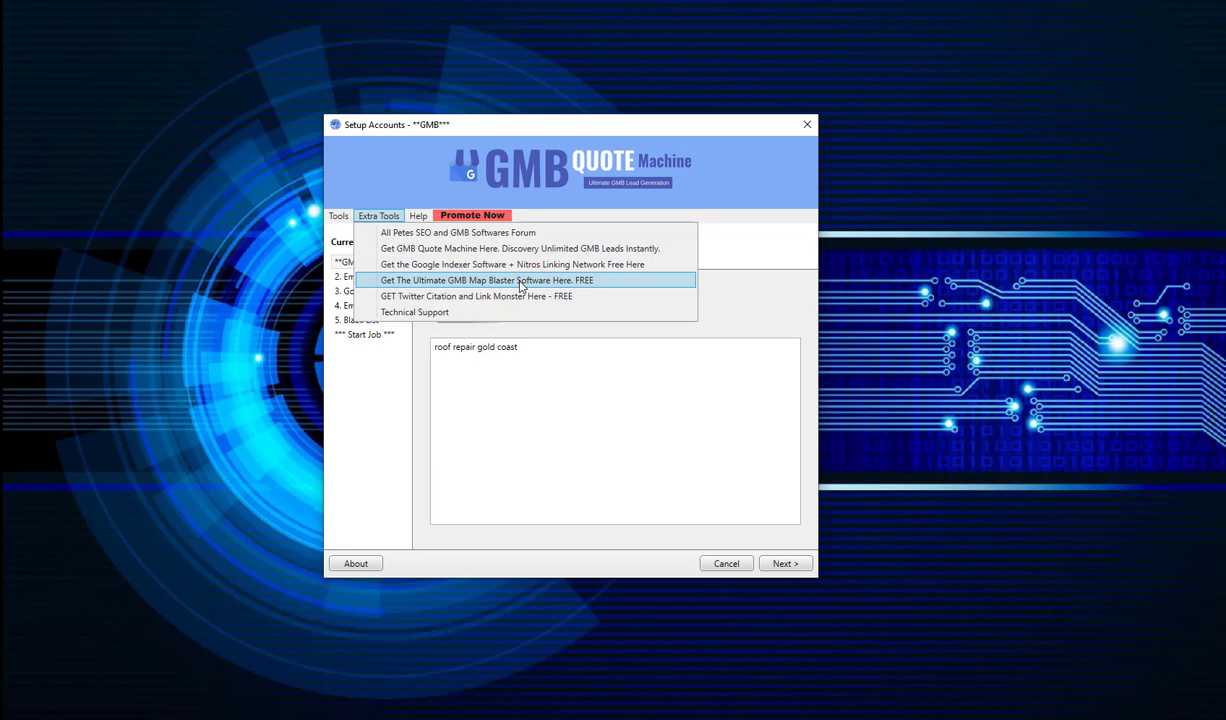
pyautogui.moveTo(490, 264)
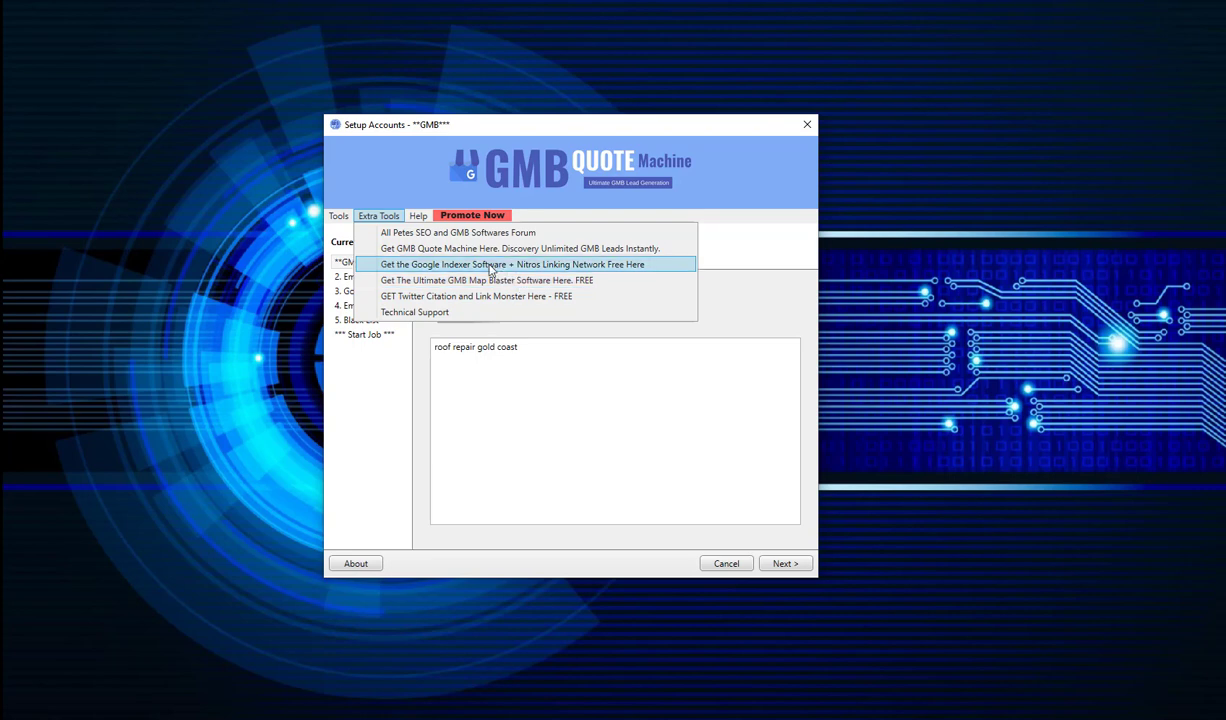
pyautogui.moveTo(478, 248)
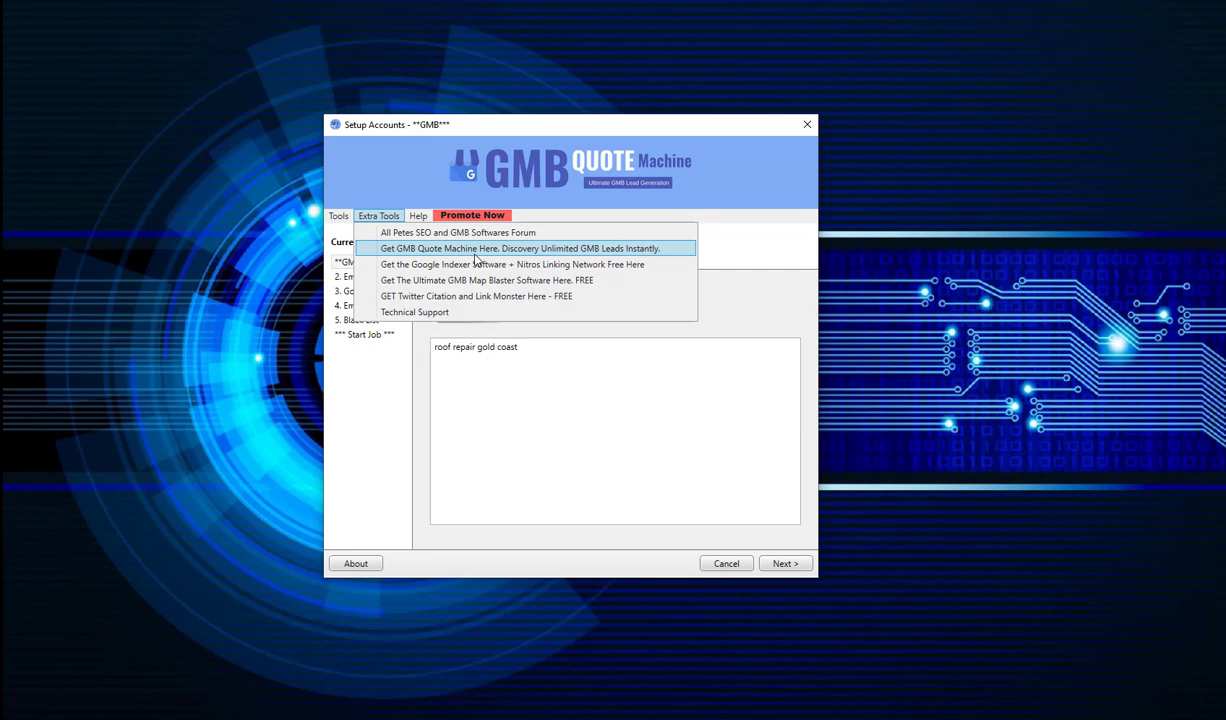
pyautogui.moveTo(458, 232)
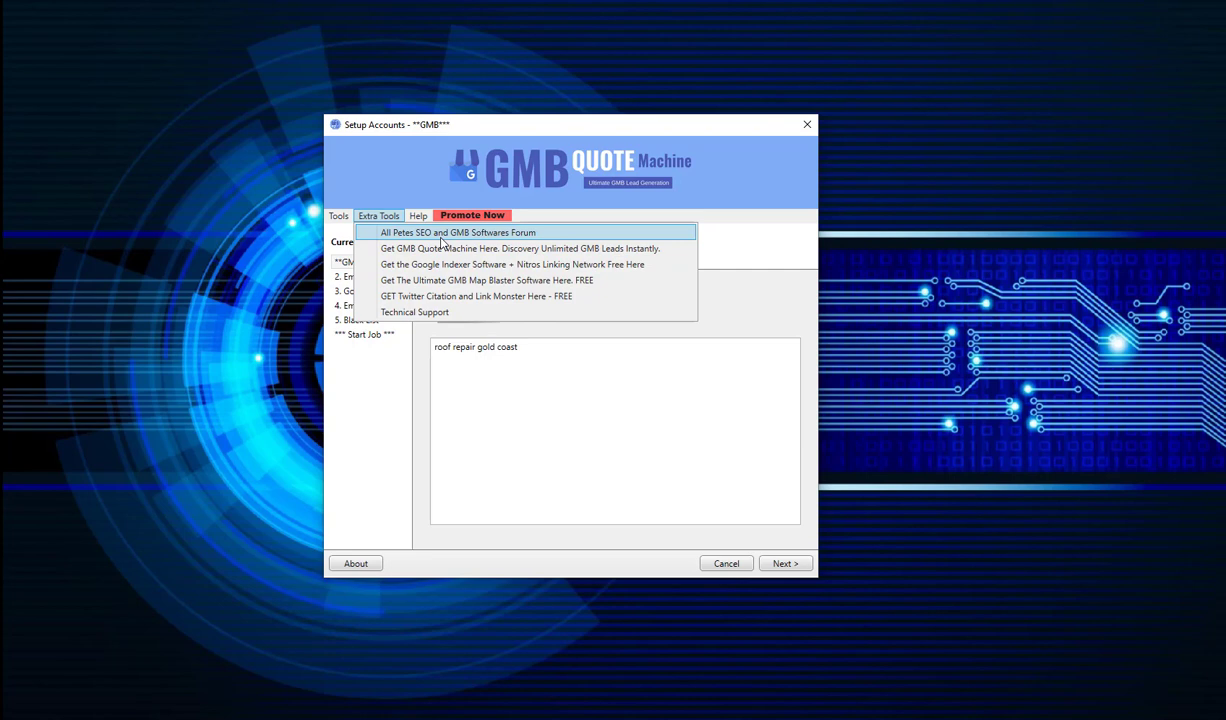
pyautogui.moveTo(454, 240)
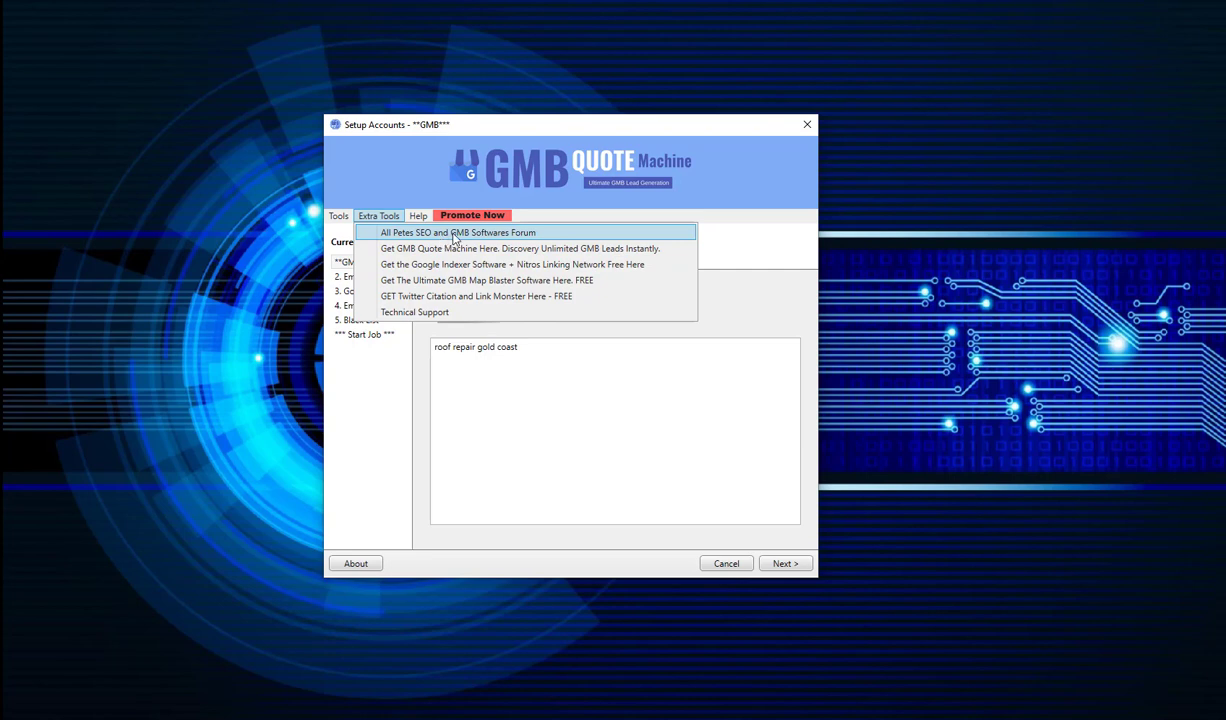
pyautogui.click(472, 216)
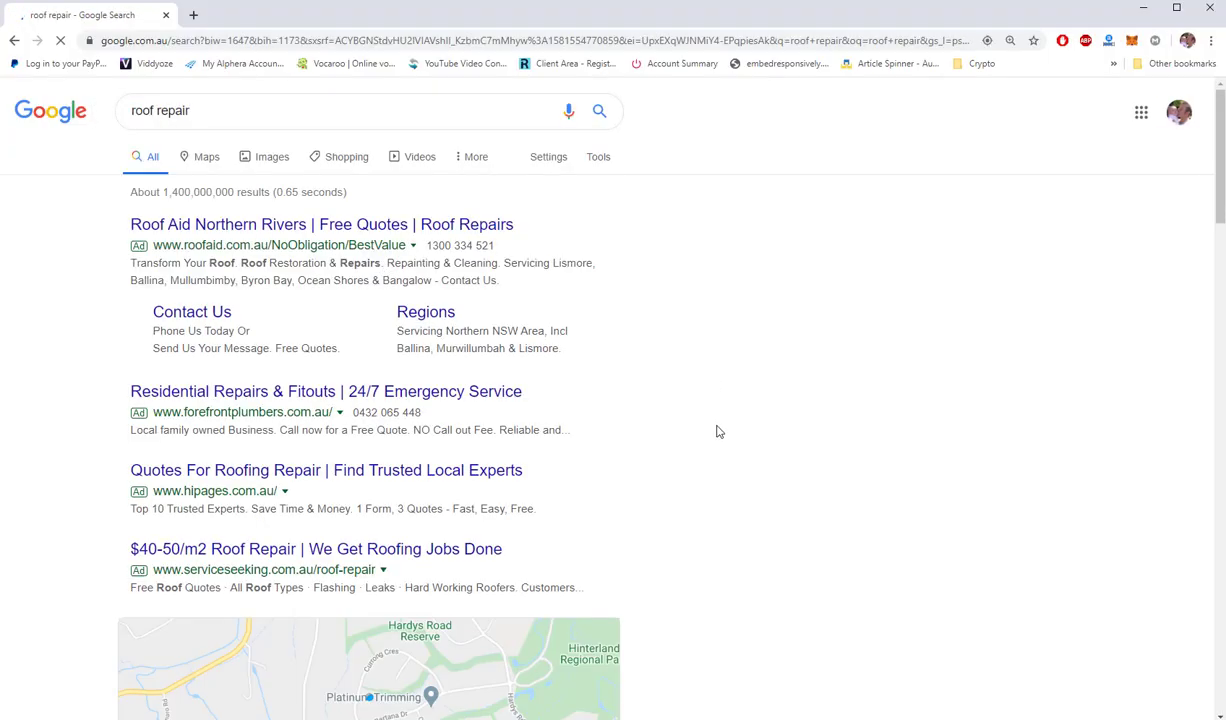
# - Follow Google's related searches for roof repair to roof restoration and concrete tile roof restoration
pyautogui.scroll(-3)
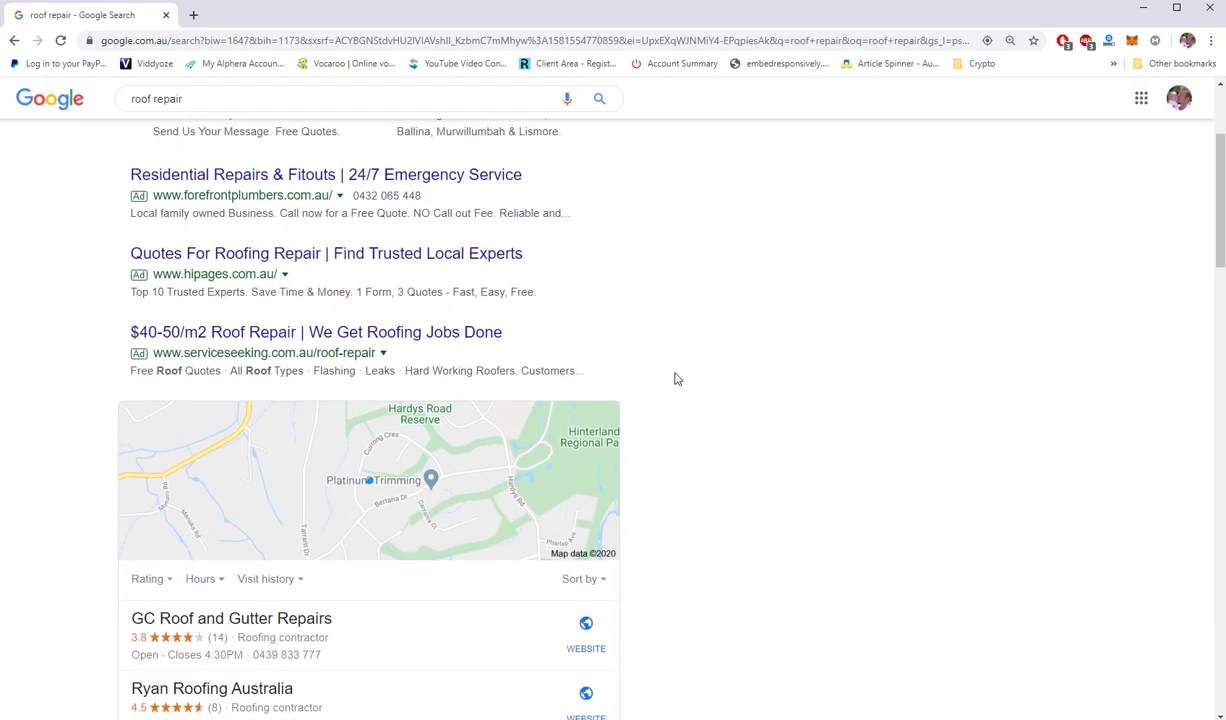
pyautogui.scroll(-3)
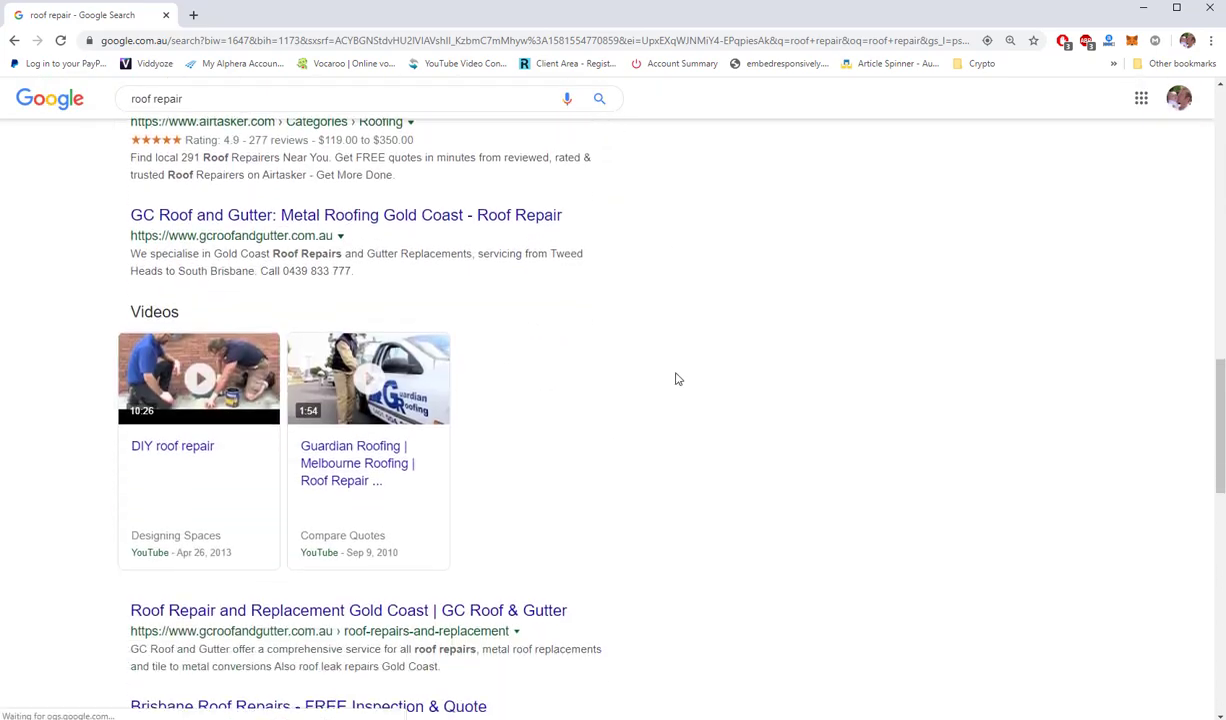
pyautogui.scroll(-3)
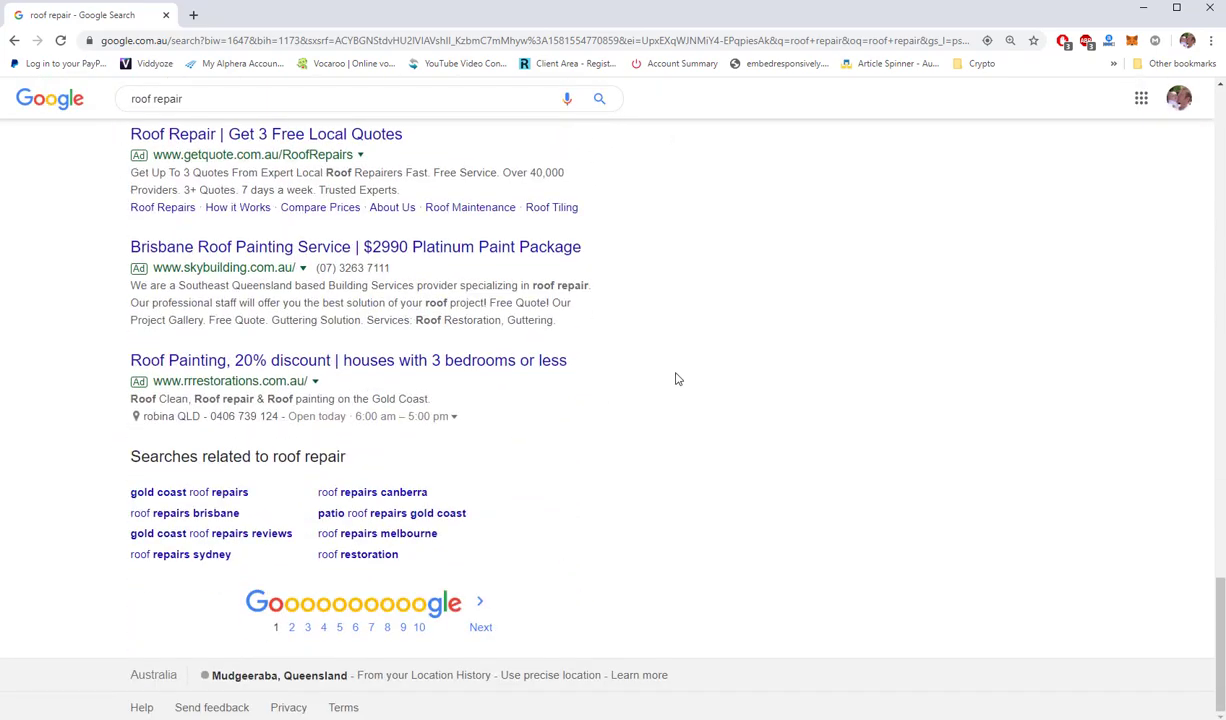
pyautogui.moveTo(146, 610)
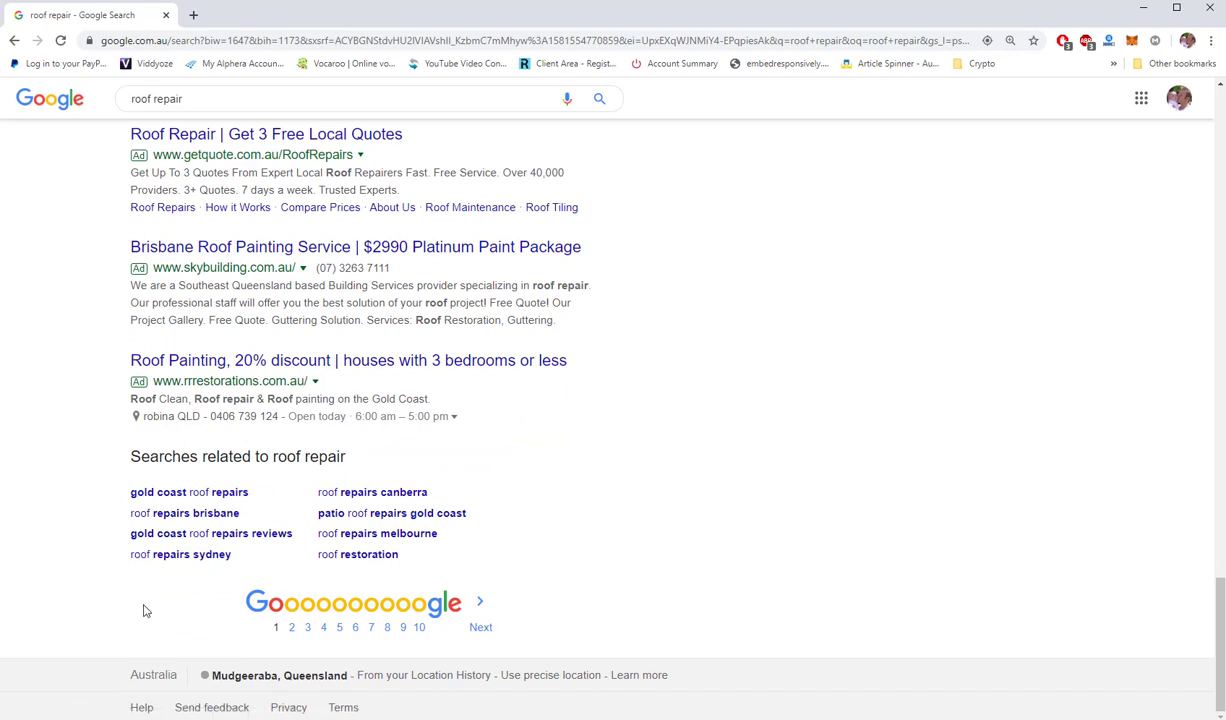
pyautogui.moveTo(88, 510)
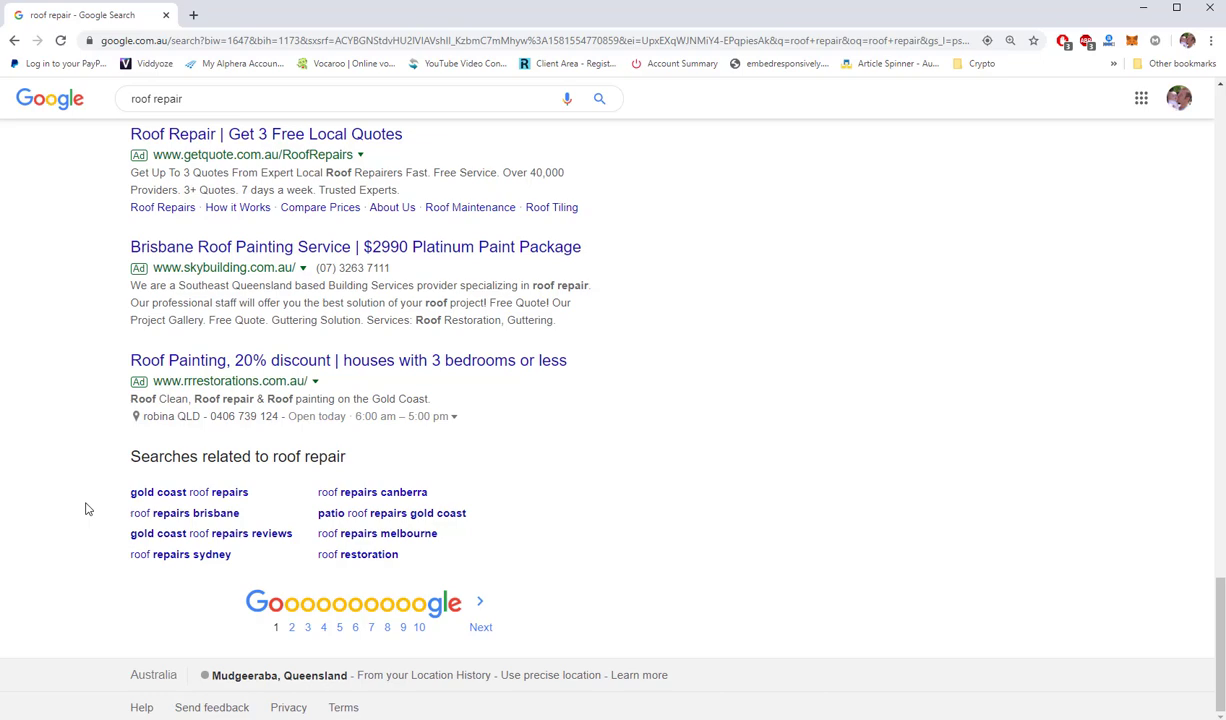
pyautogui.moveTo(356, 554)
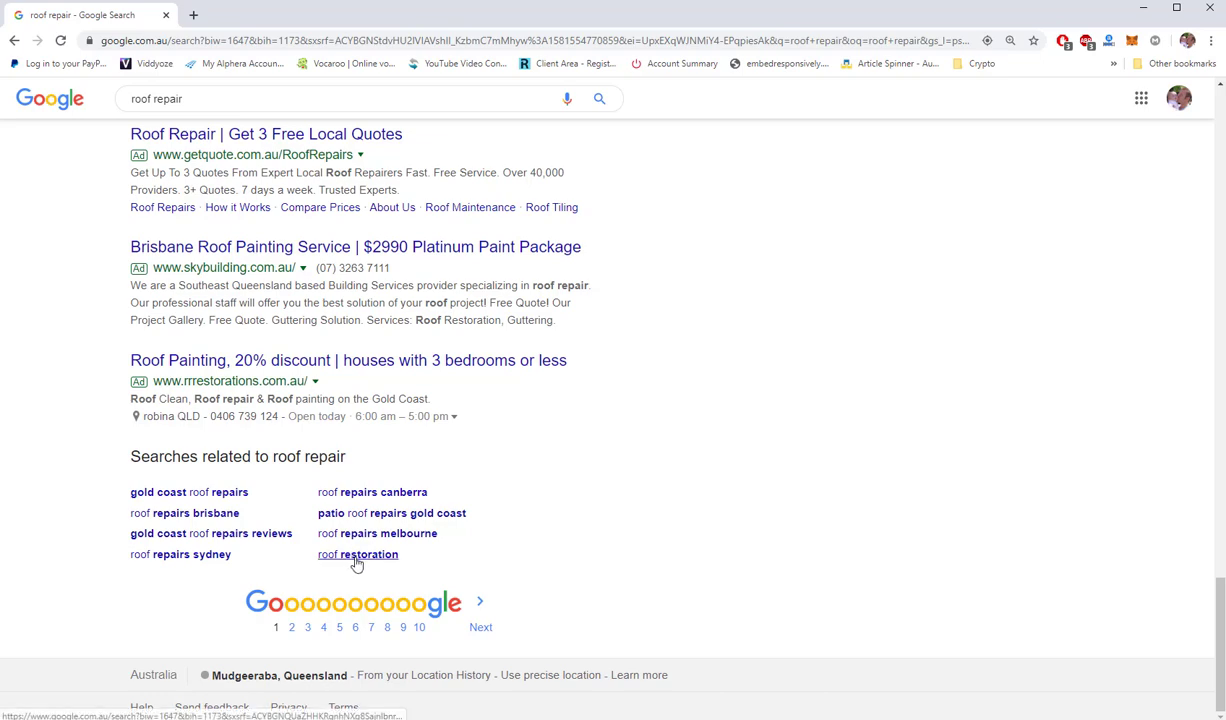
pyautogui.click(356, 554)
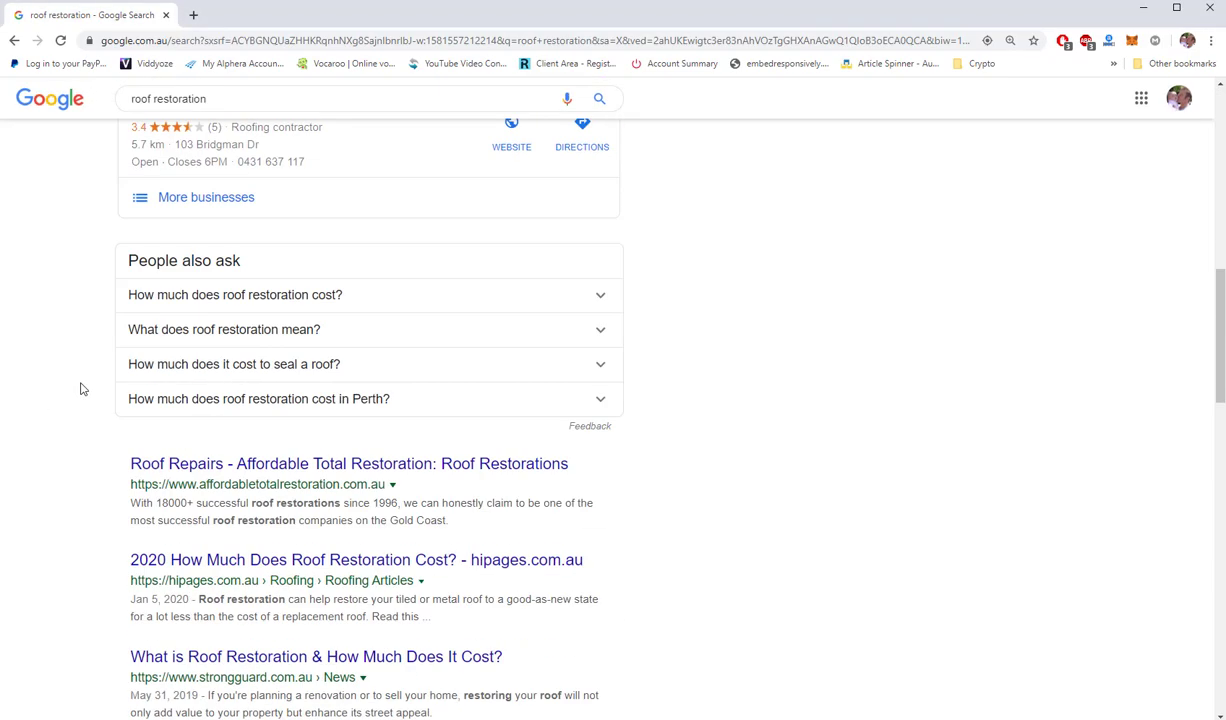
pyautogui.scroll(-3)
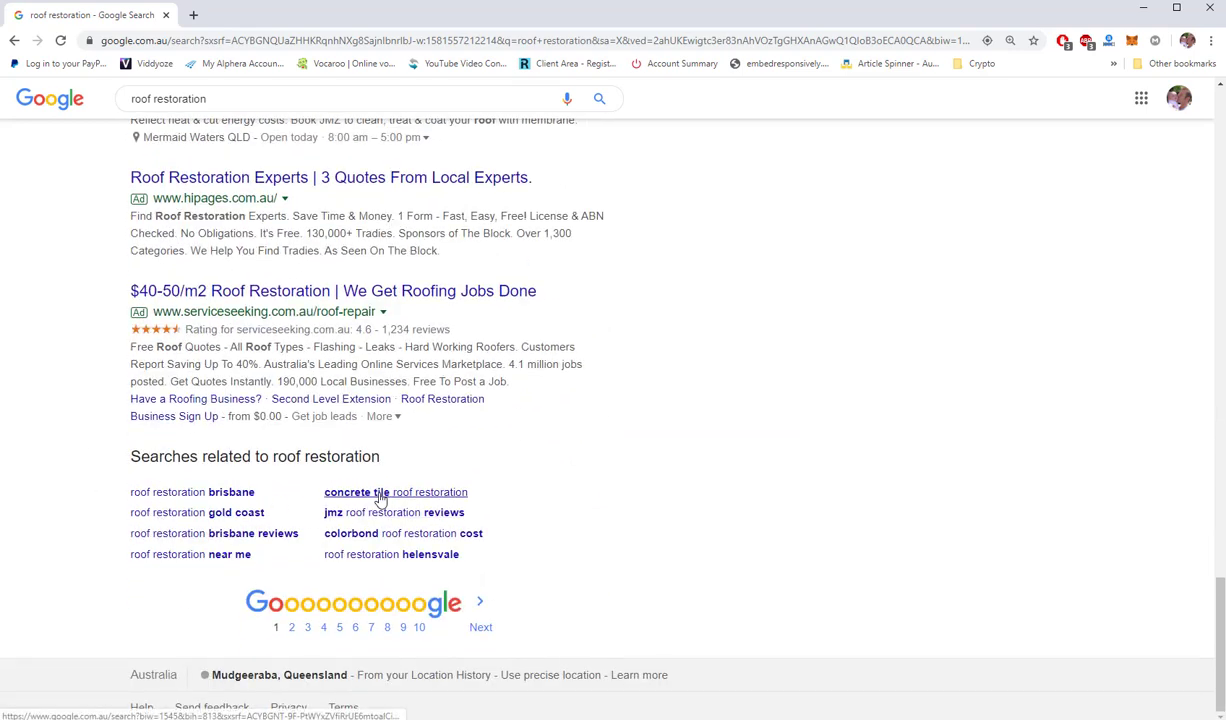
pyautogui.click(396, 492)
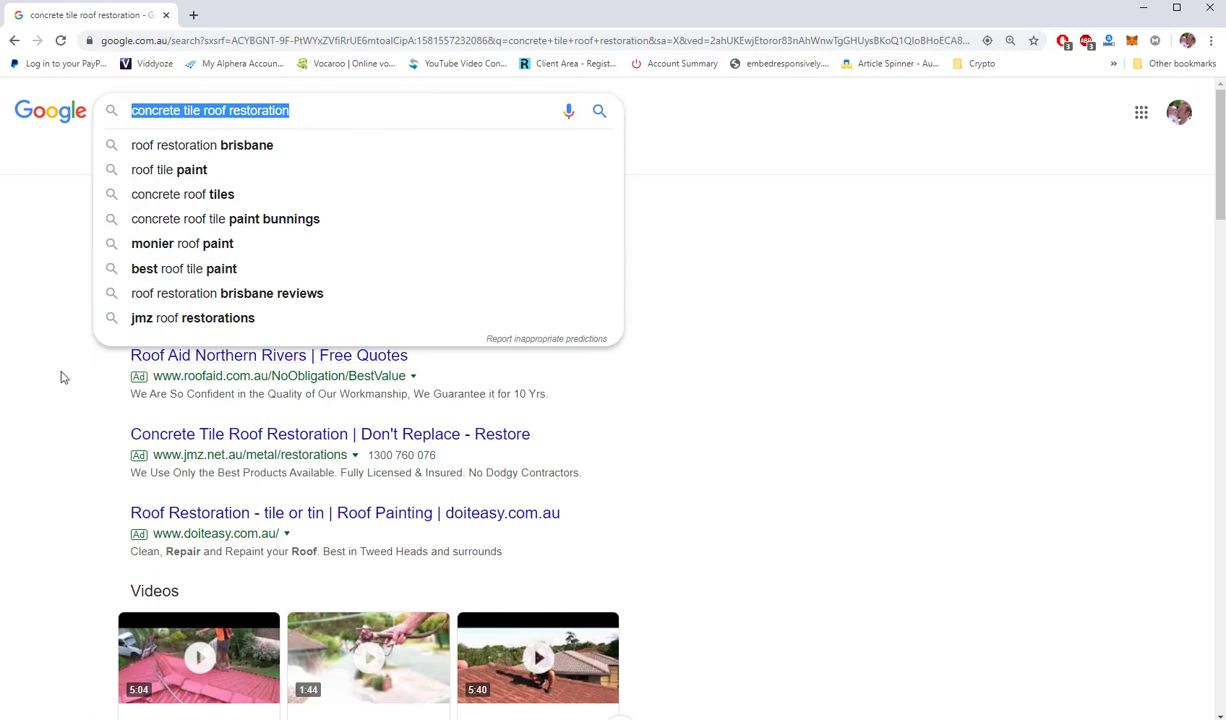
pyautogui.moveTo(140, 168)
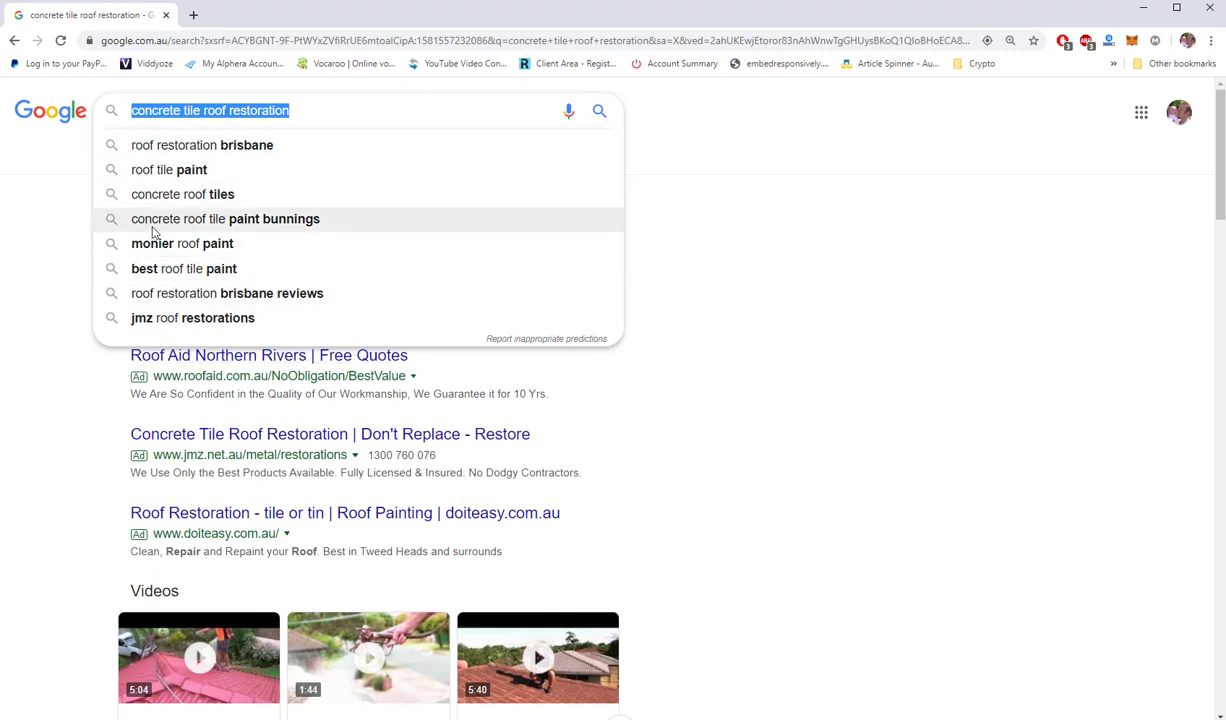
pyautogui.moveTo(162, 194)
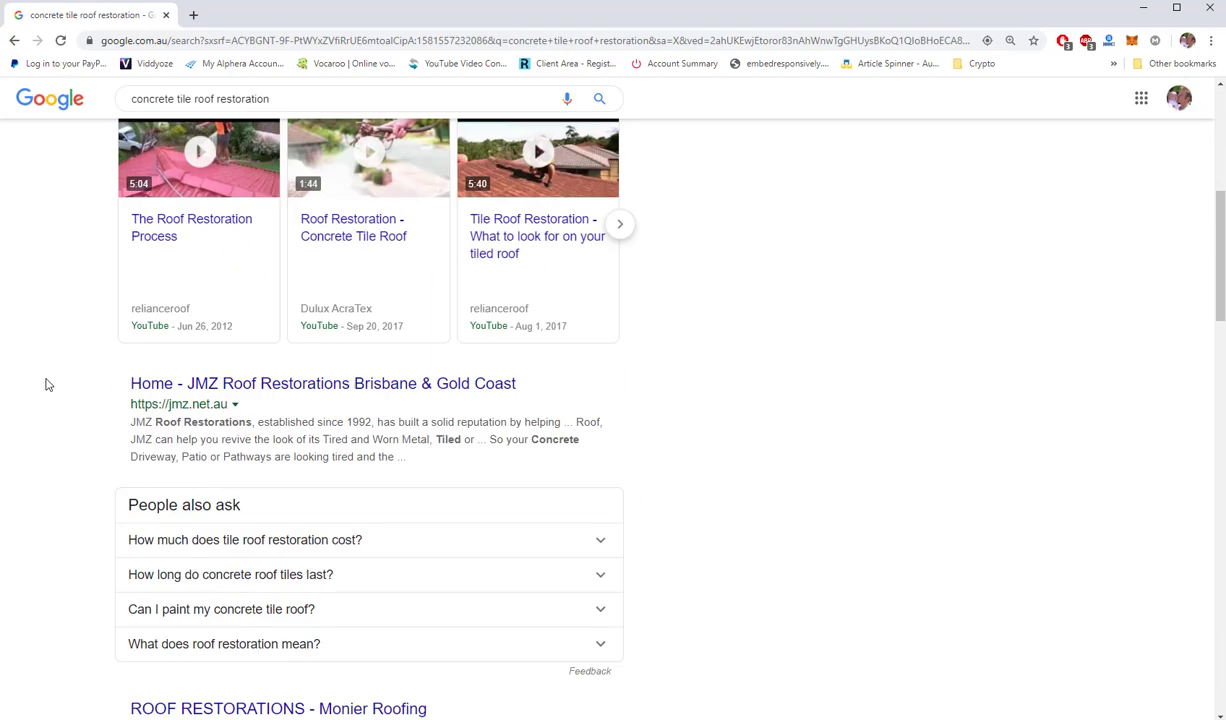
# - Continue through related searches to patio roof repairs gold coast and patio roofing
pyautogui.scroll(-3)
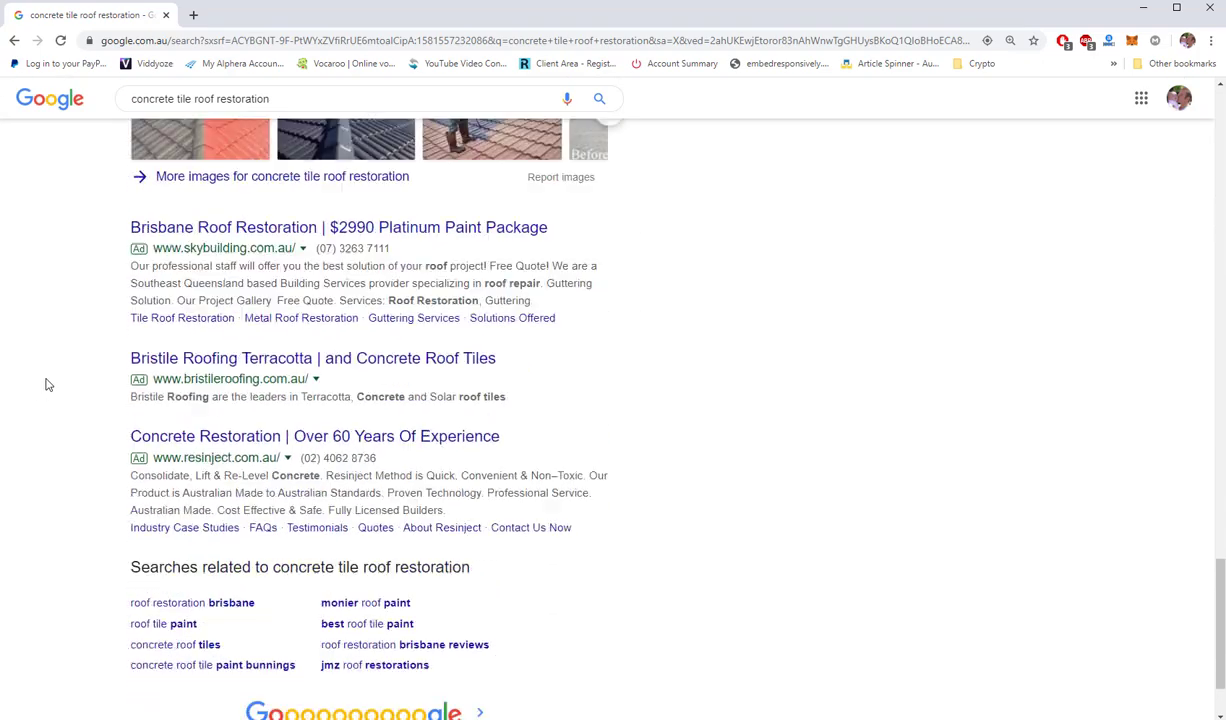
pyautogui.scroll(-3)
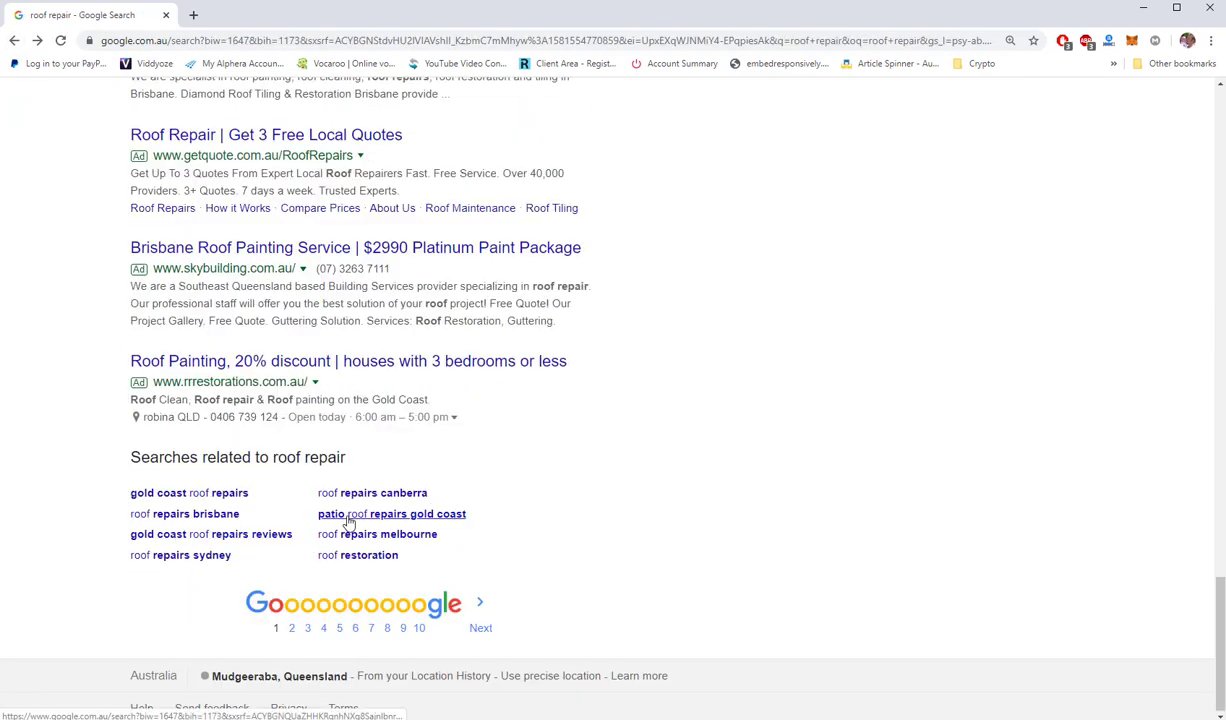
pyautogui.click(392, 512)
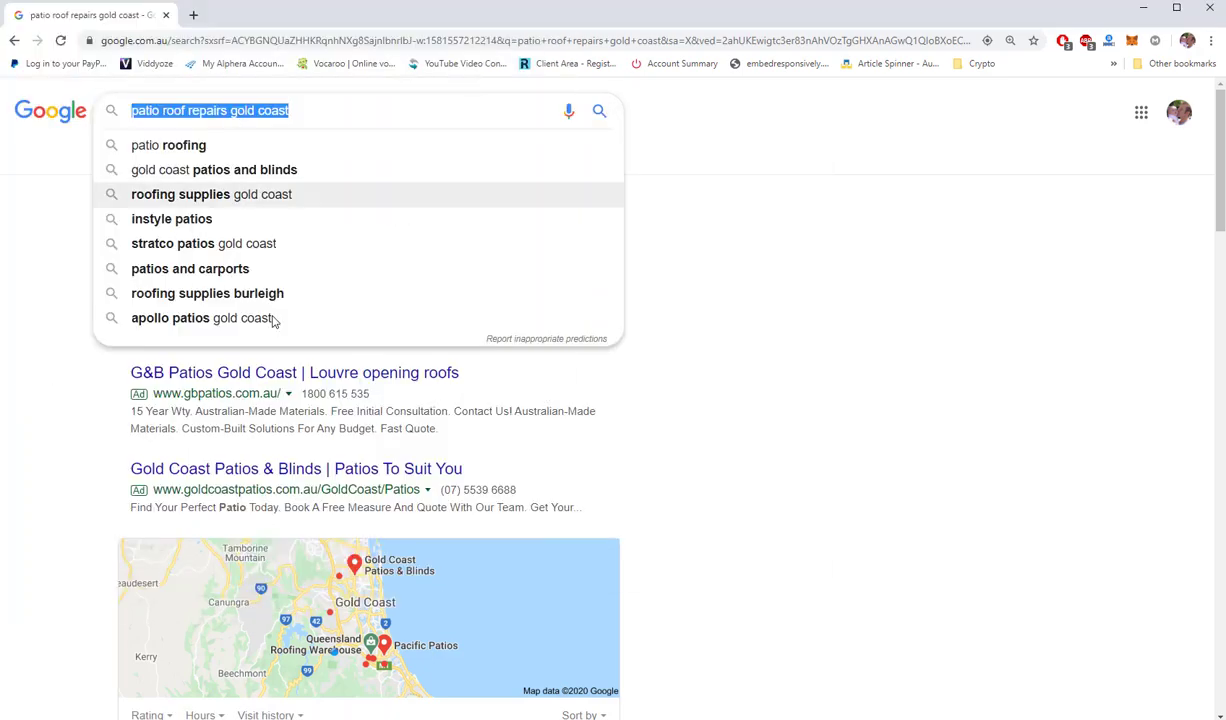
pyautogui.moveTo(72, 404)
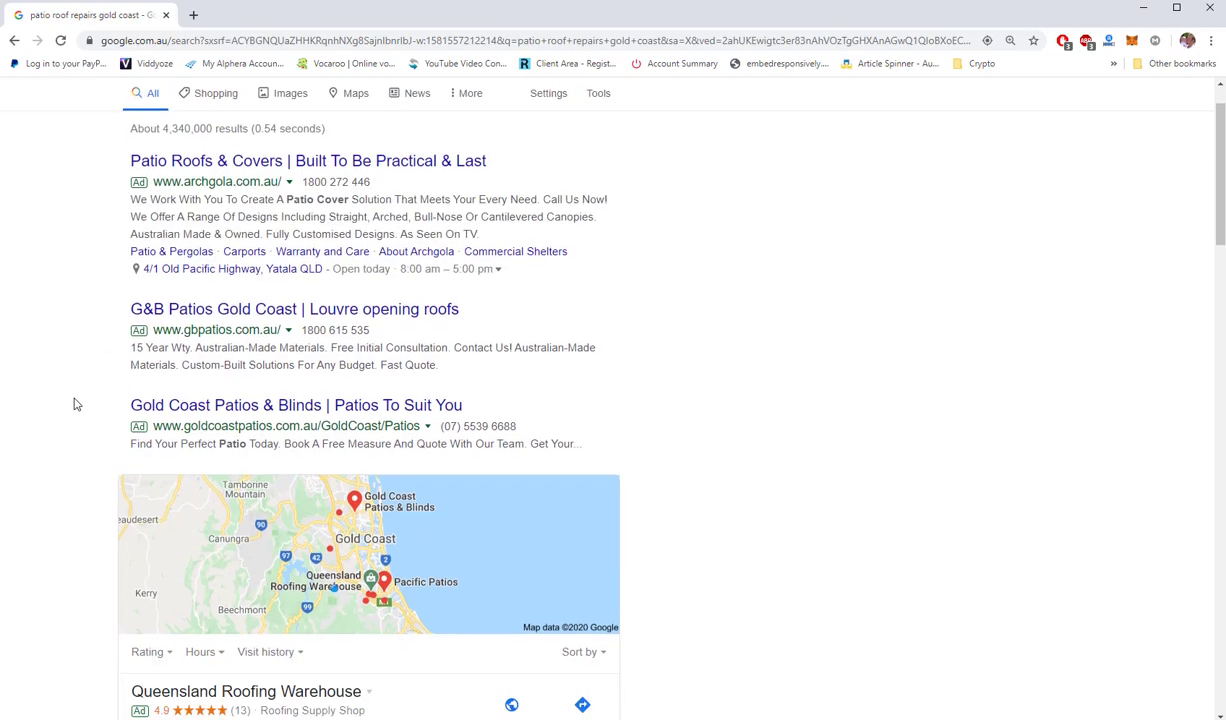
pyautogui.scroll(-3)
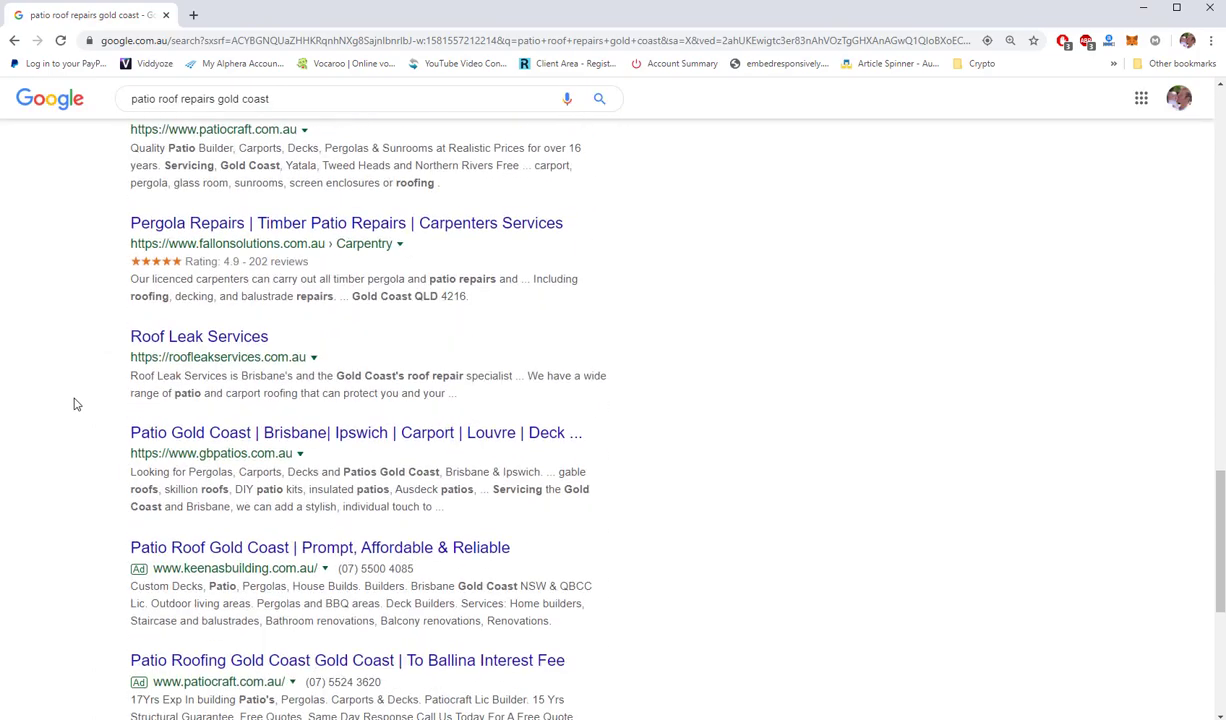
pyautogui.scroll(-3)
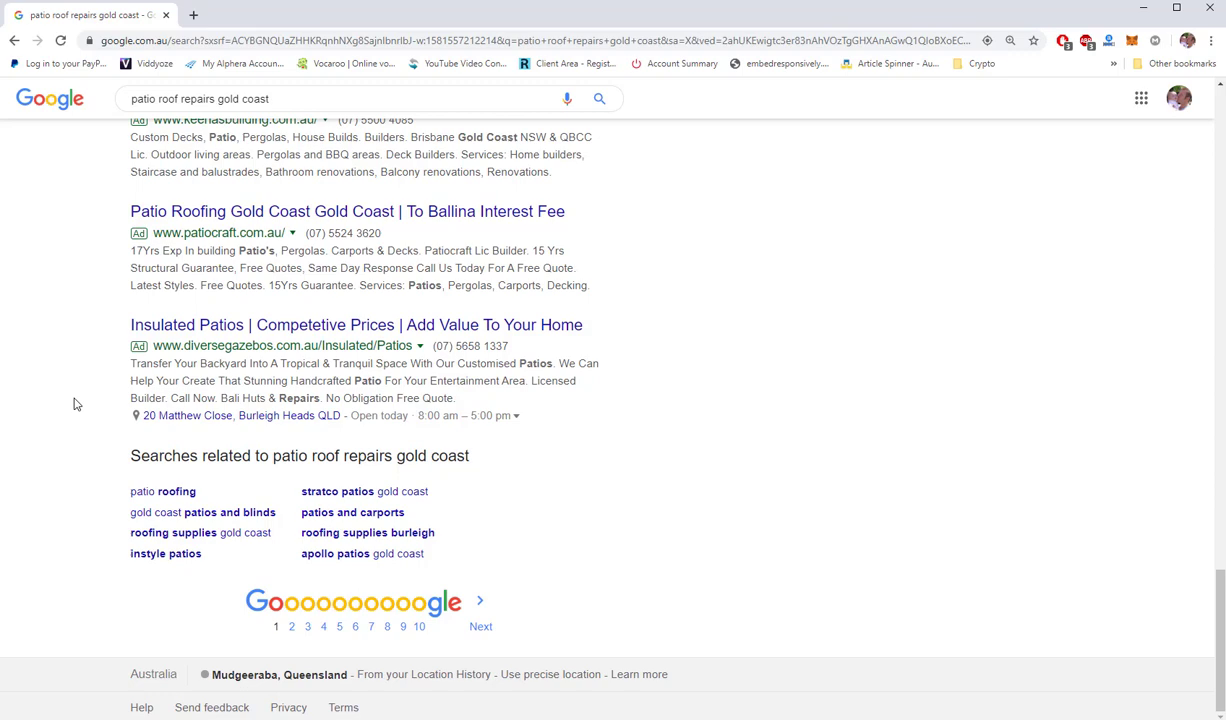
pyautogui.moveTo(162, 492)
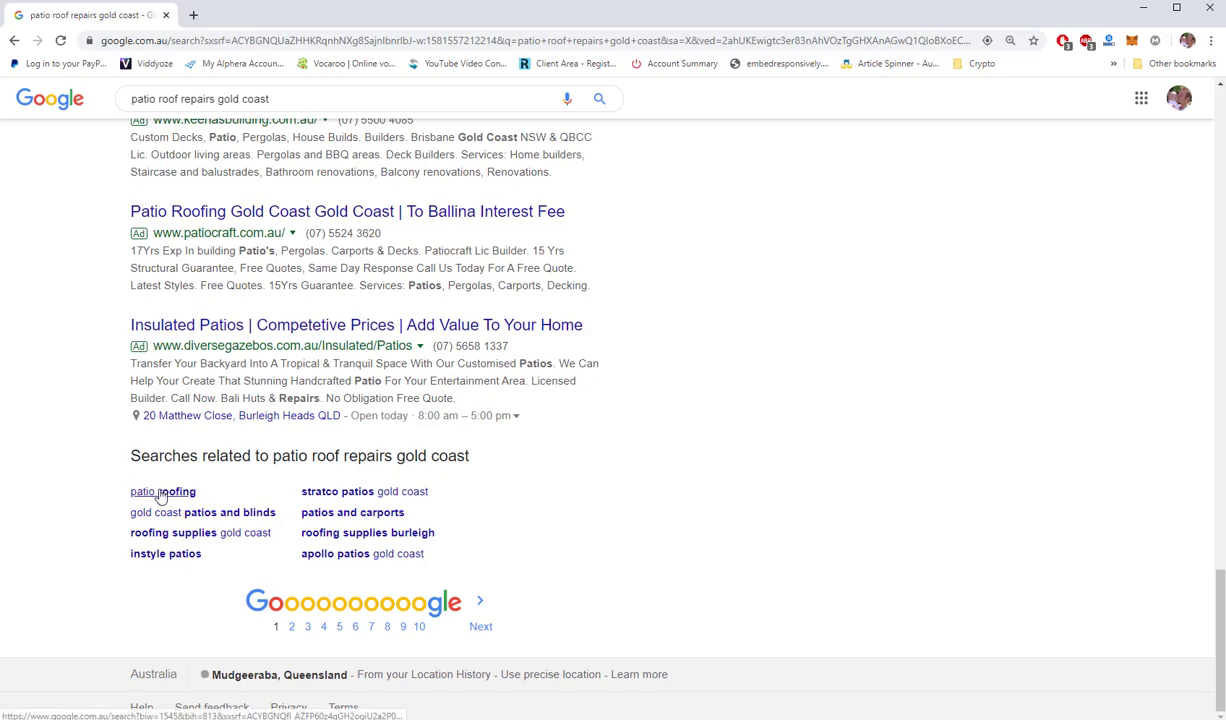
pyautogui.click(162, 492)
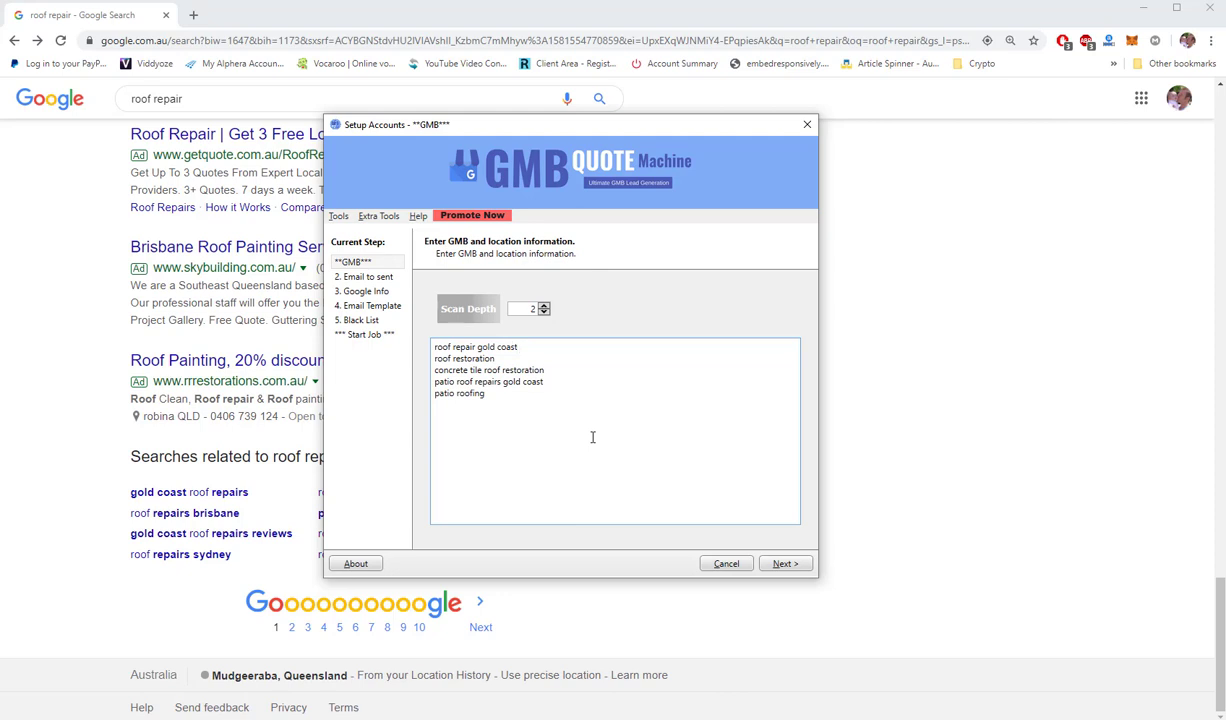
# - Append 'gold coast australia' to each roofing keyword line, including concrete tile roof restoration
pyautogui.write('aust')
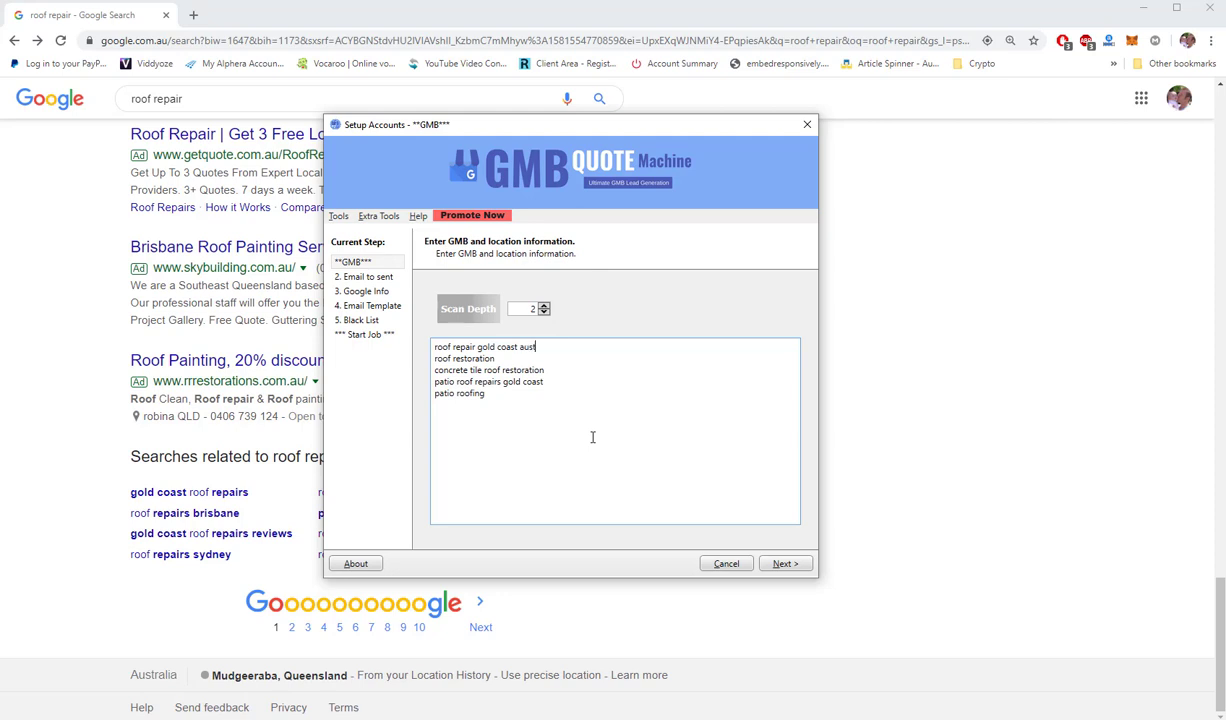
pyautogui.write('ralia')
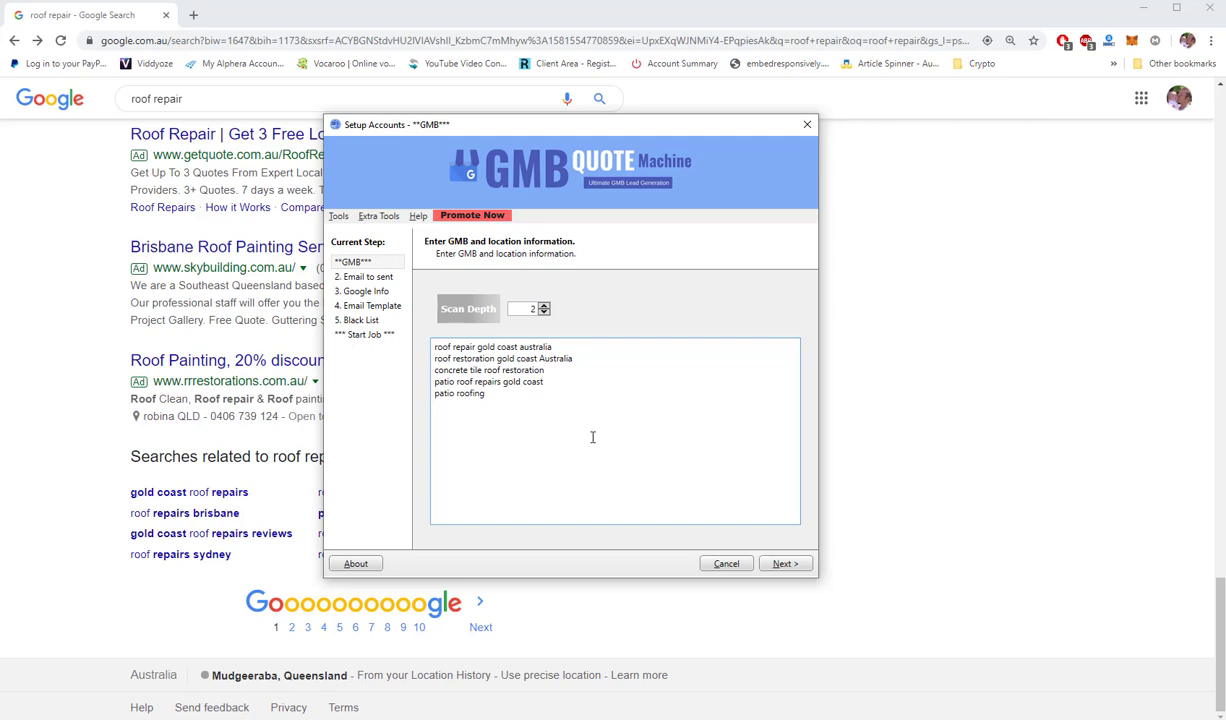
pyautogui.click(546, 370)
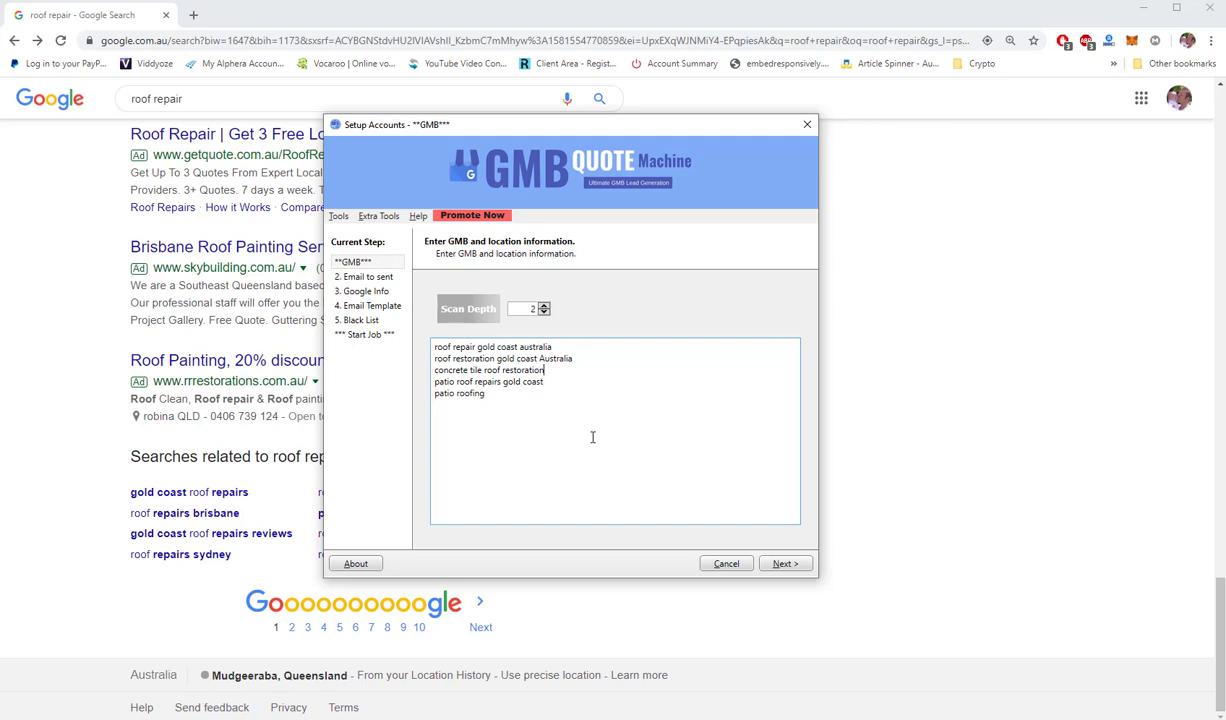
pyautogui.write('gold coast')
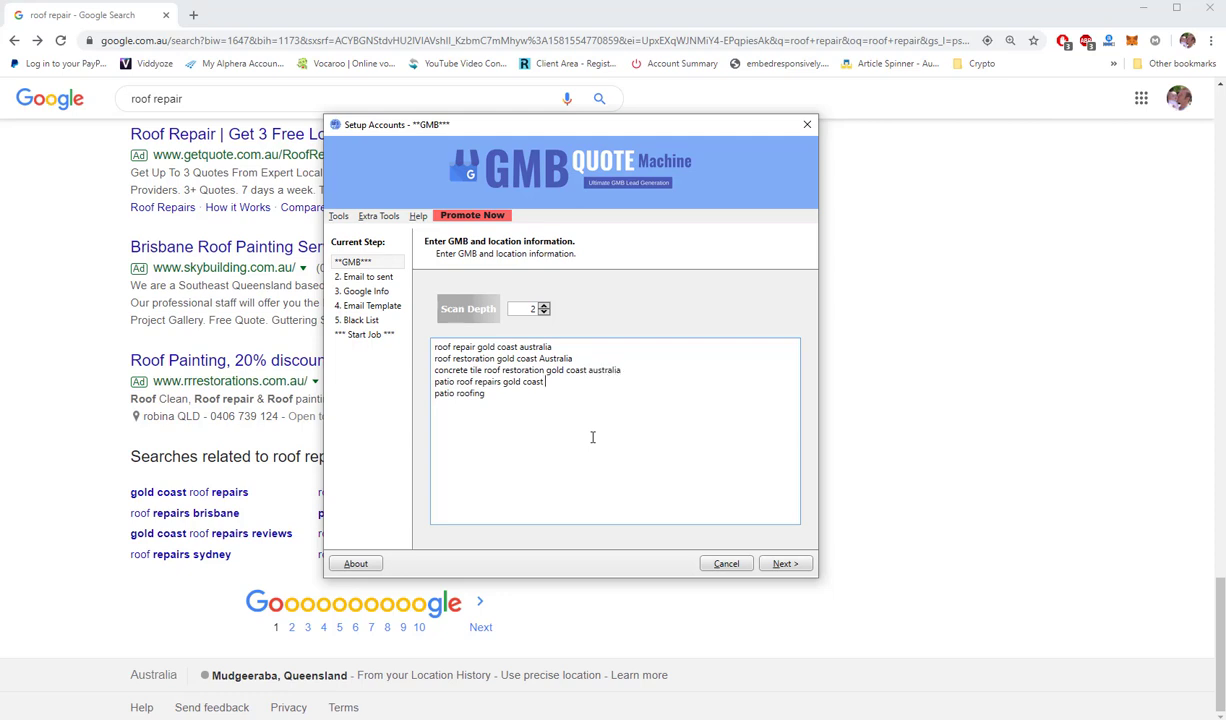
pyautogui.write('australia')
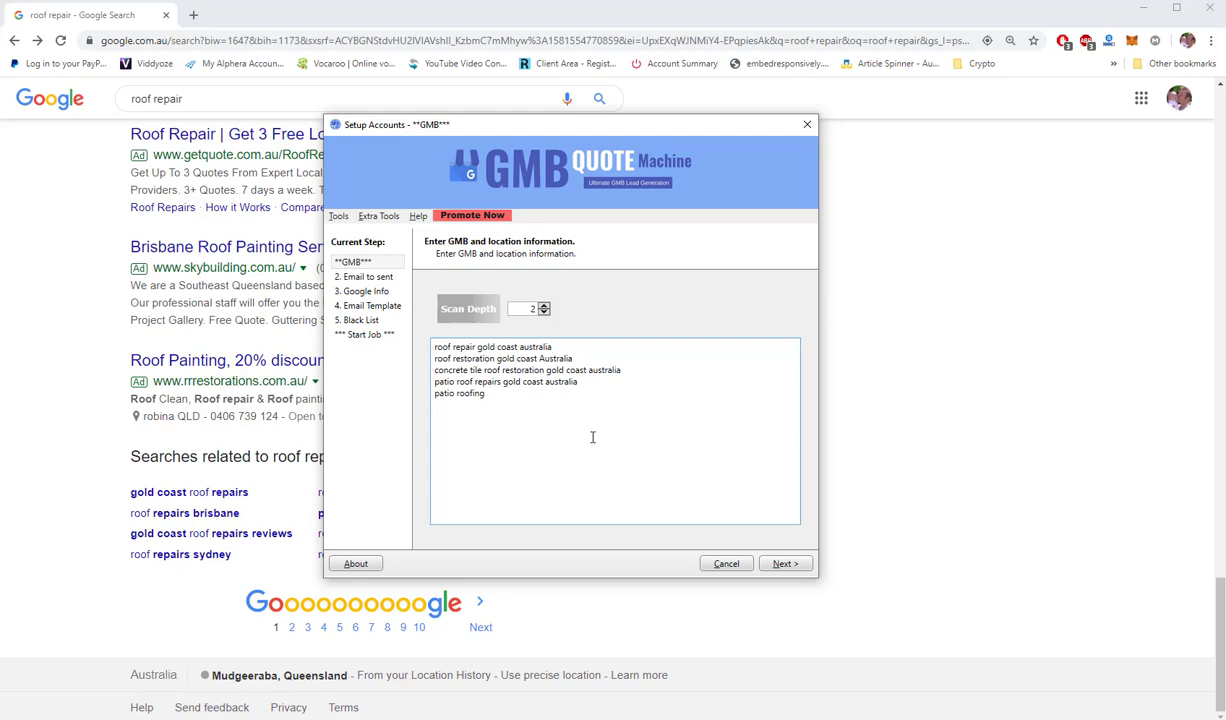
pyautogui.write('gold coast')
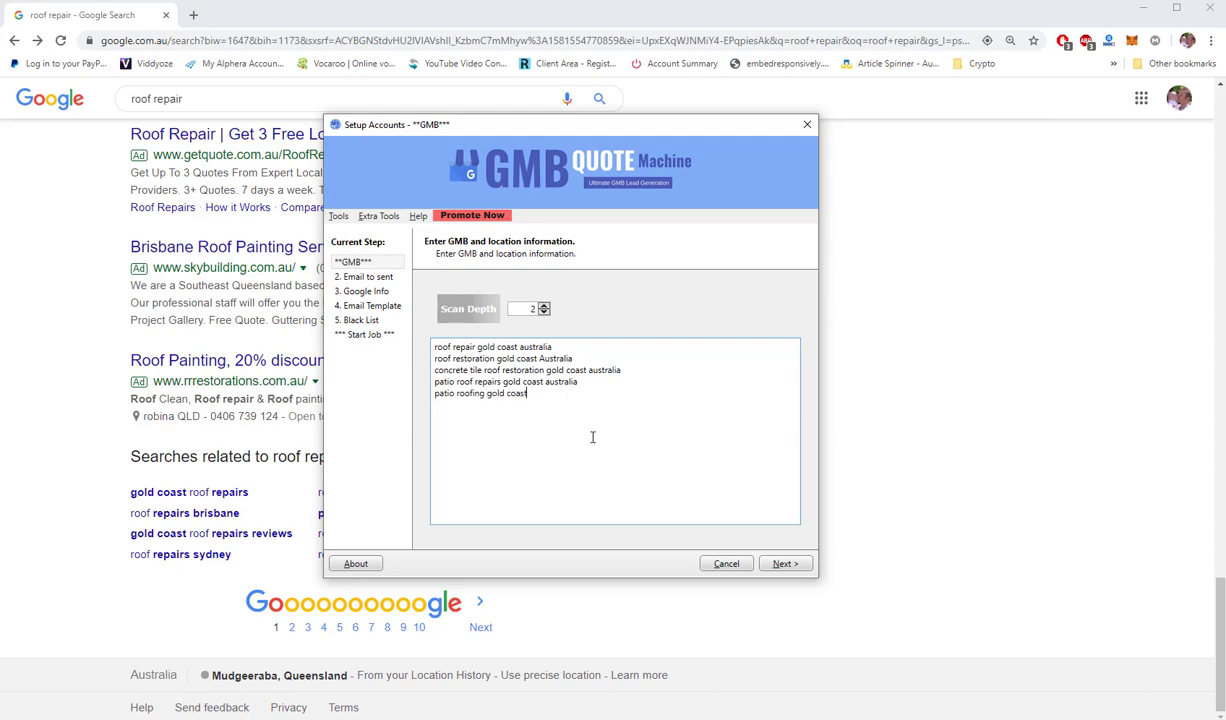
pyautogui.write('austr')
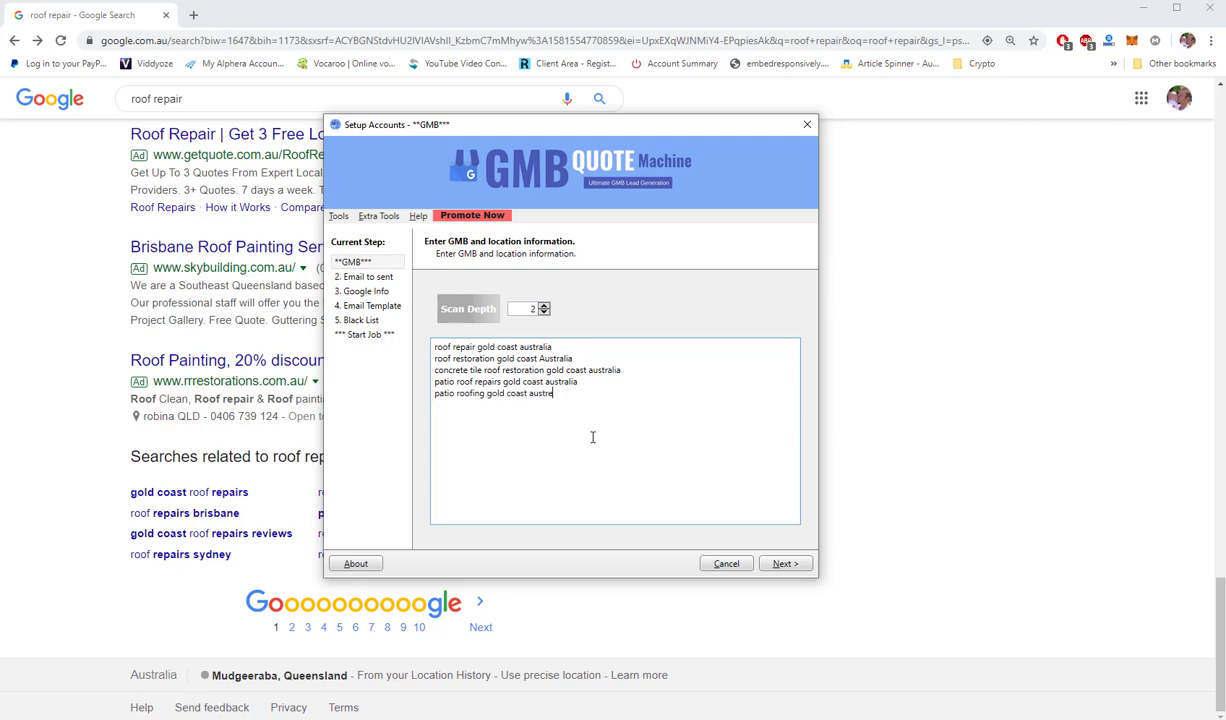
pyautogui.write('alia')
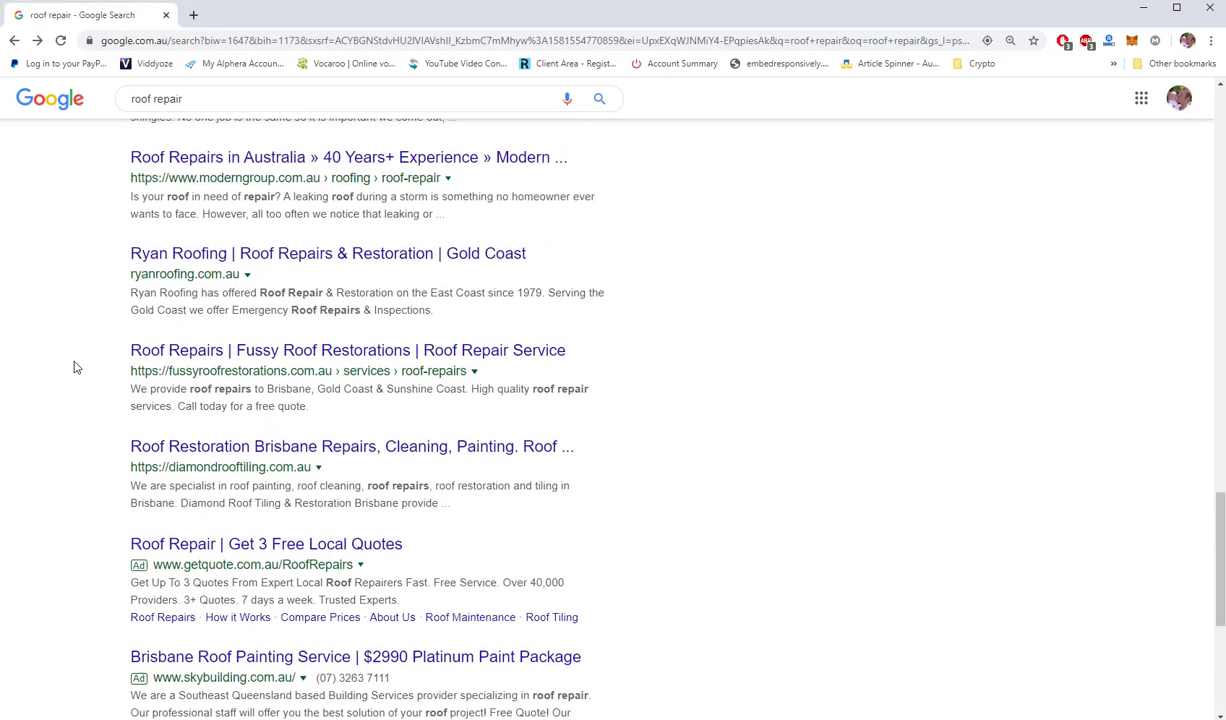
# - Show the full map list of roof repair businesses and page through the listings
pyautogui.scroll(3)
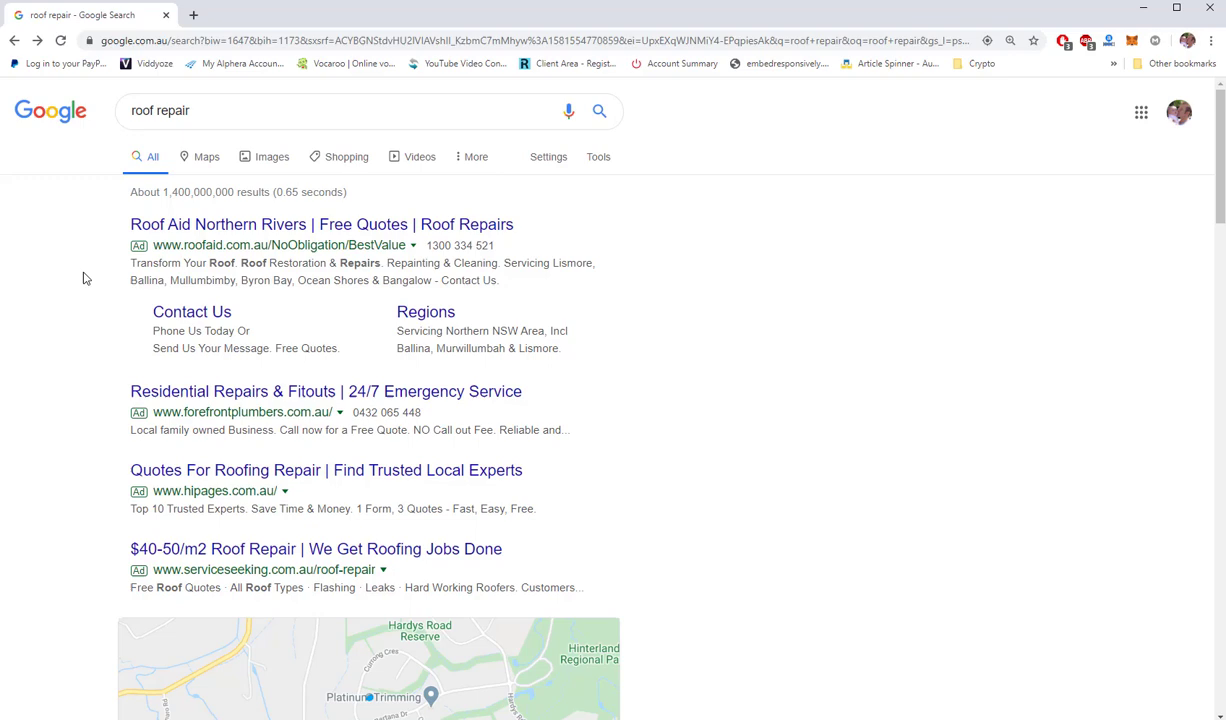
pyautogui.scroll(-3)
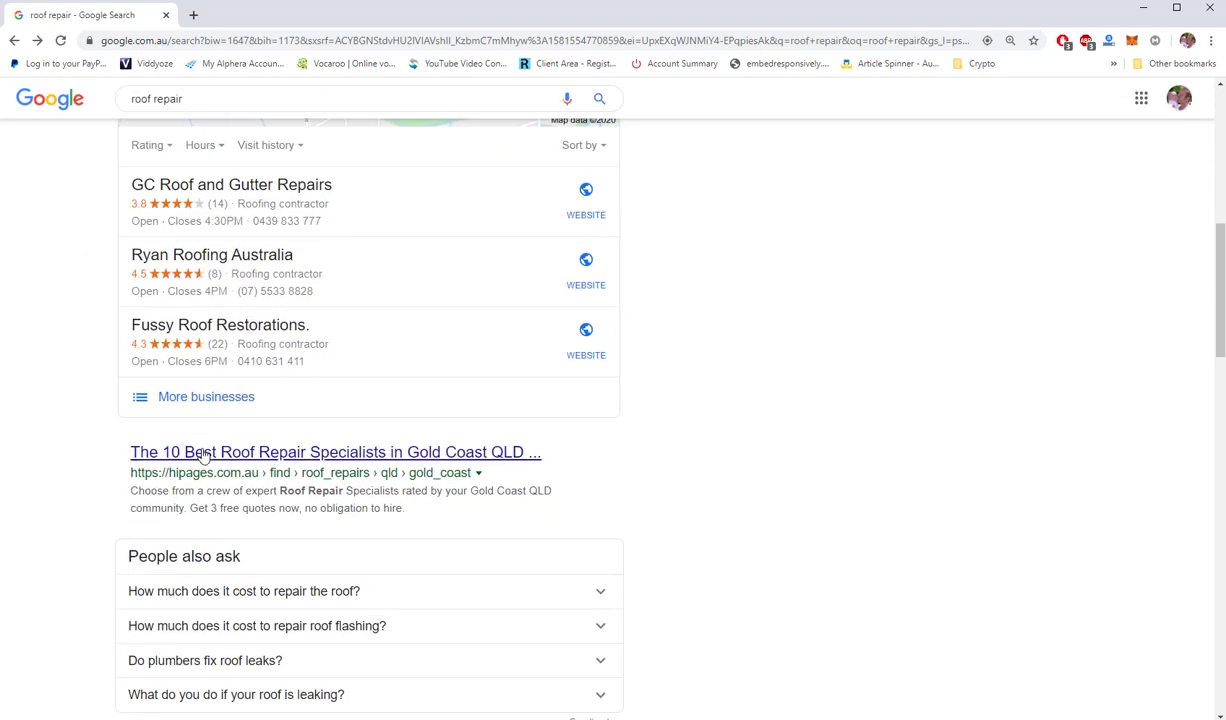
pyautogui.click(206, 396)
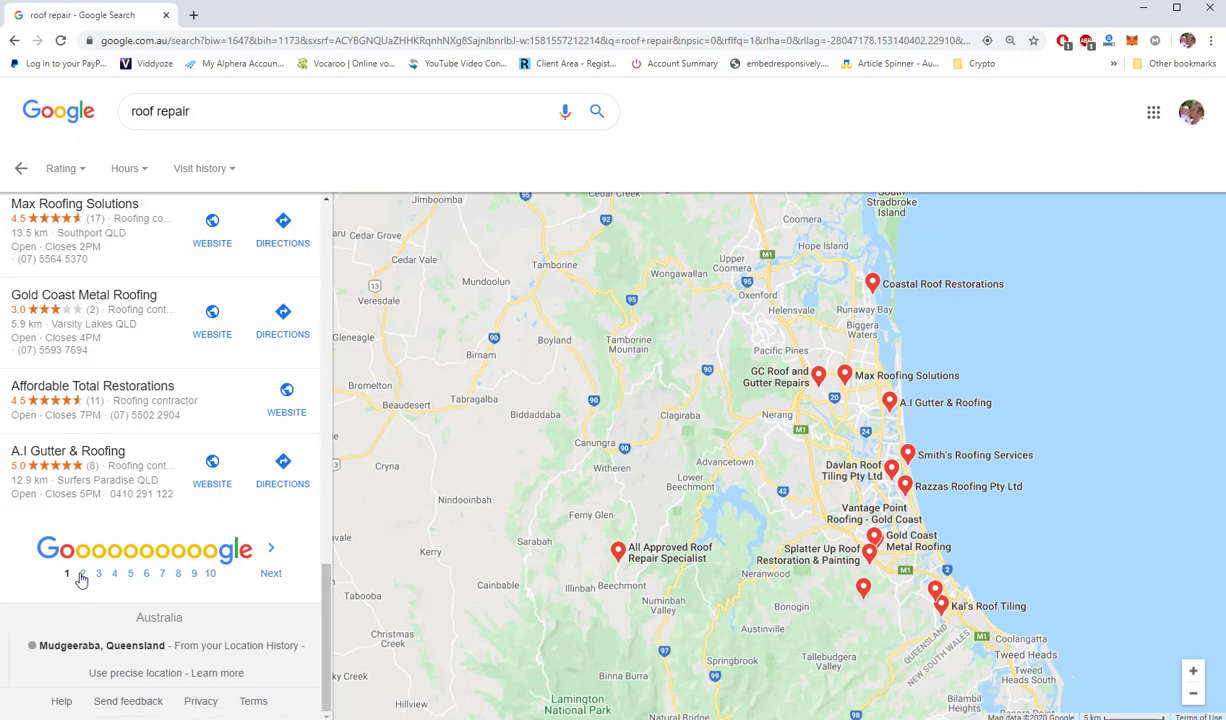
pyautogui.click(84, 572)
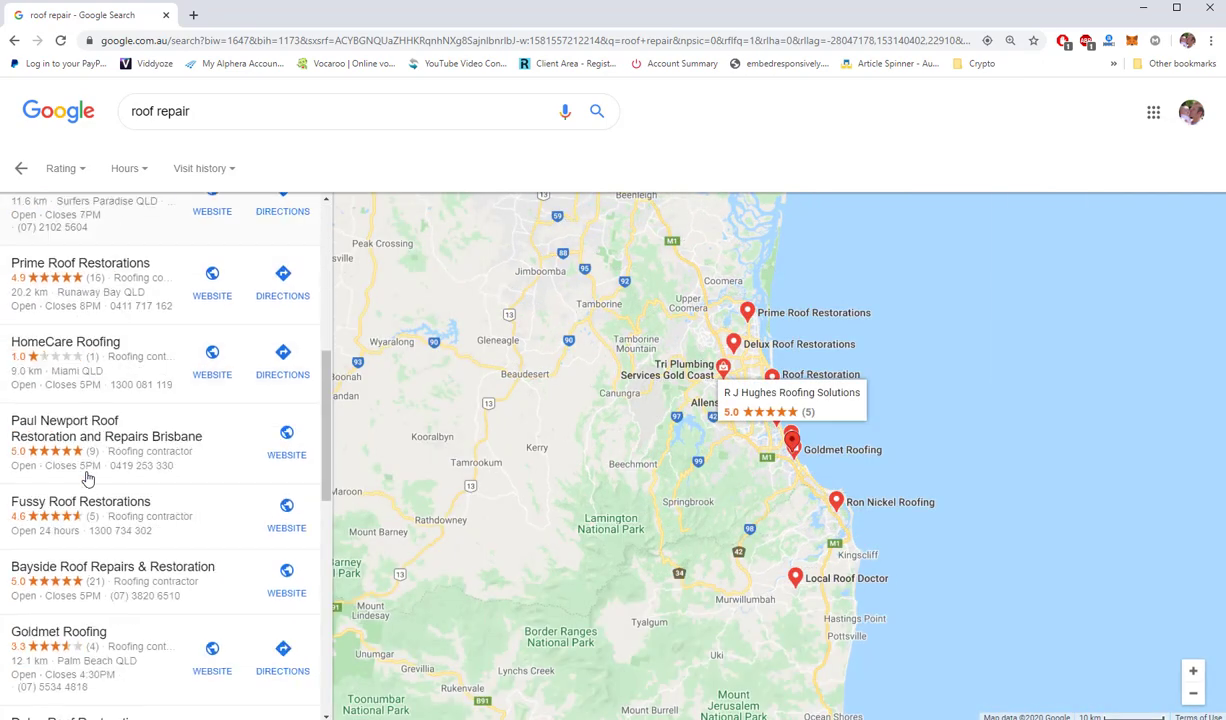
pyautogui.scroll(-3)
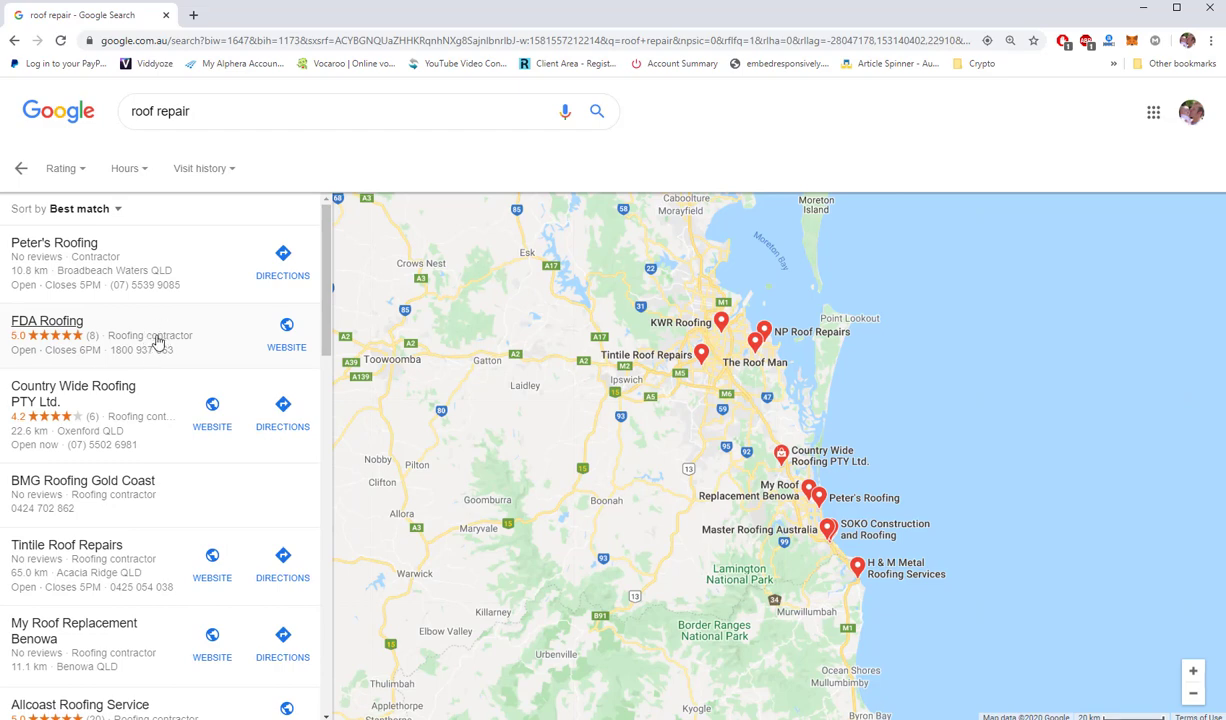
pyautogui.scroll(-3)
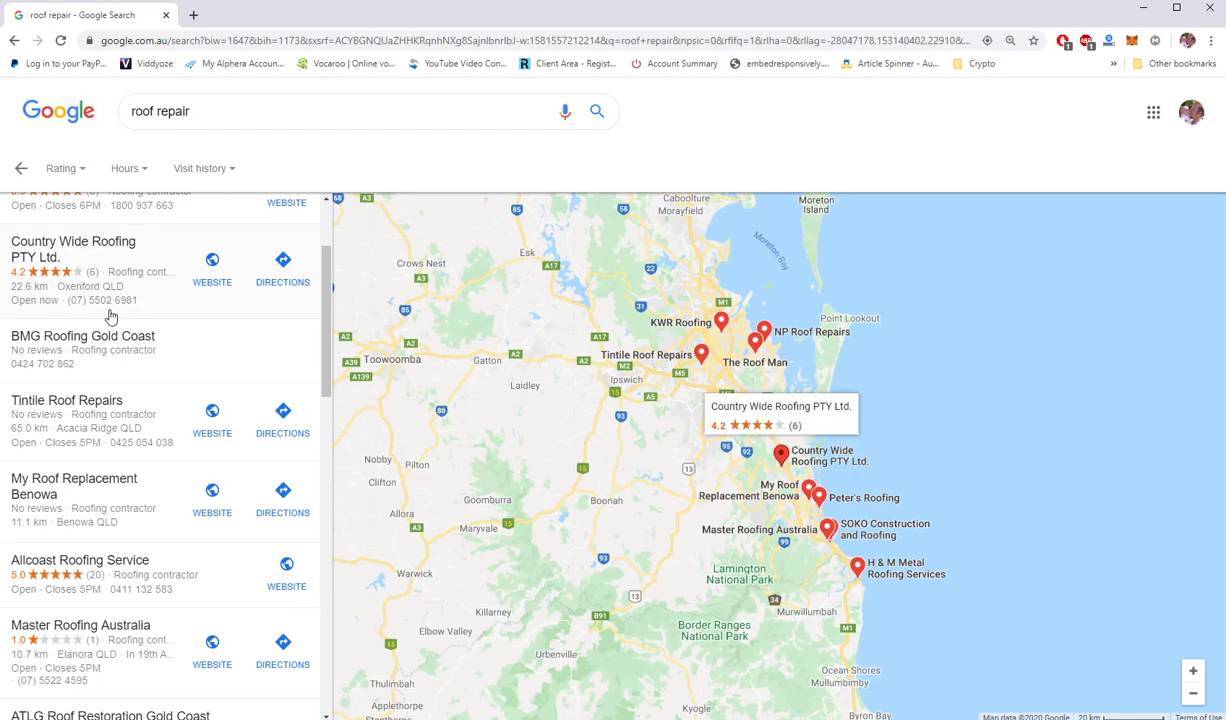
# - View the detail panels for Country Wide Roofing PTY Ltd and Ryan Roofing Australia
pyautogui.click(72, 248)
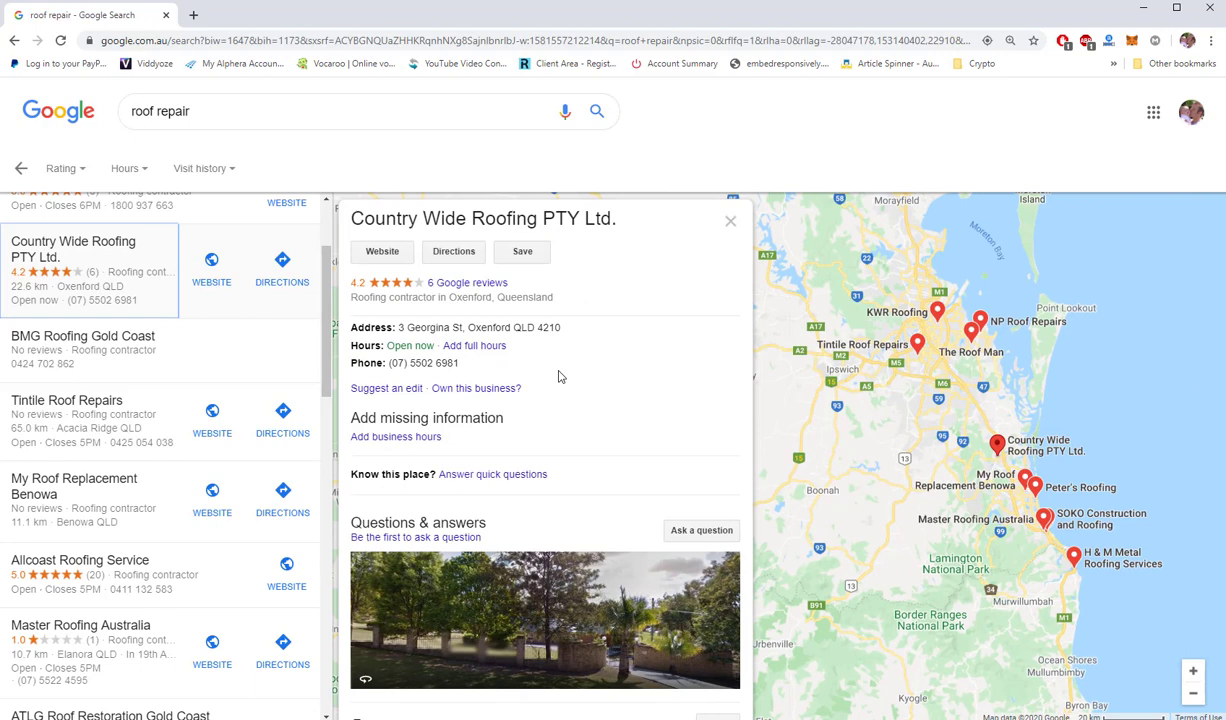
pyautogui.moveTo(556, 348)
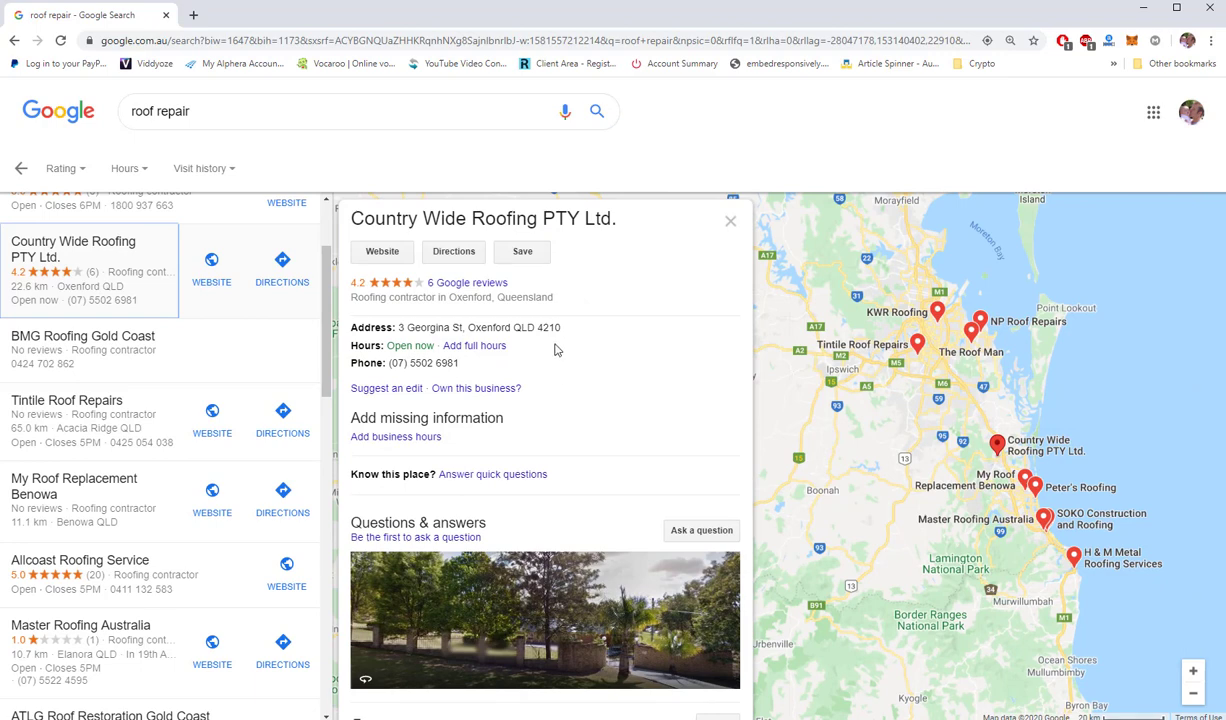
pyautogui.click(82, 348)
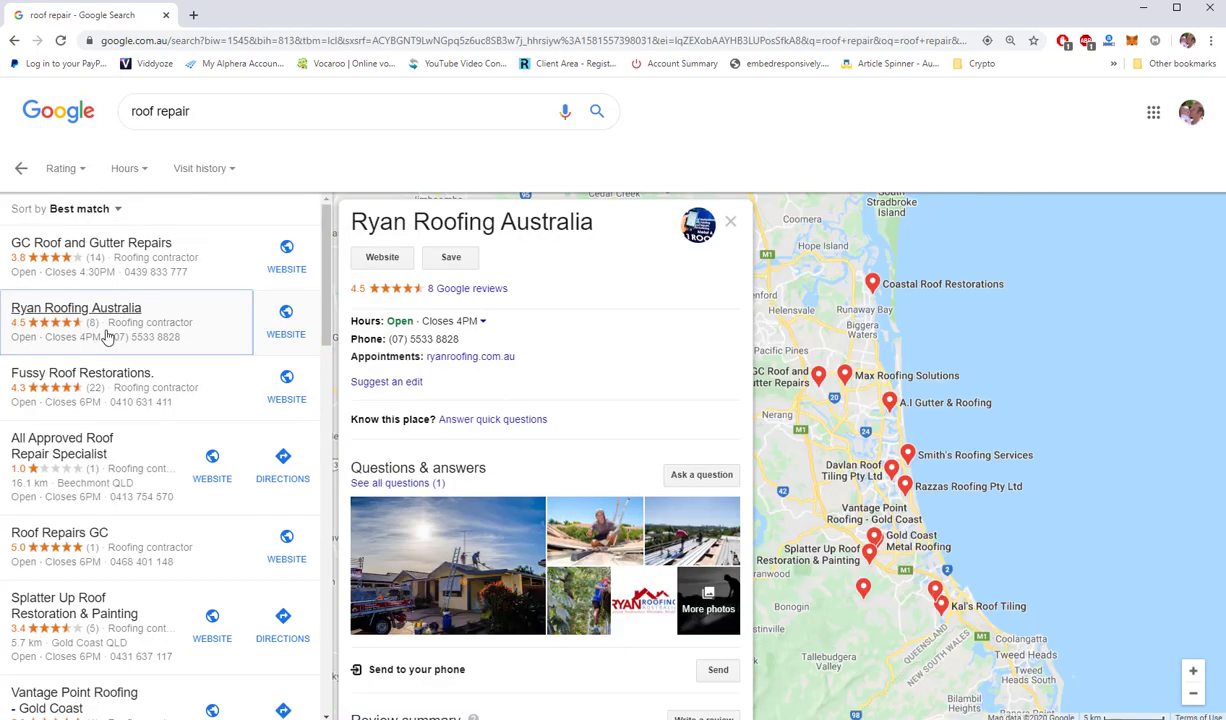
pyautogui.moveTo(470, 356)
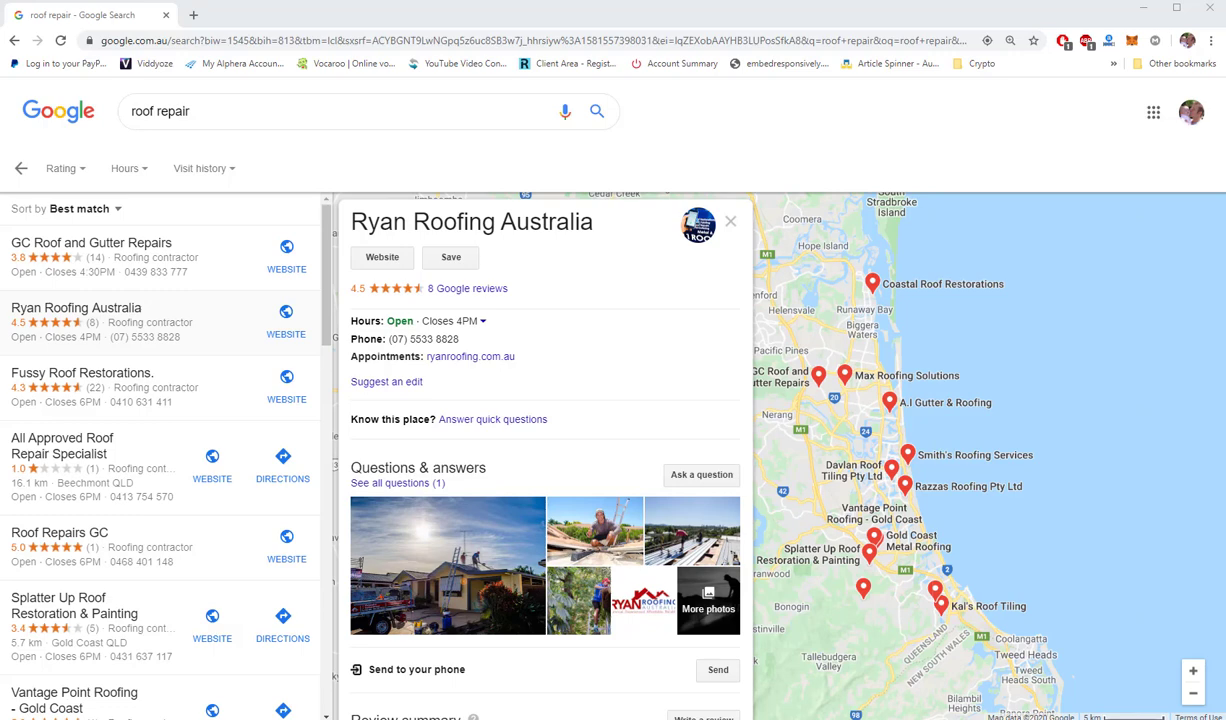
pyautogui.moveTo(212, 268)
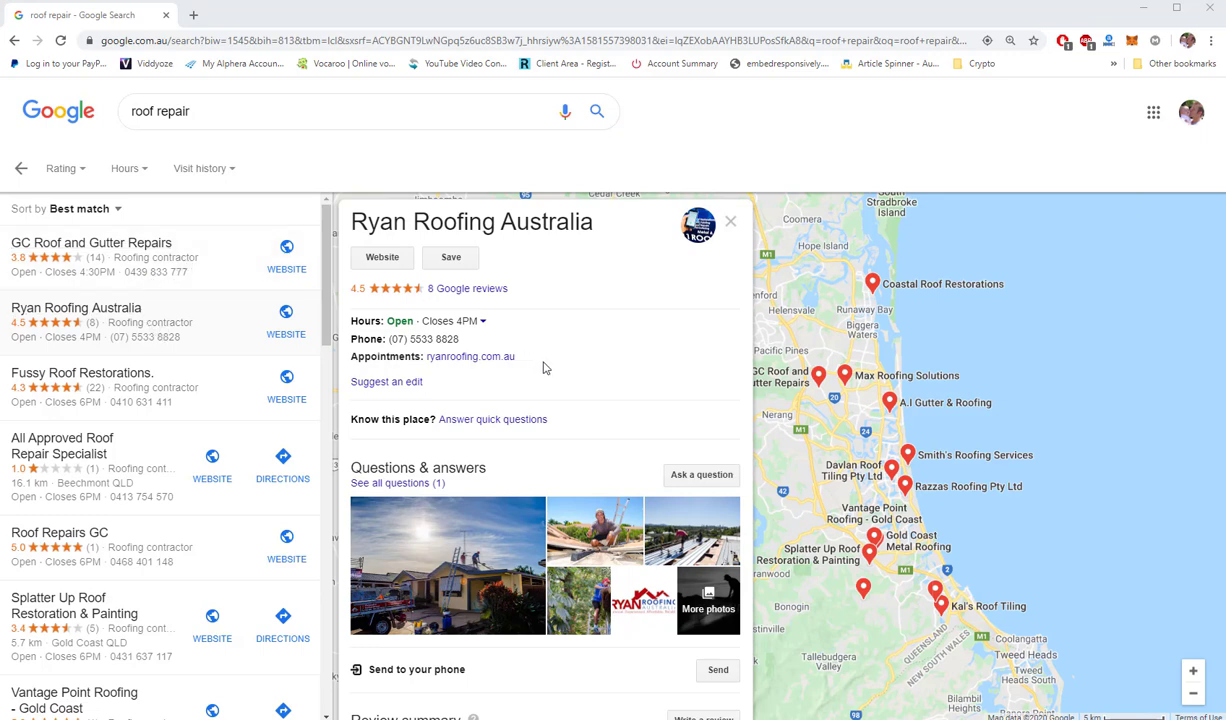
pyautogui.moveTo(184, 356)
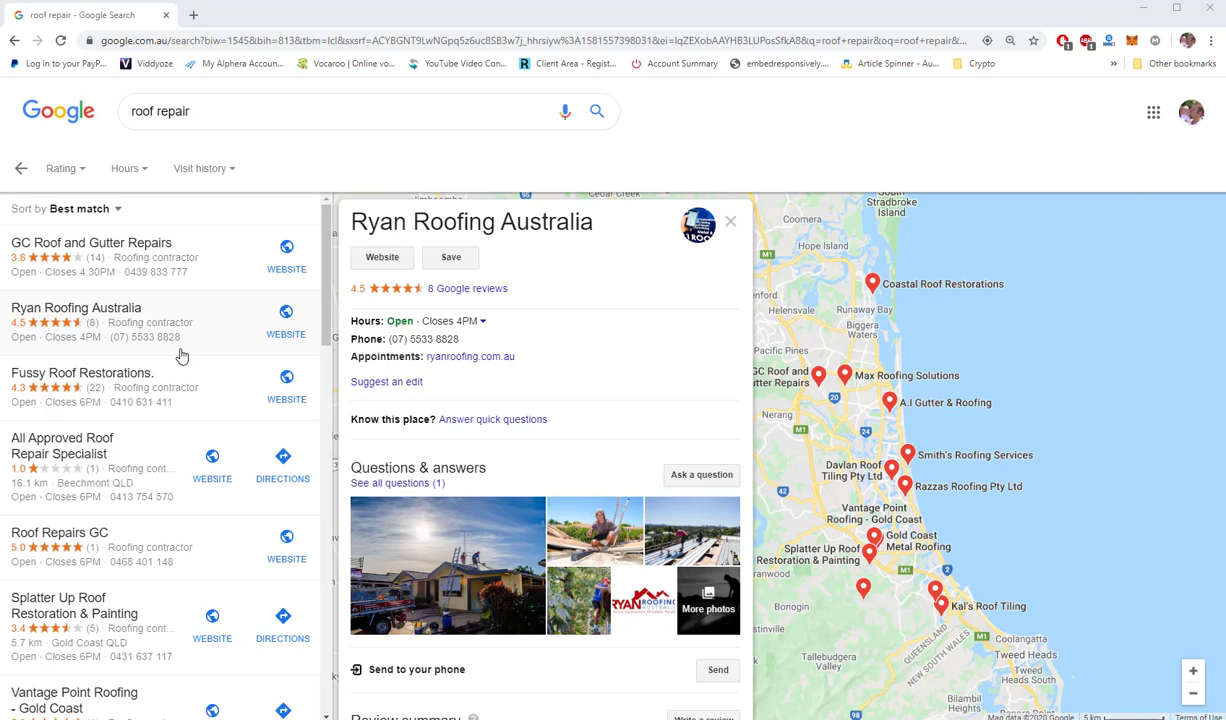
pyautogui.moveTo(190, 388)
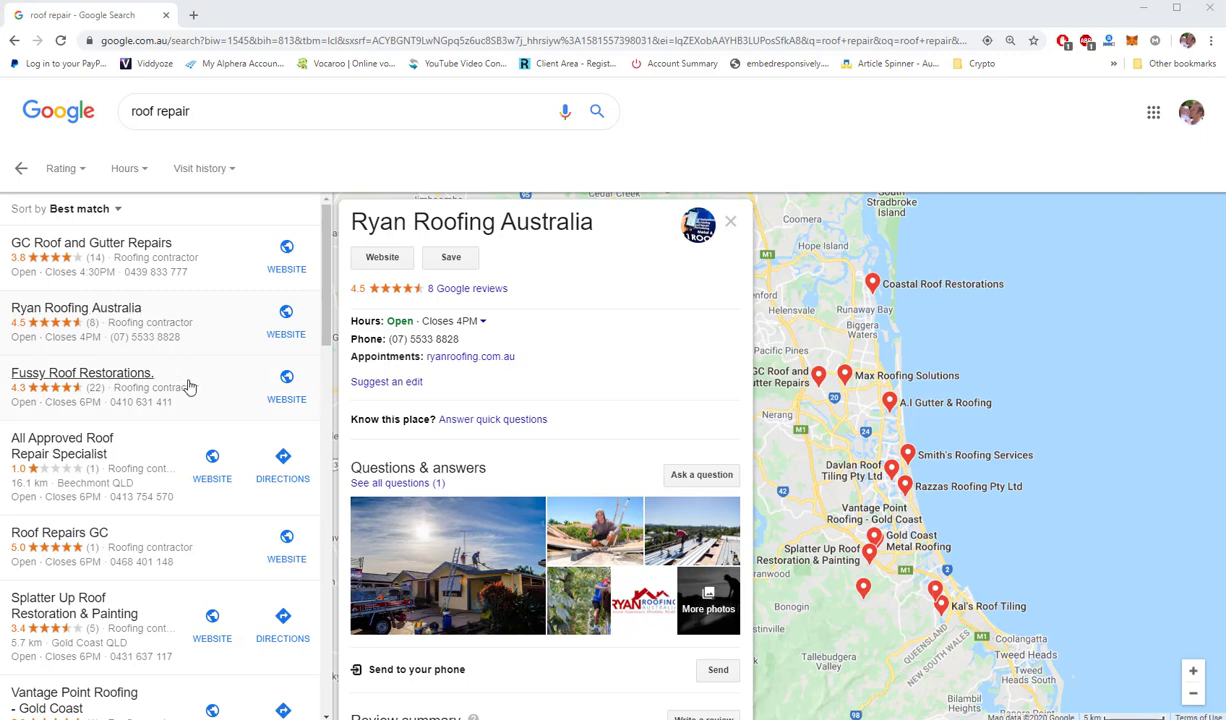
pyautogui.scroll(-3)
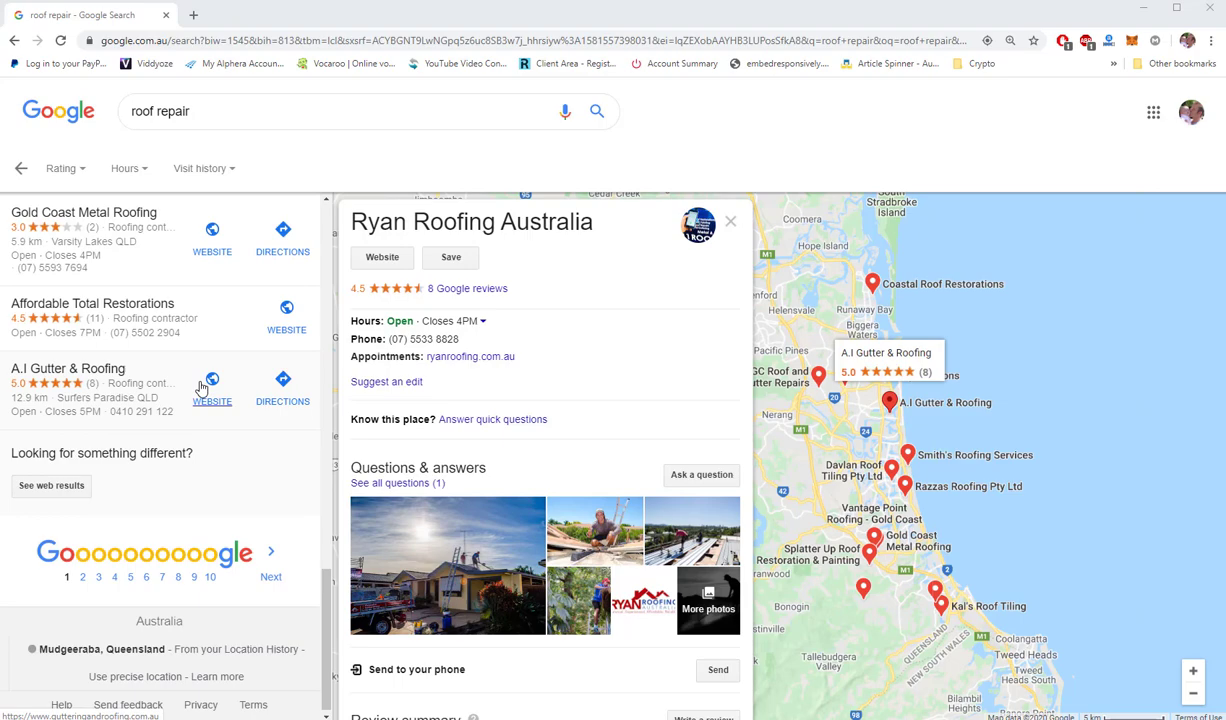
pyautogui.click(730, 220)
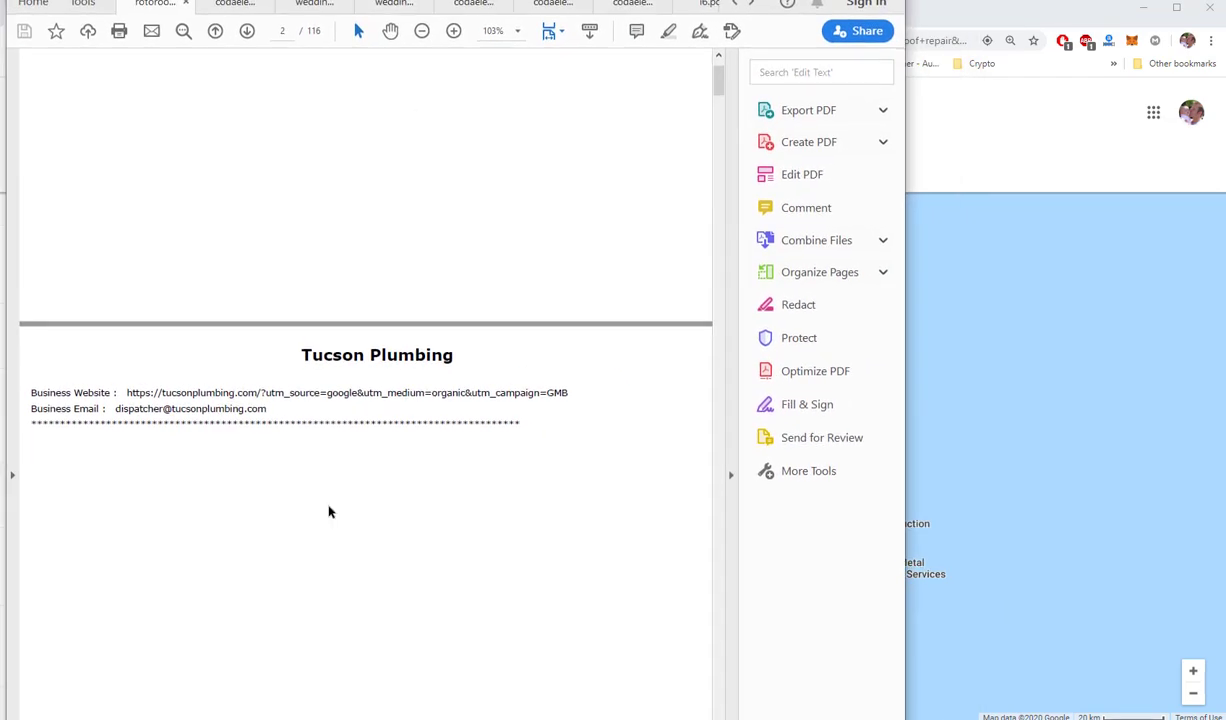
# - Scroll through the sample PDF report of websites and emails, then move on from the keyword step
pyautogui.scroll(-3)
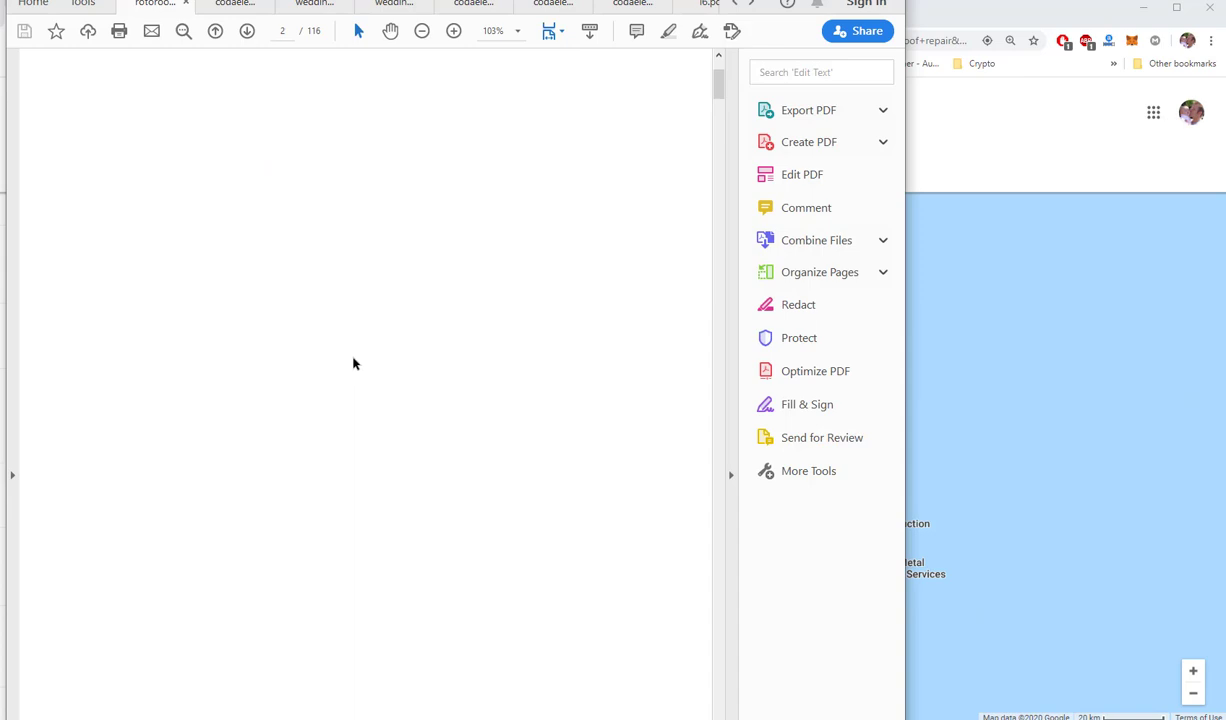
pyautogui.scroll(-3)
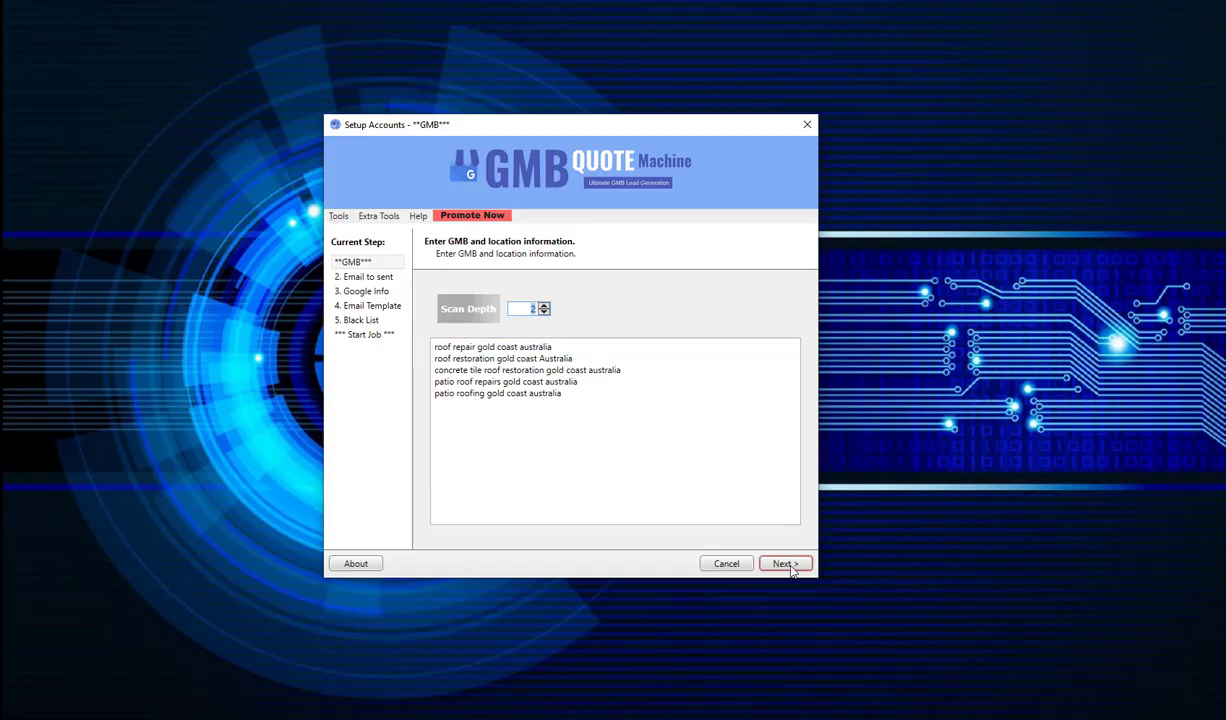
pyautogui.moveTo(510, 312)
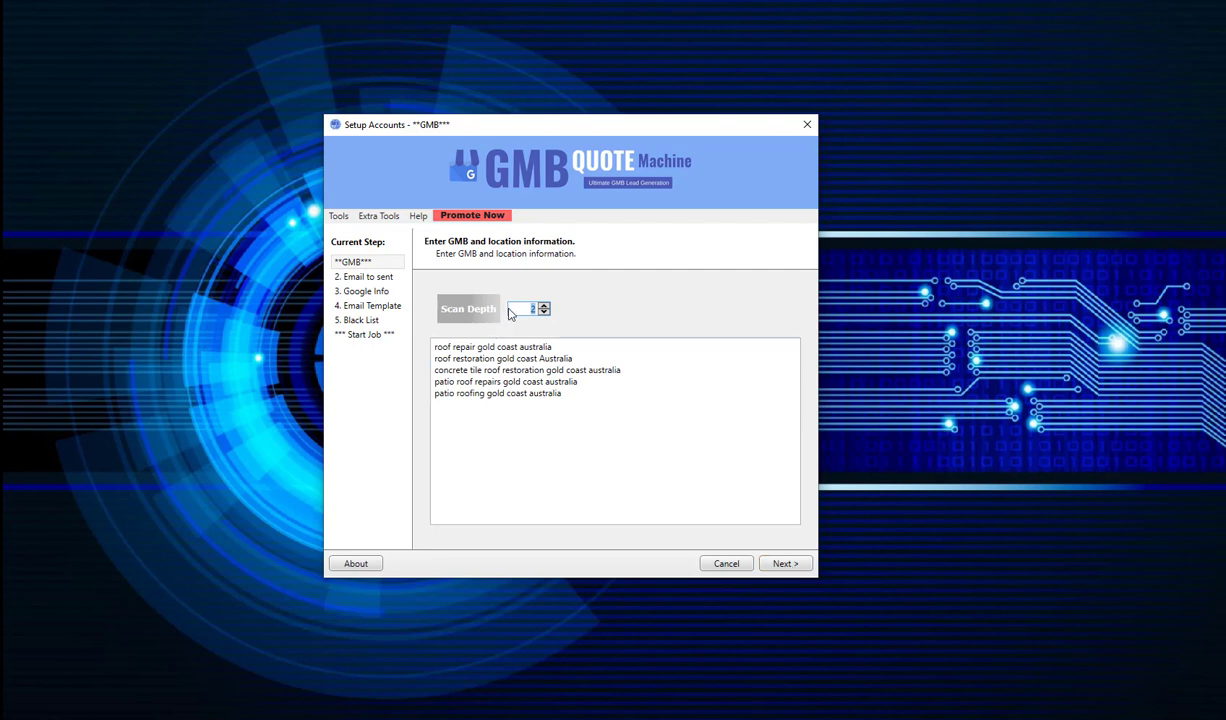
pyautogui.moveTo(784, 564)
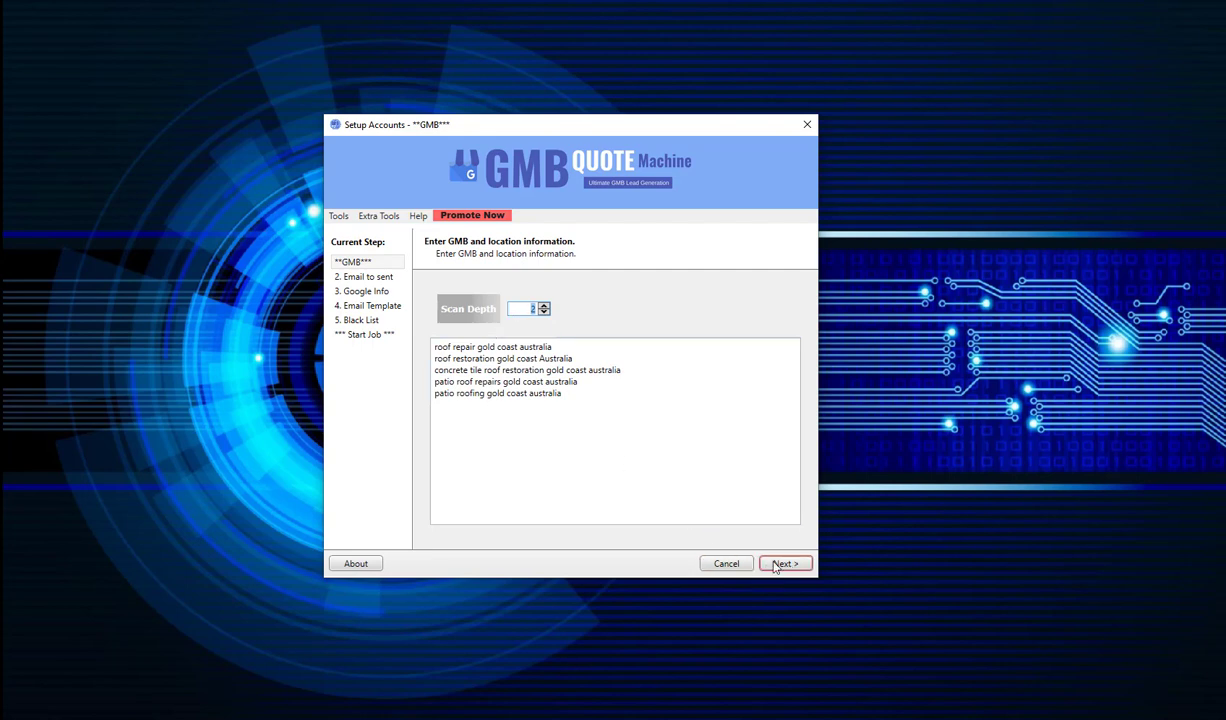
pyautogui.click(784, 564)
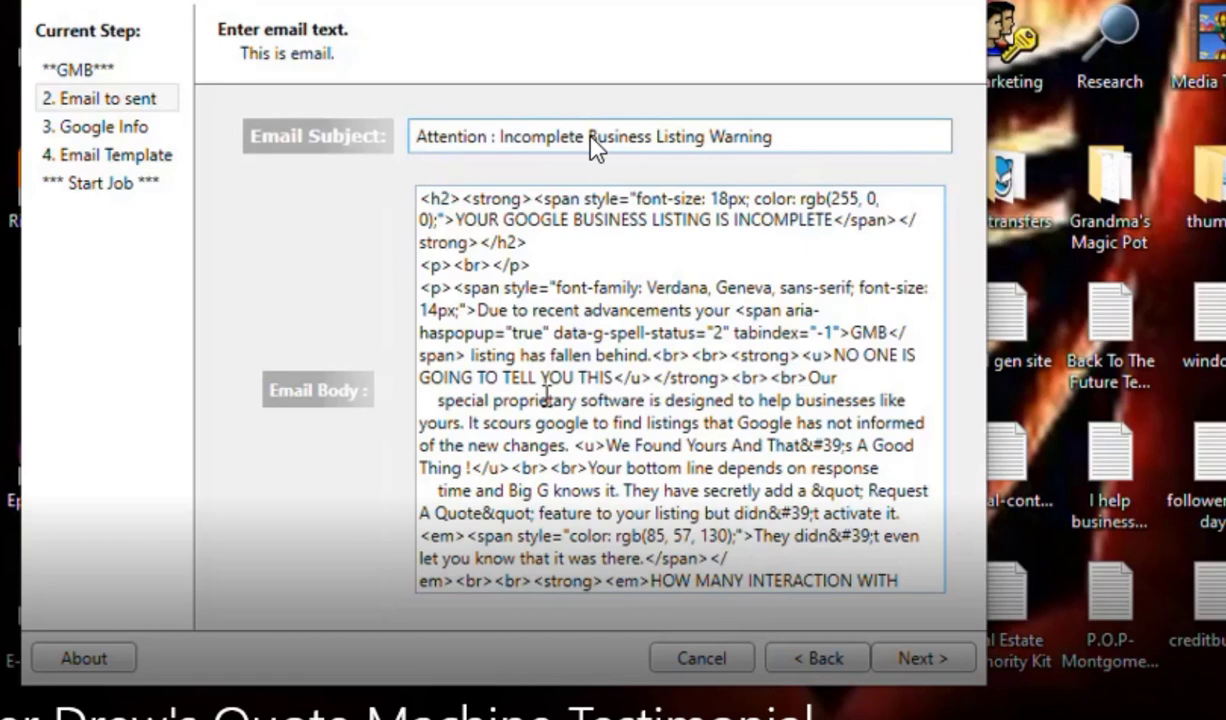
pyautogui.moveTo(552, 372)
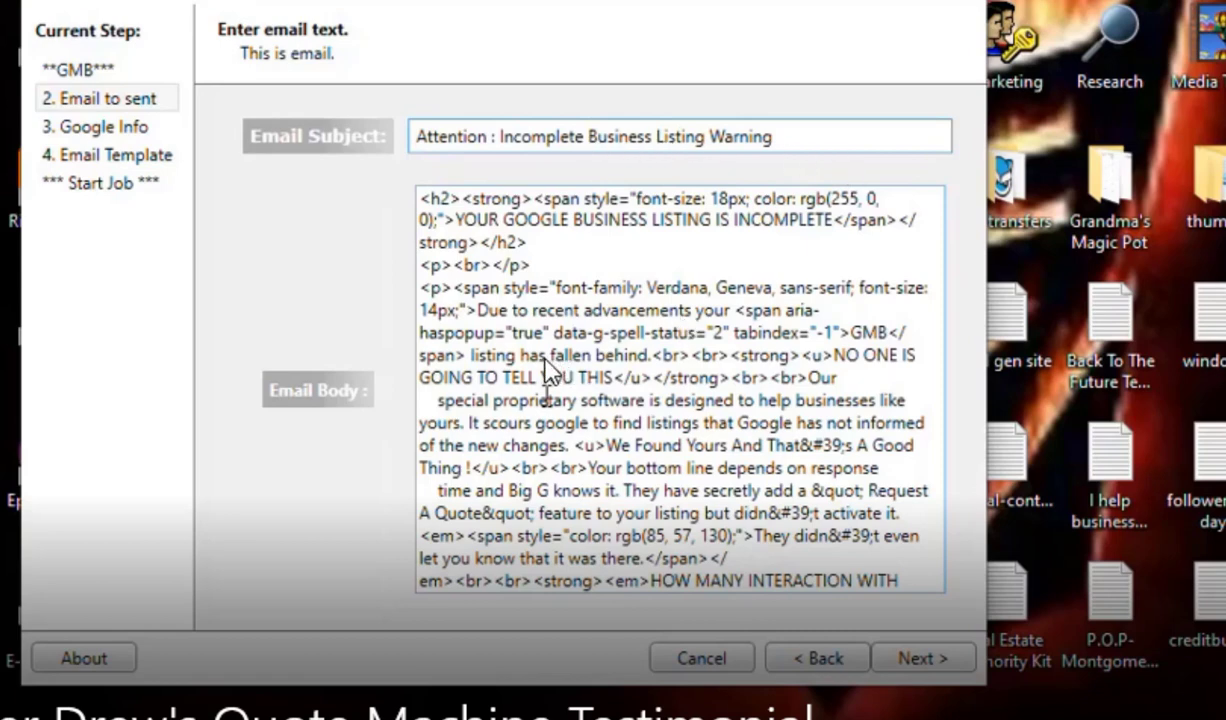
pyautogui.moveTo(520, 330)
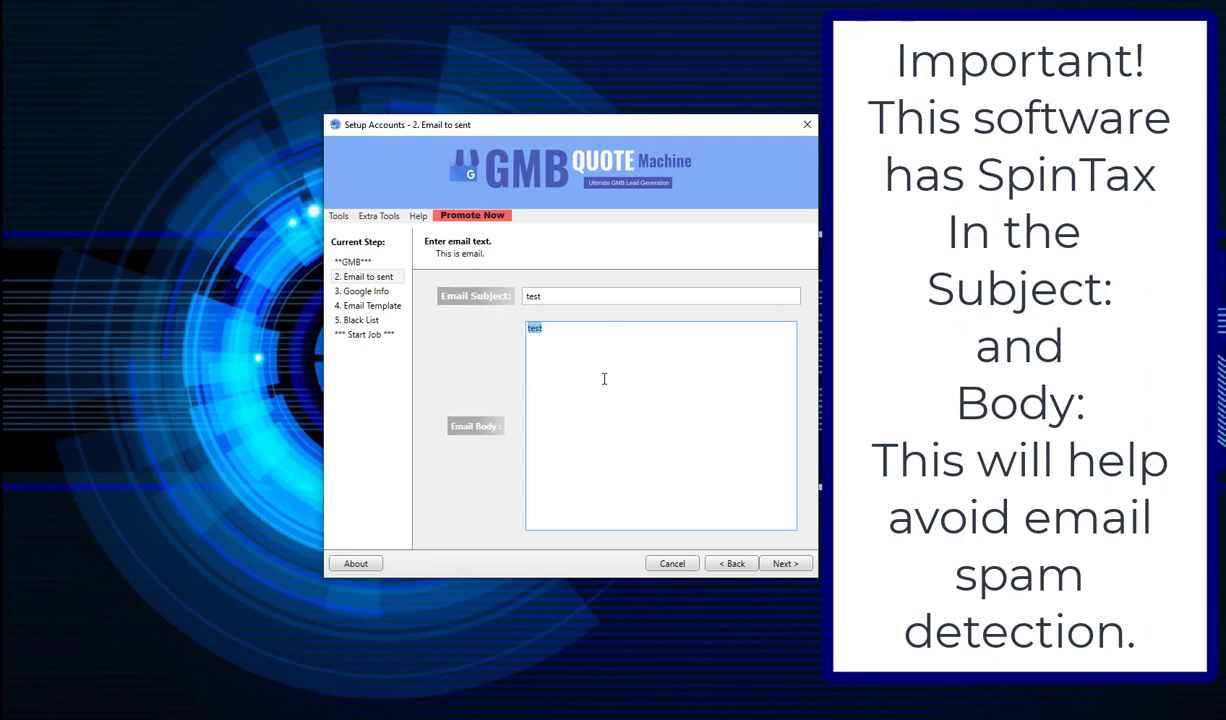
# - Continue from the email text step to the Google account details step
pyautogui.click(784, 564)
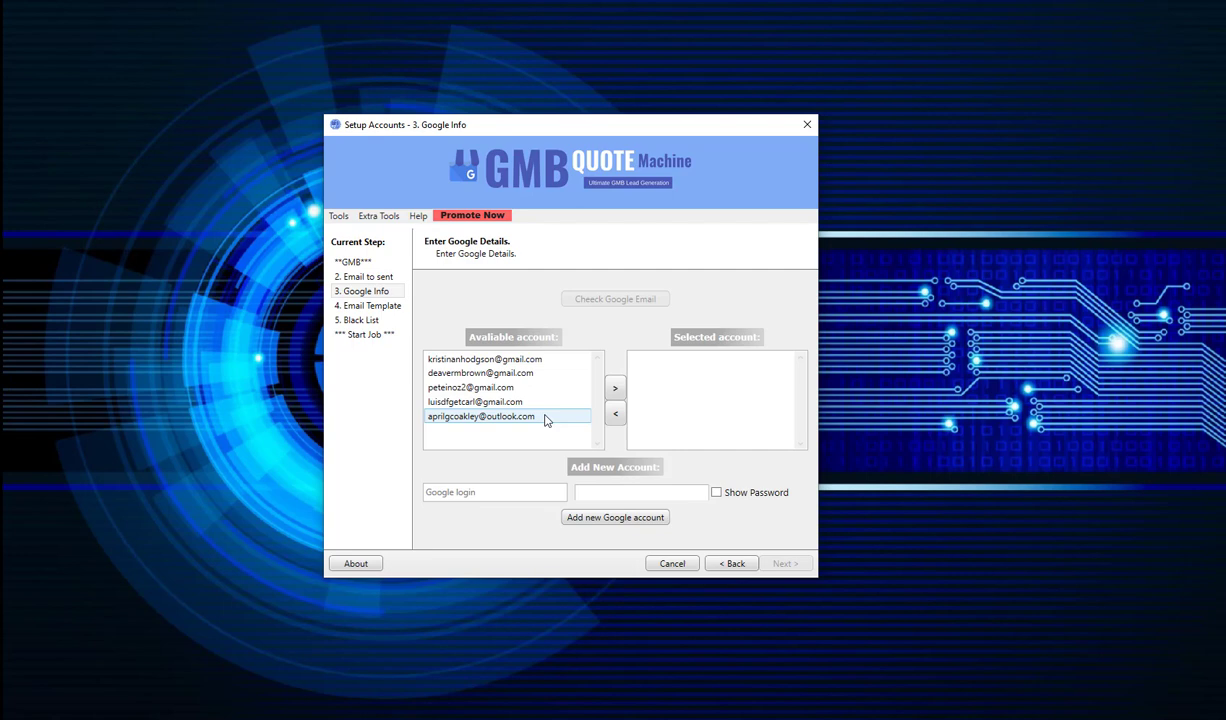
# - Select the last available sending account and run the Google email check, which rejects it
pyautogui.click(476, 400)
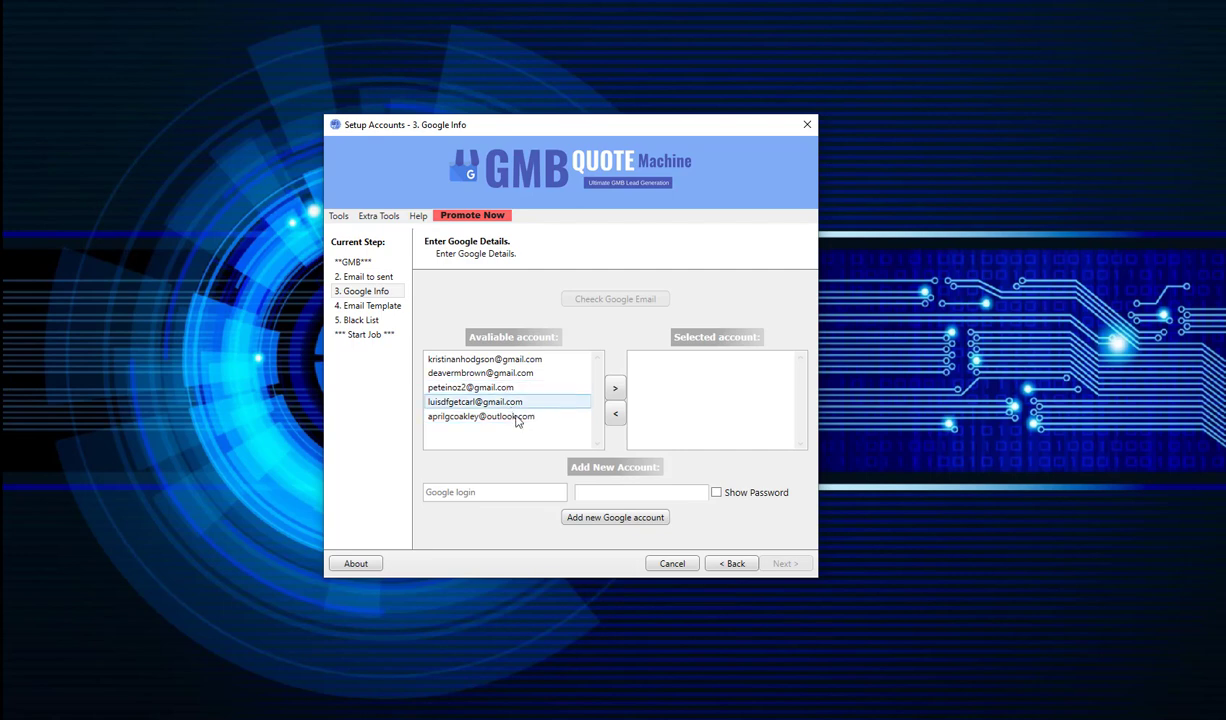
pyautogui.click(614, 388)
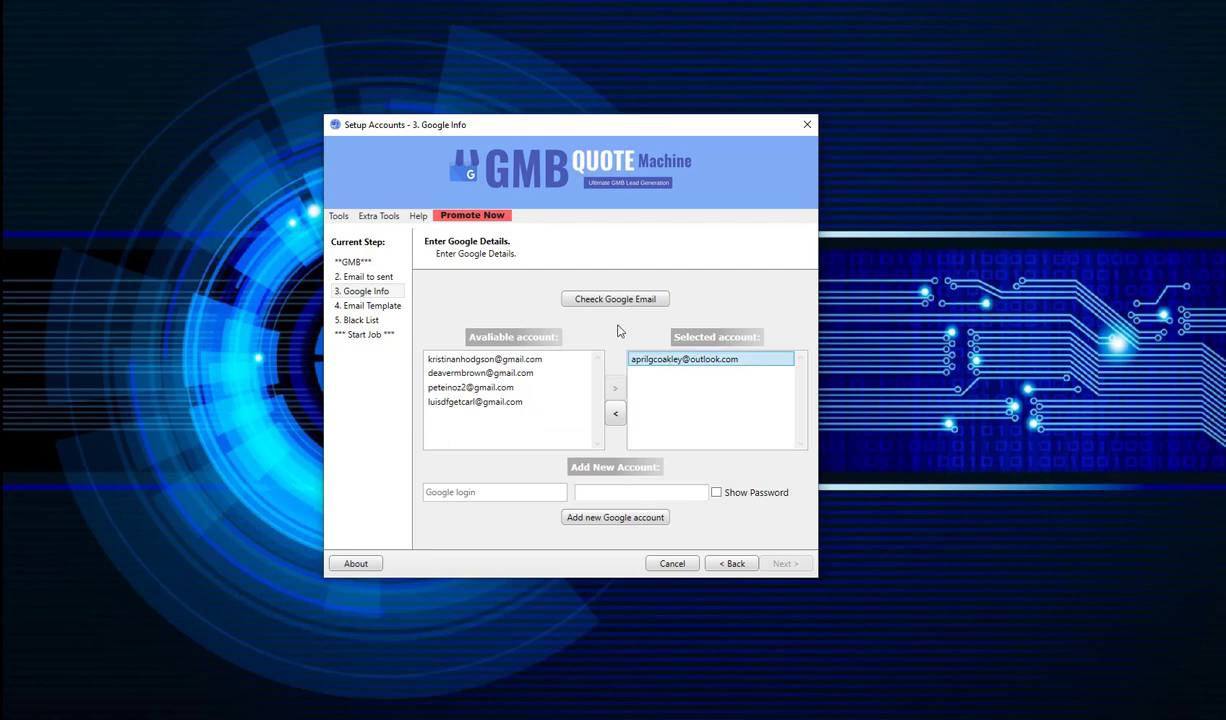
pyautogui.click(470, 388)
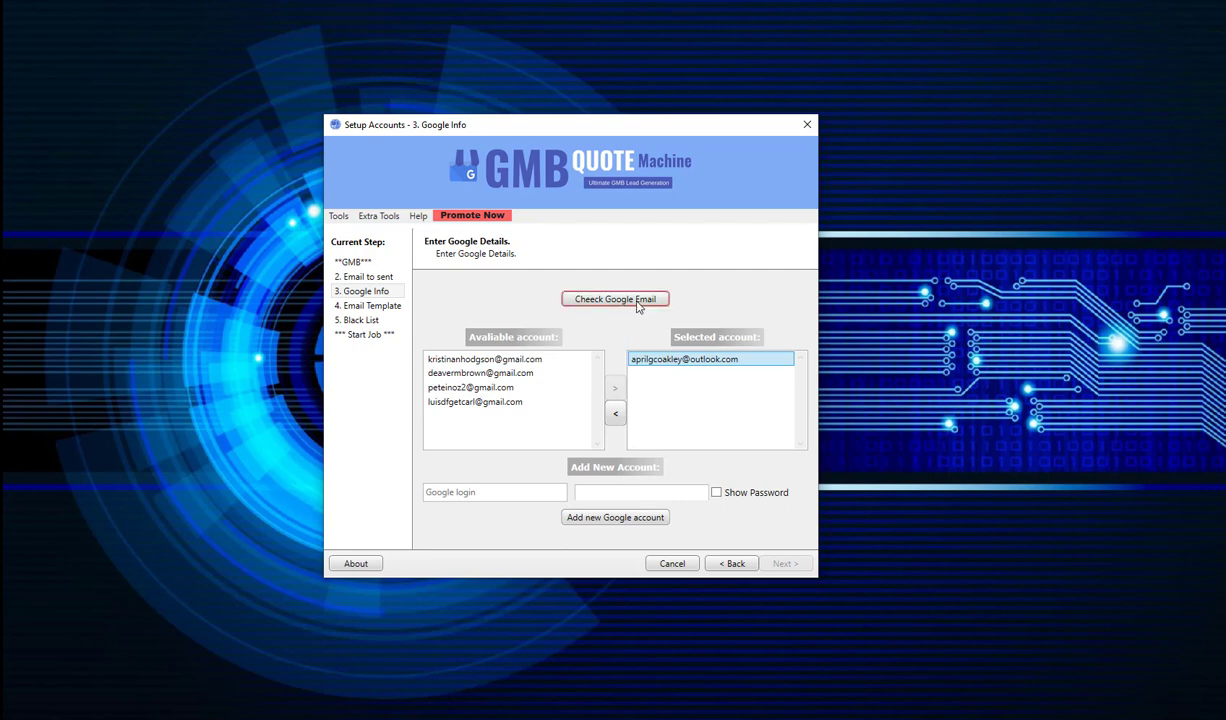
pyautogui.click(616, 300)
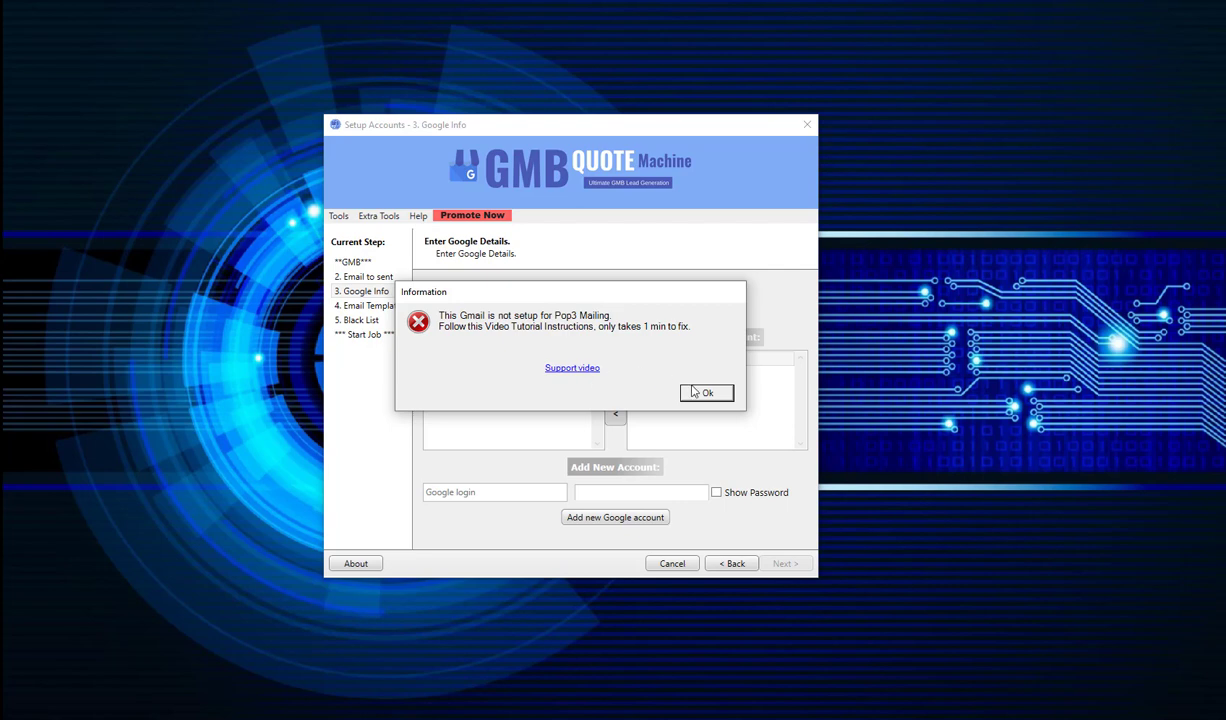
pyautogui.click(706, 392)
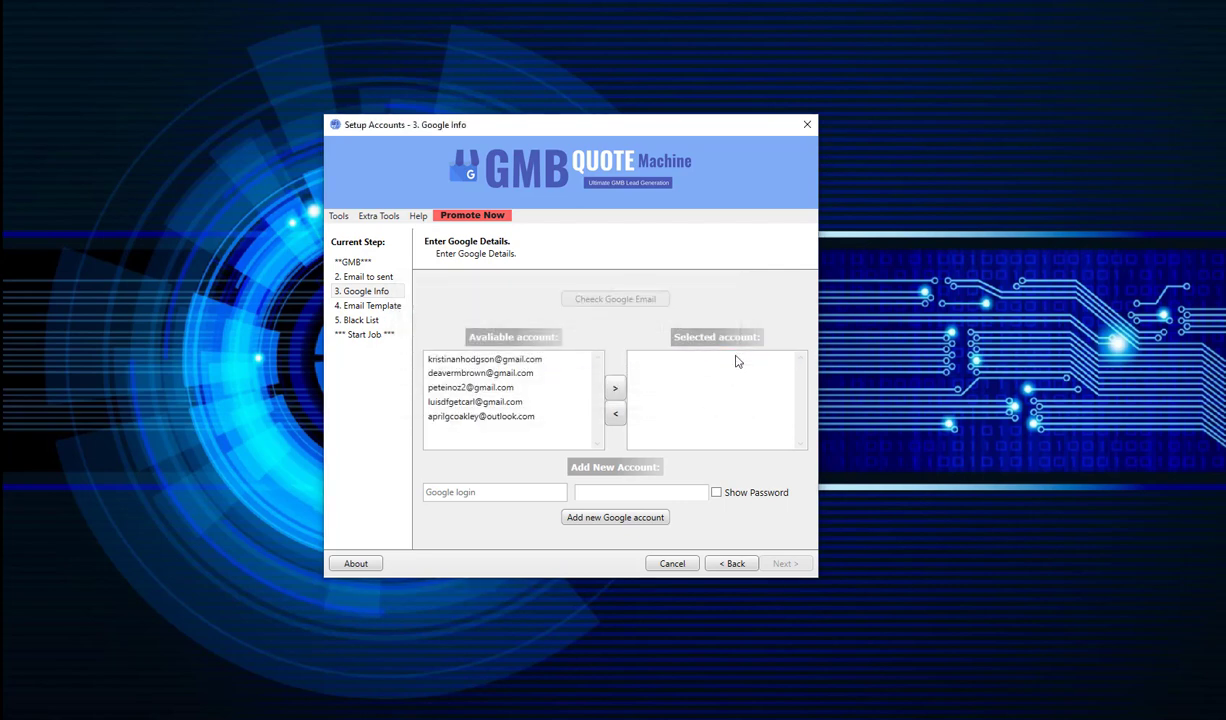
# - Replace it with a different sending account and proceed to the email template step
pyautogui.click(616, 388)
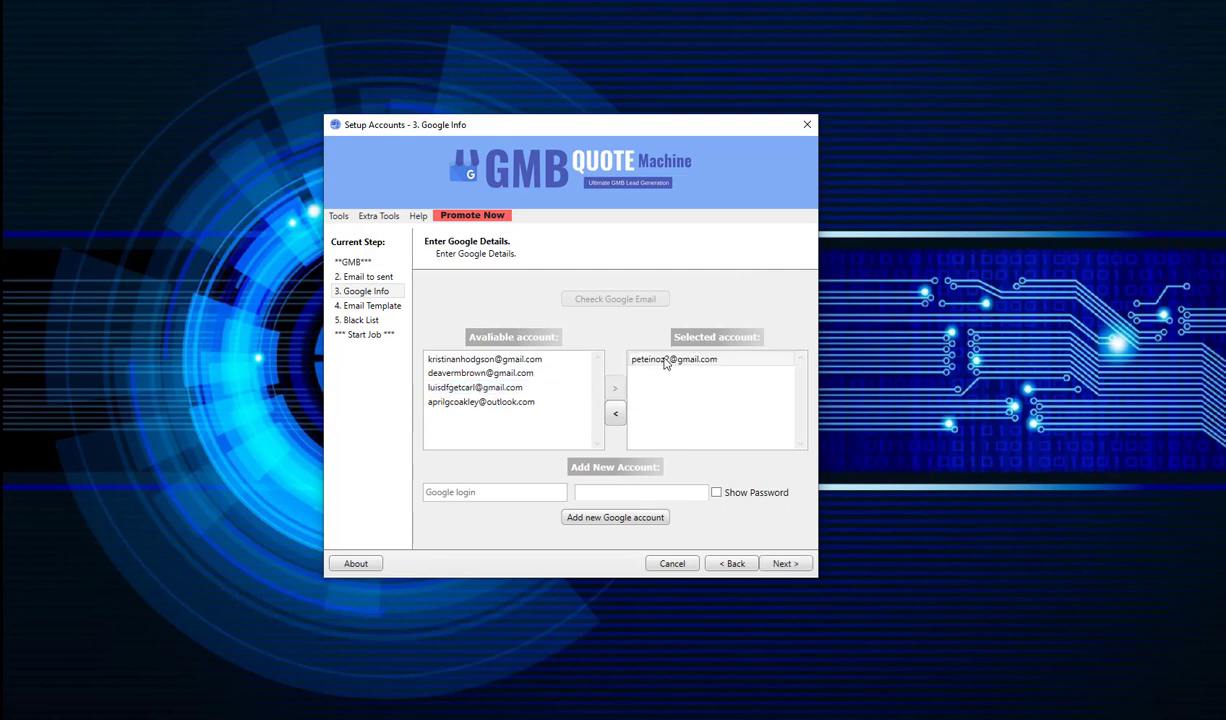
pyautogui.click(672, 360)
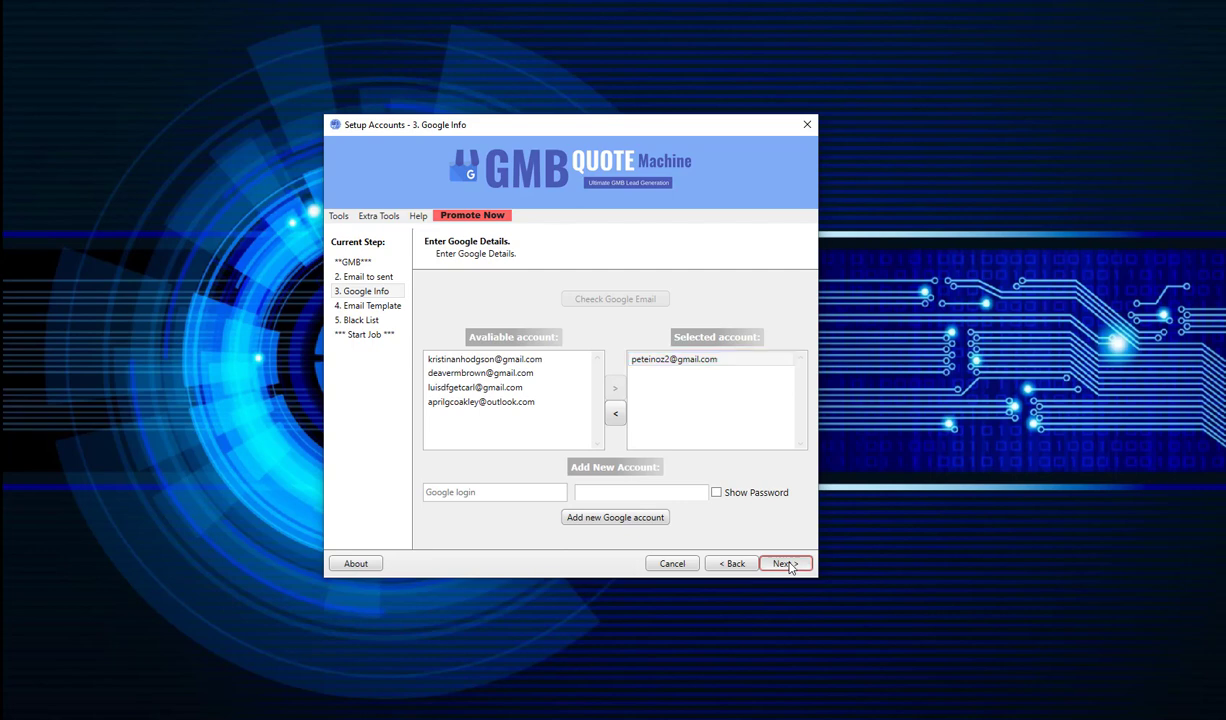
pyautogui.click(784, 564)
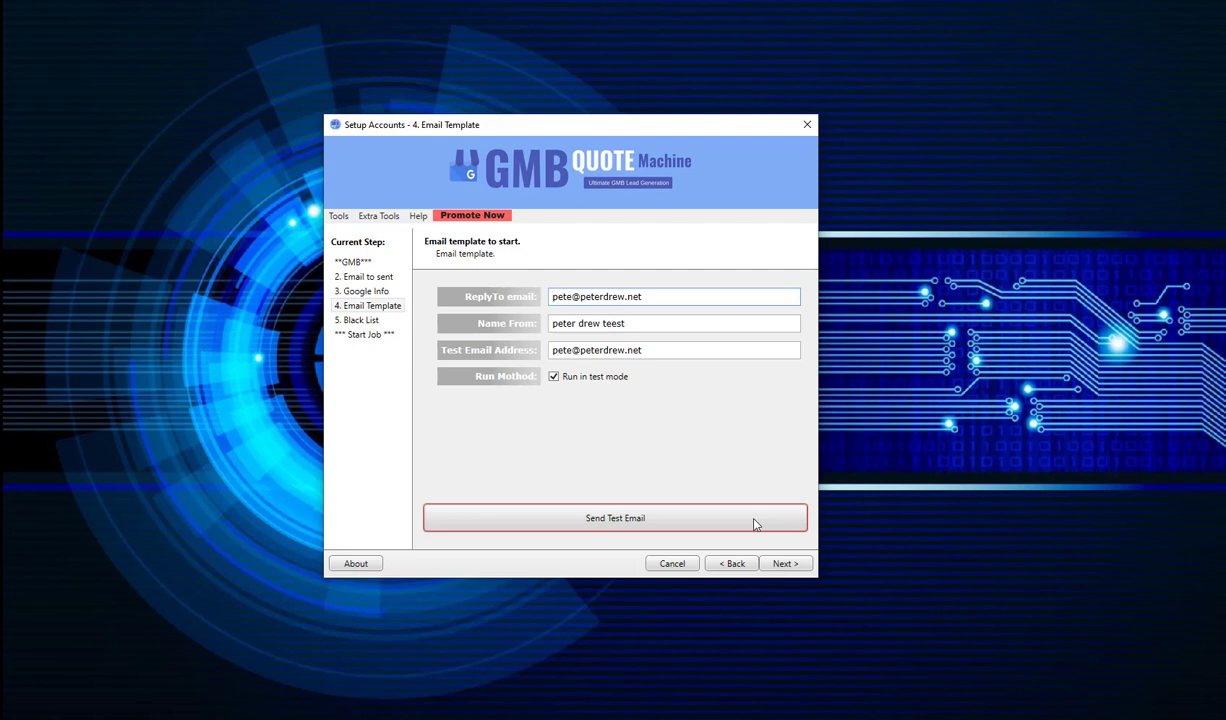
pyautogui.moveTo(684, 374)
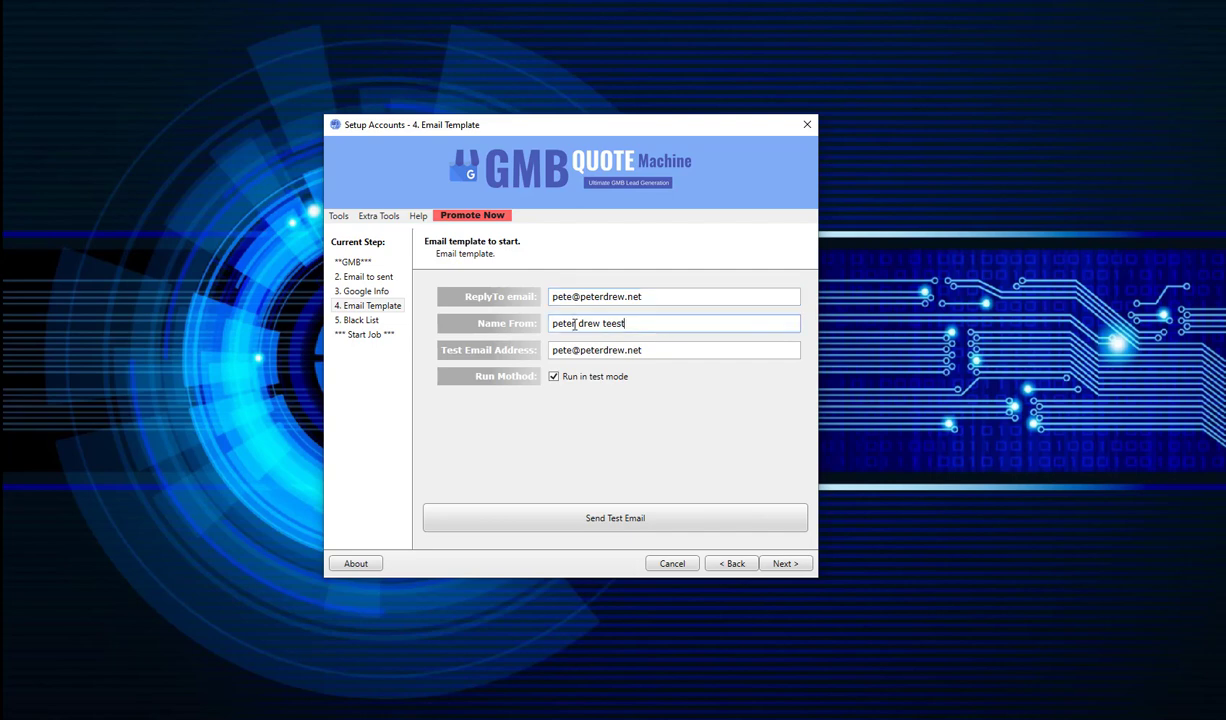
# - Correct the Name From sender field and send a test email with the template
pyautogui.tripleClick(672, 324)
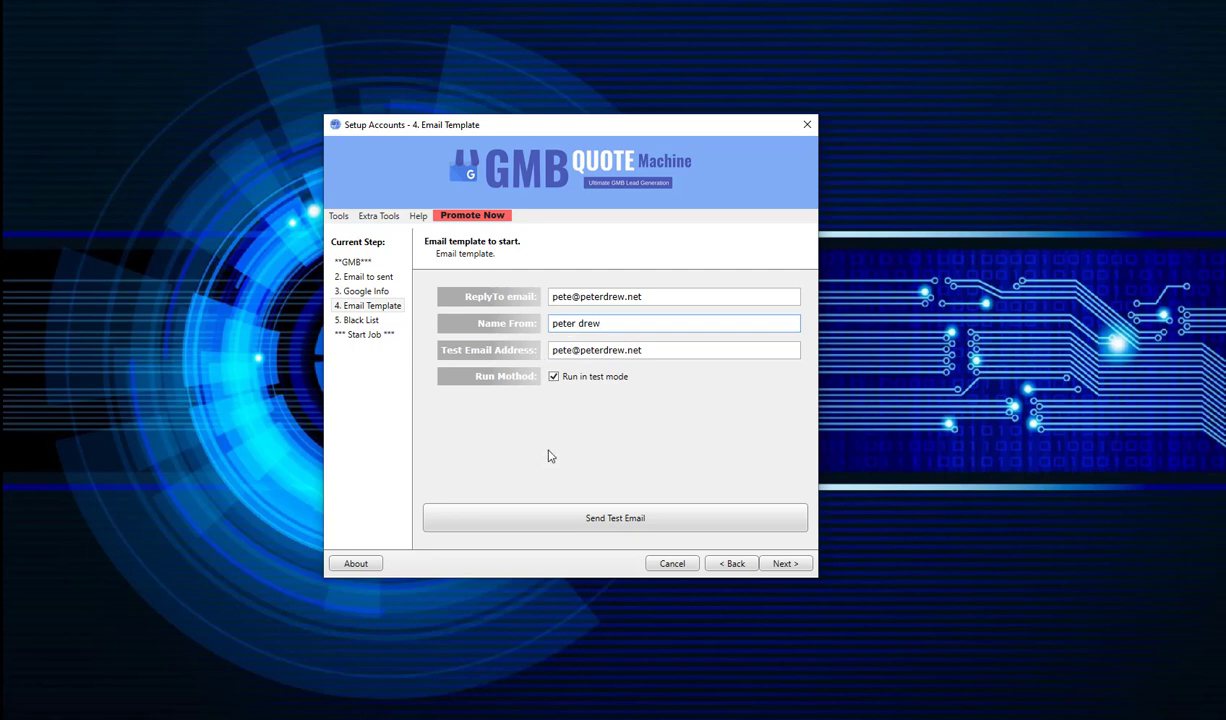
pyautogui.moveTo(544, 420)
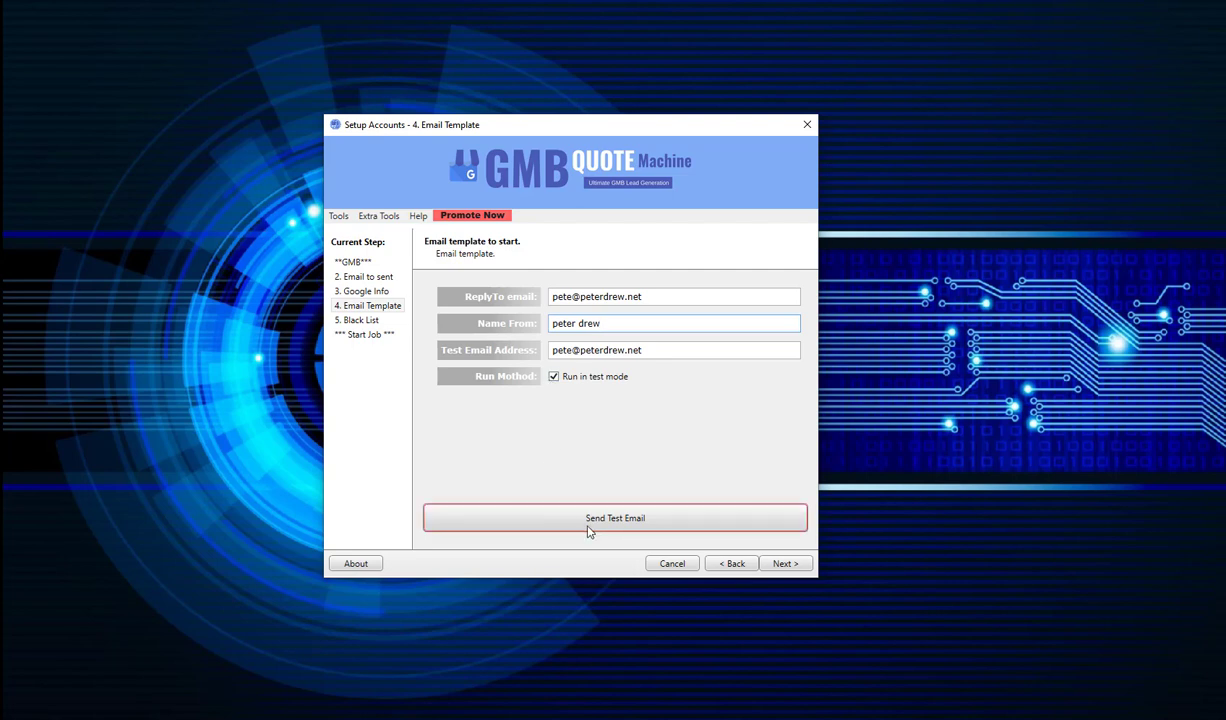
pyautogui.click(730, 564)
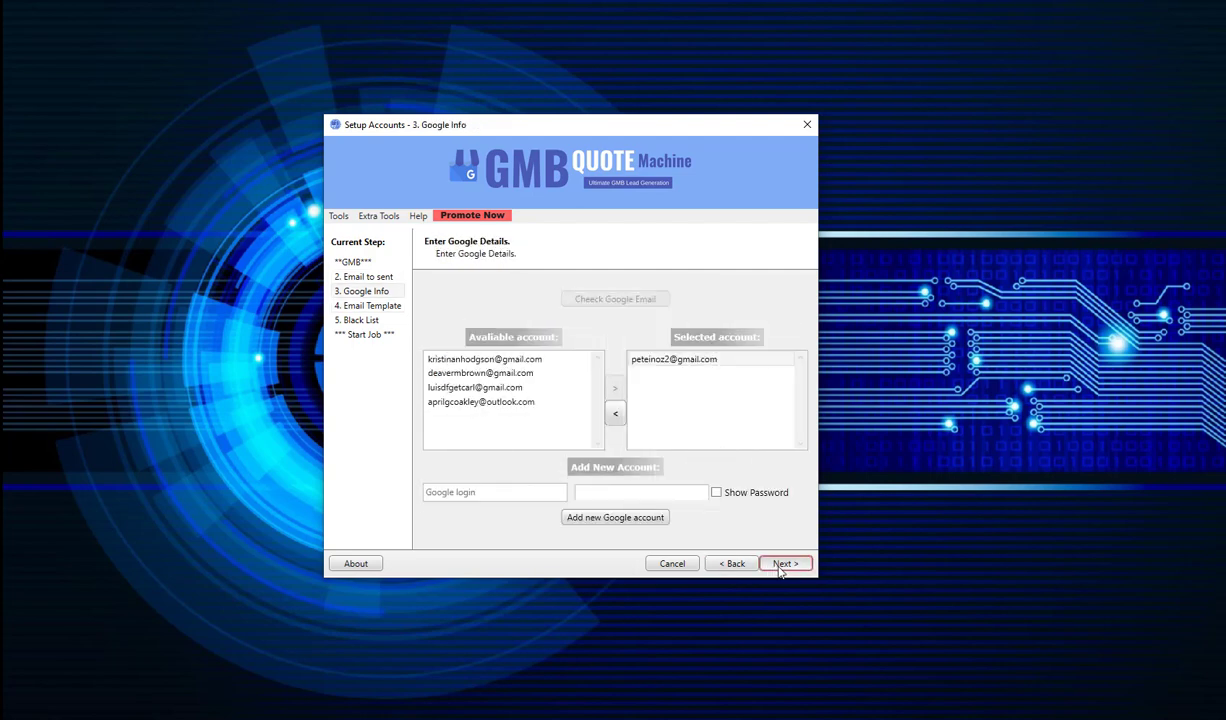
pyautogui.click(784, 564)
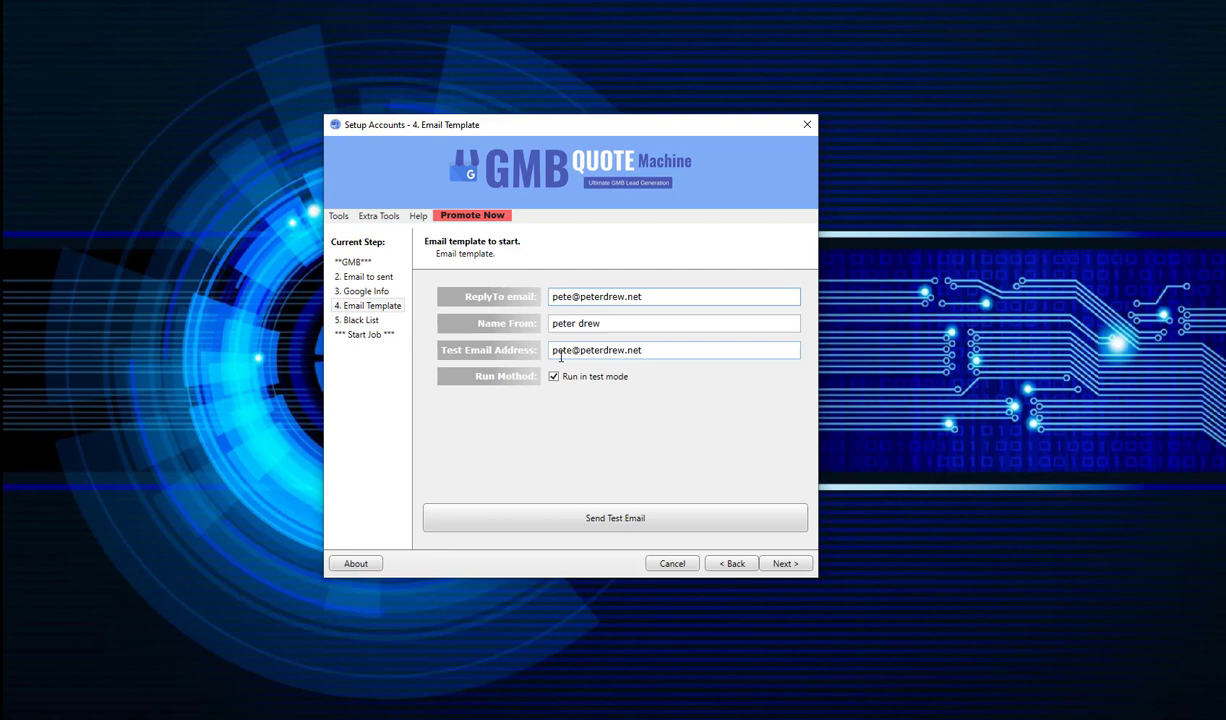
# - Edit the test email address, turn off test-mode sending and continue to the black-list step
pyautogui.doubleClick(562, 350)
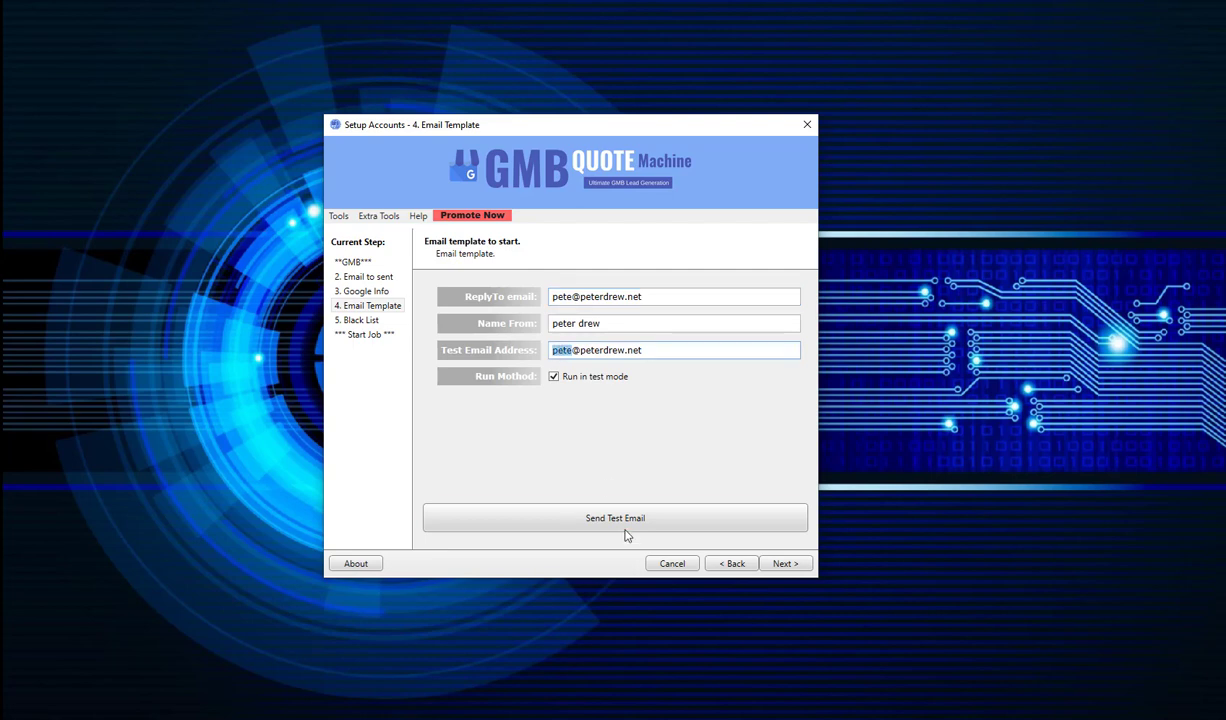
pyautogui.moveTo(634, 420)
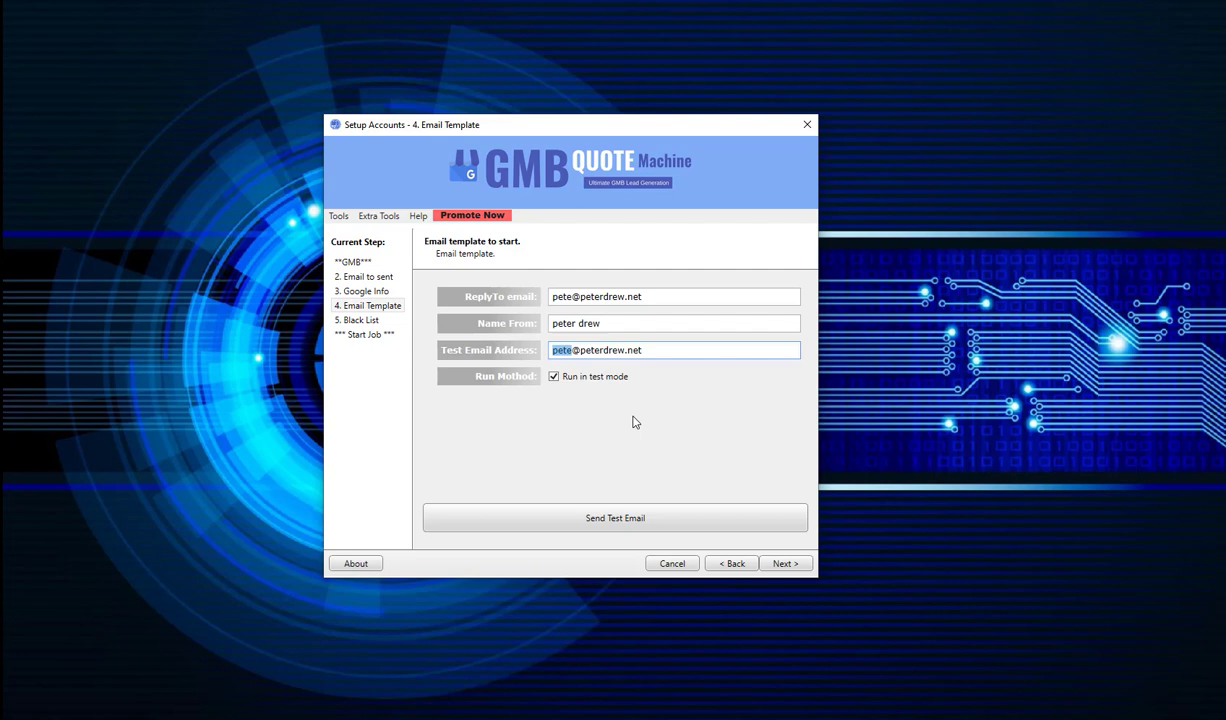
pyautogui.moveTo(592, 388)
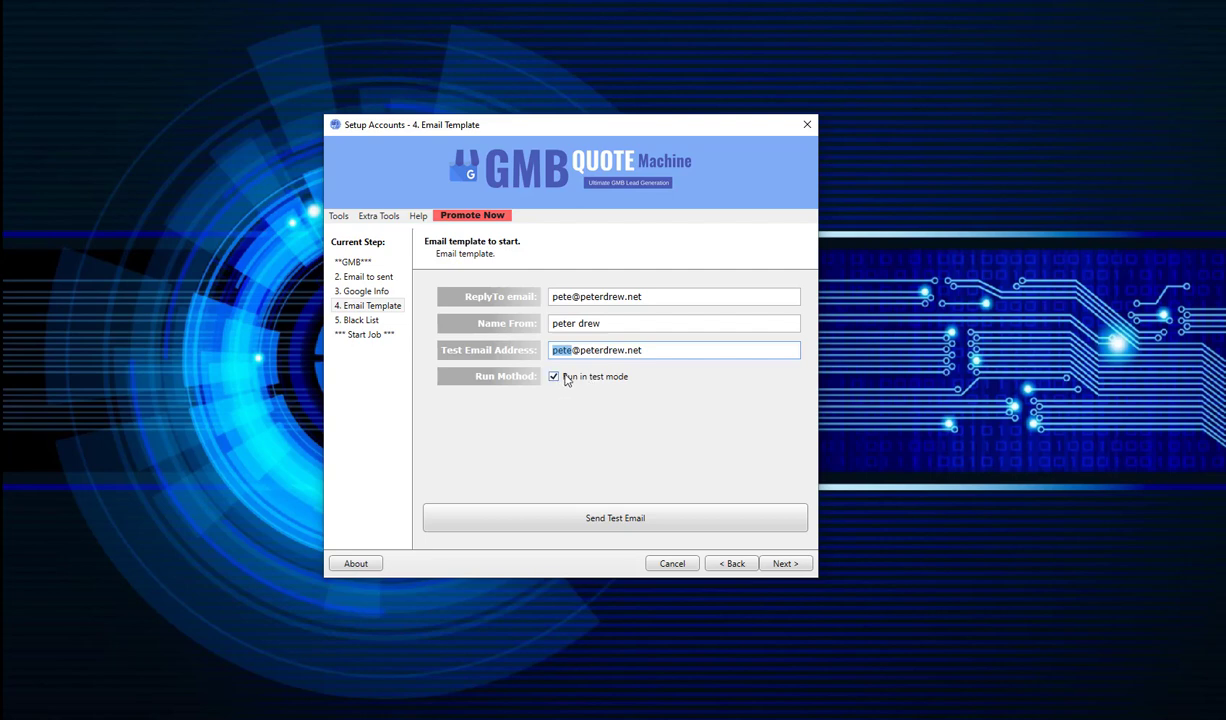
pyautogui.moveTo(568, 382)
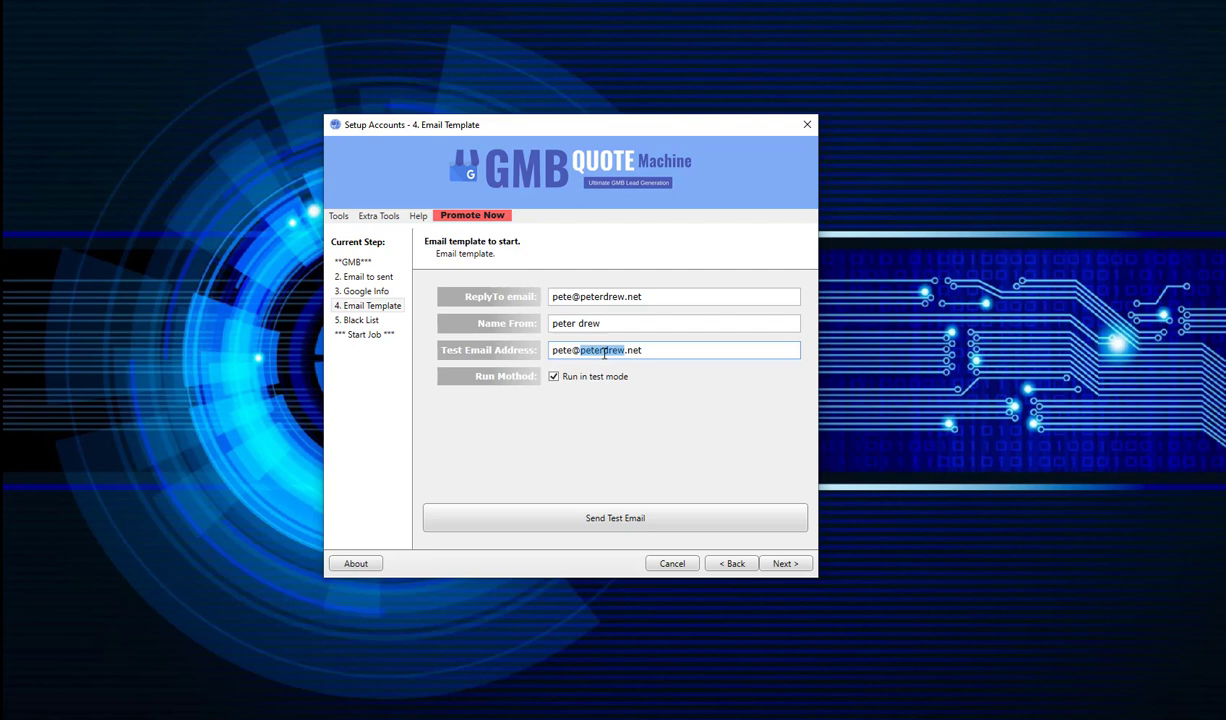
pyautogui.click(552, 376)
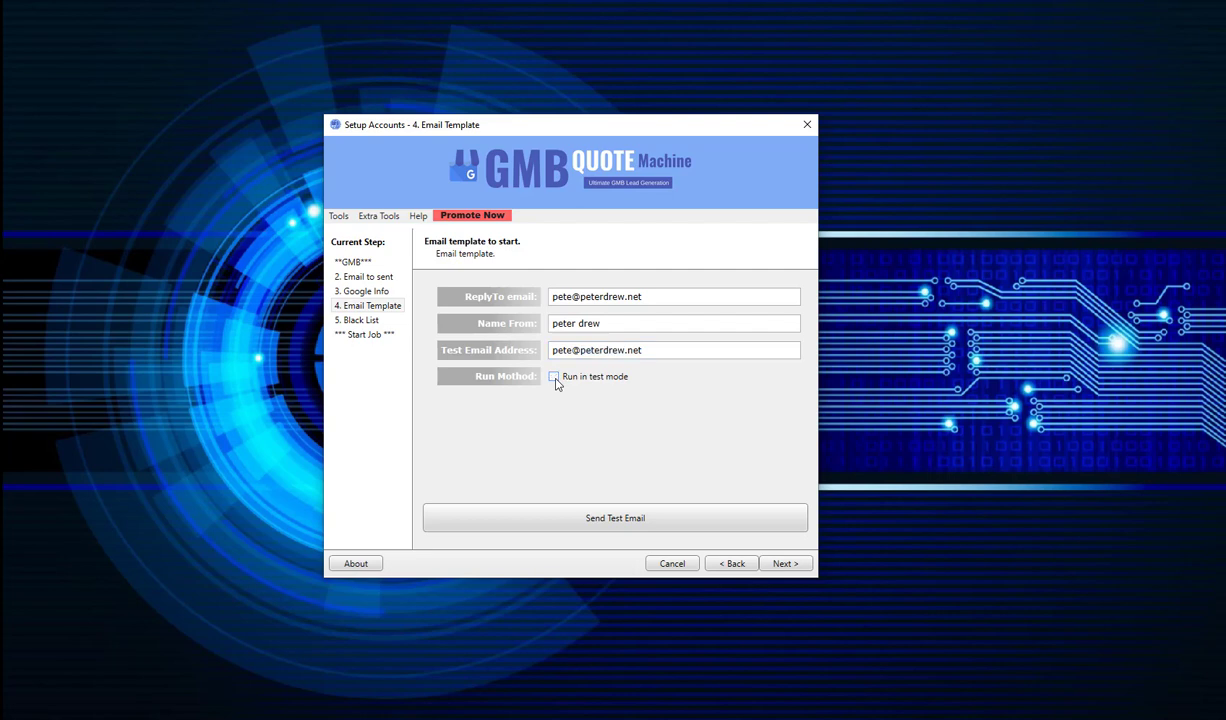
pyautogui.click(784, 564)
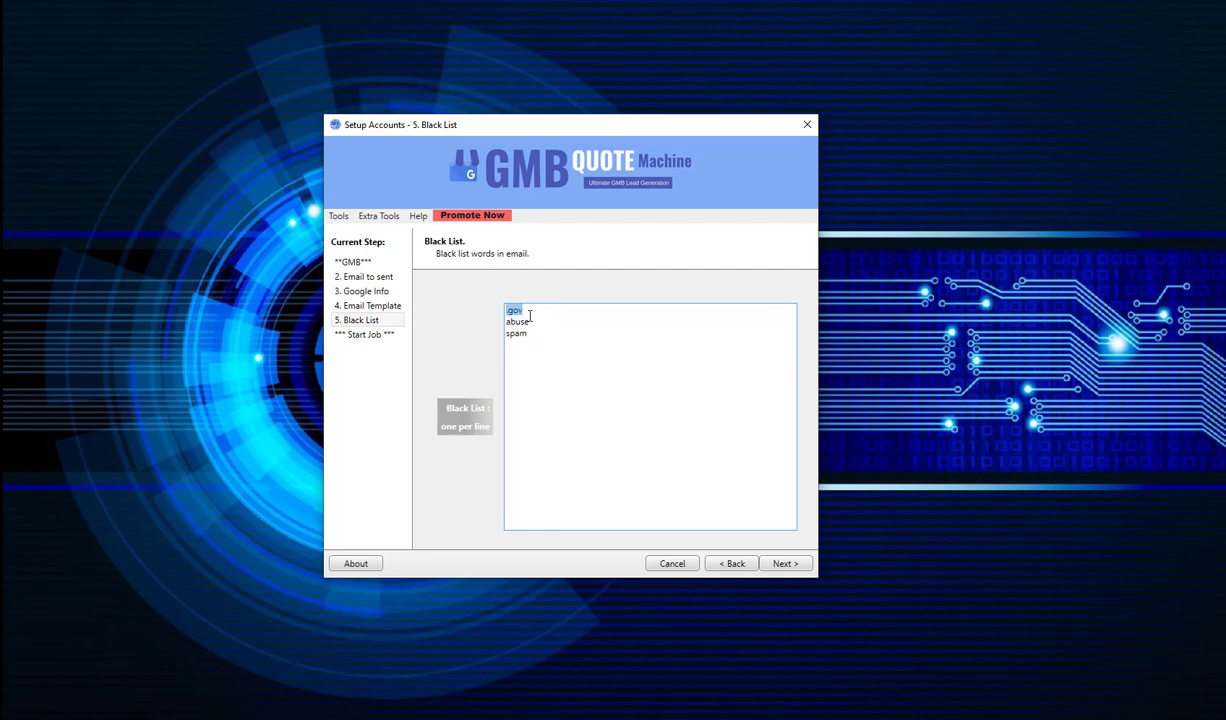
pyautogui.moveTo(544, 316)
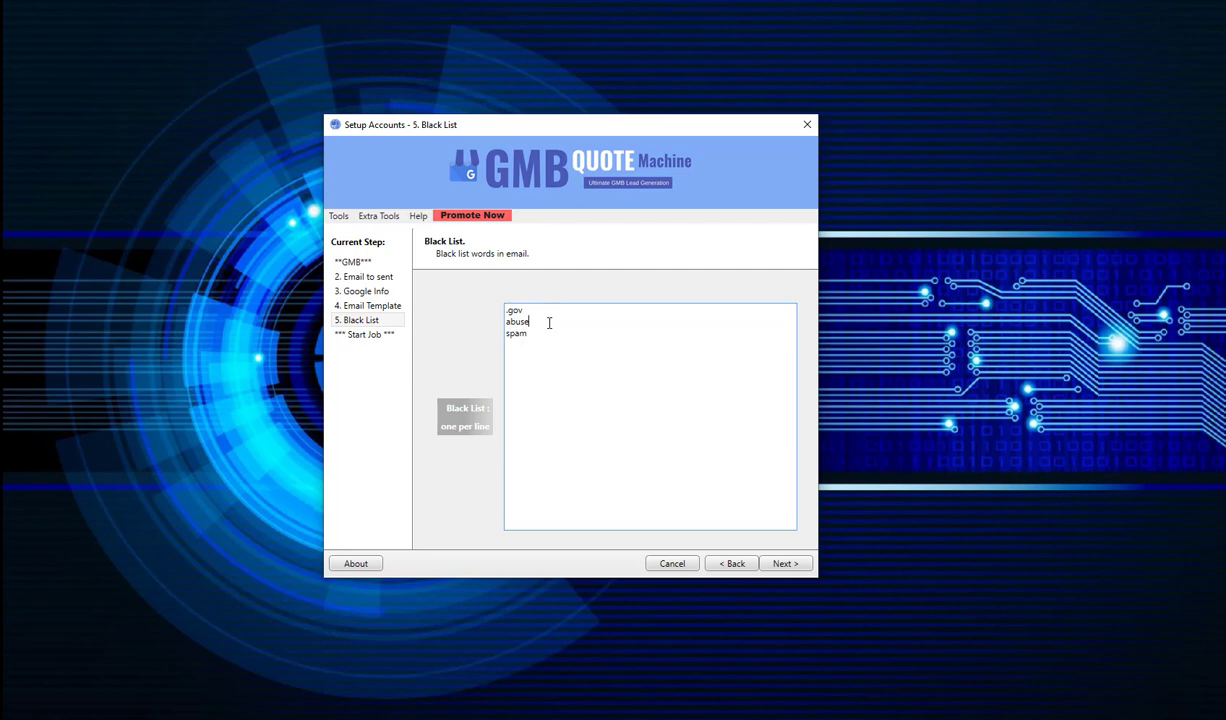
# - Review the blacklist words abuse and spam, then advance to the Start Job step
pyautogui.doubleClick(516, 320)
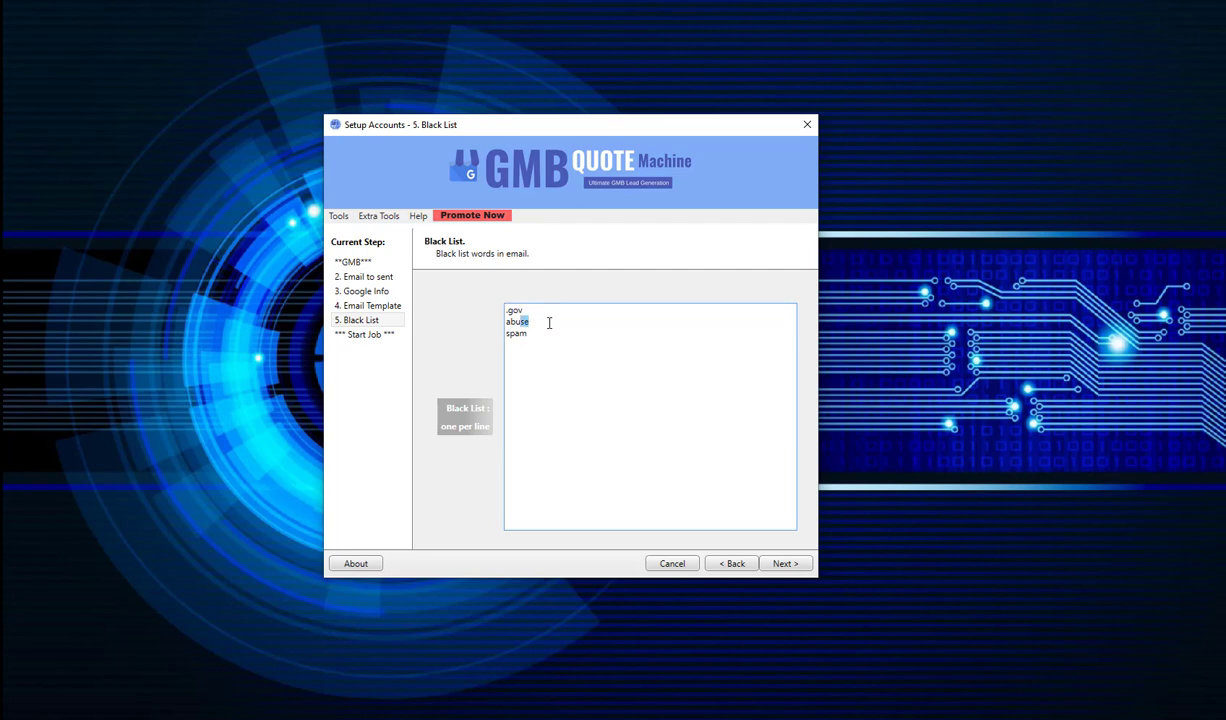
pyautogui.doubleClick(516, 332)
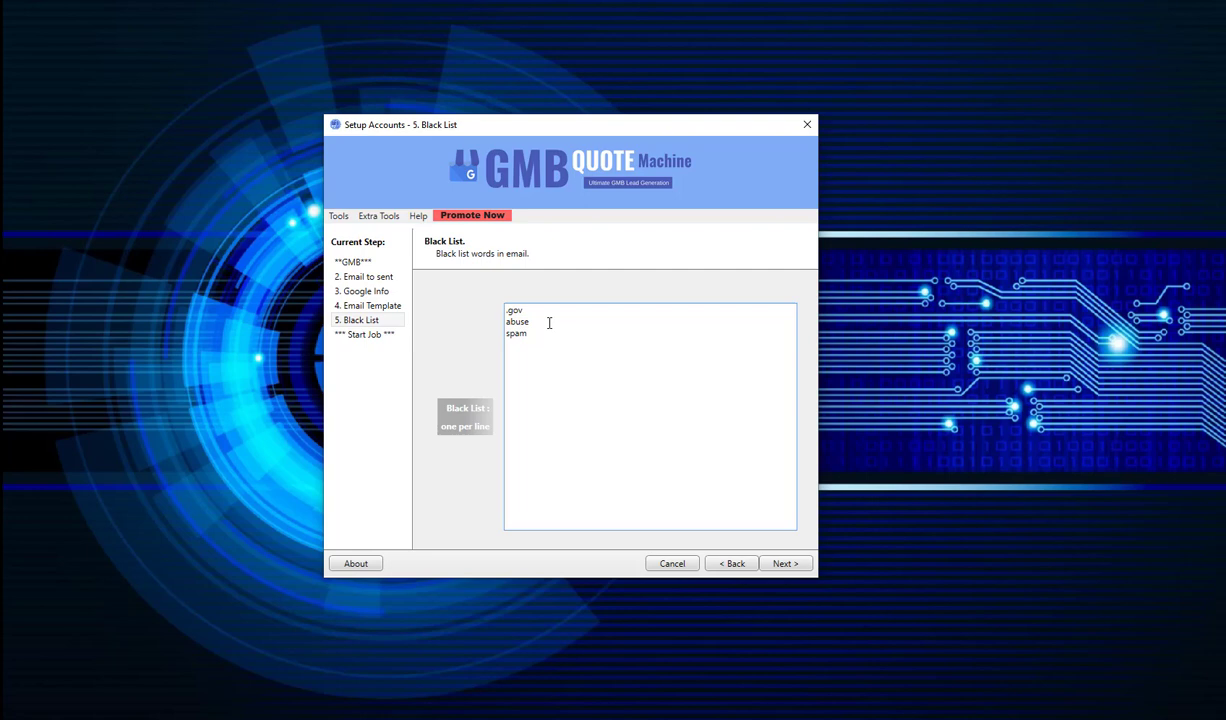
pyautogui.moveTo(672, 424)
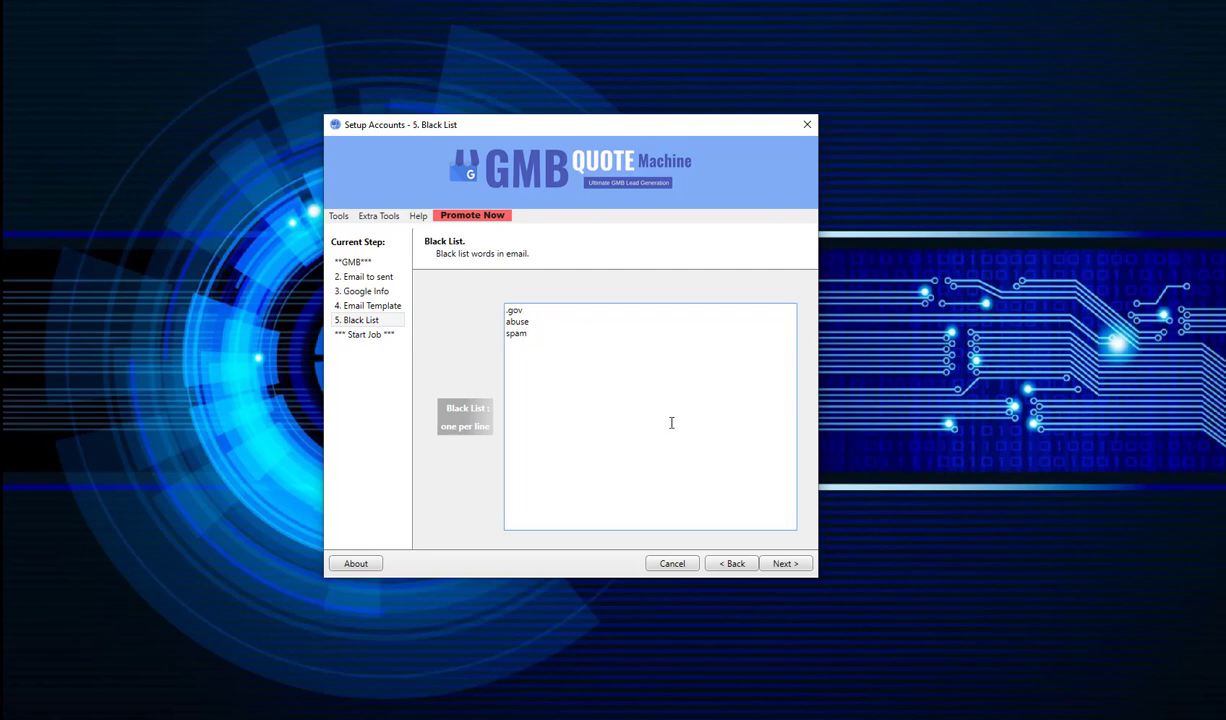
pyautogui.click(784, 564)
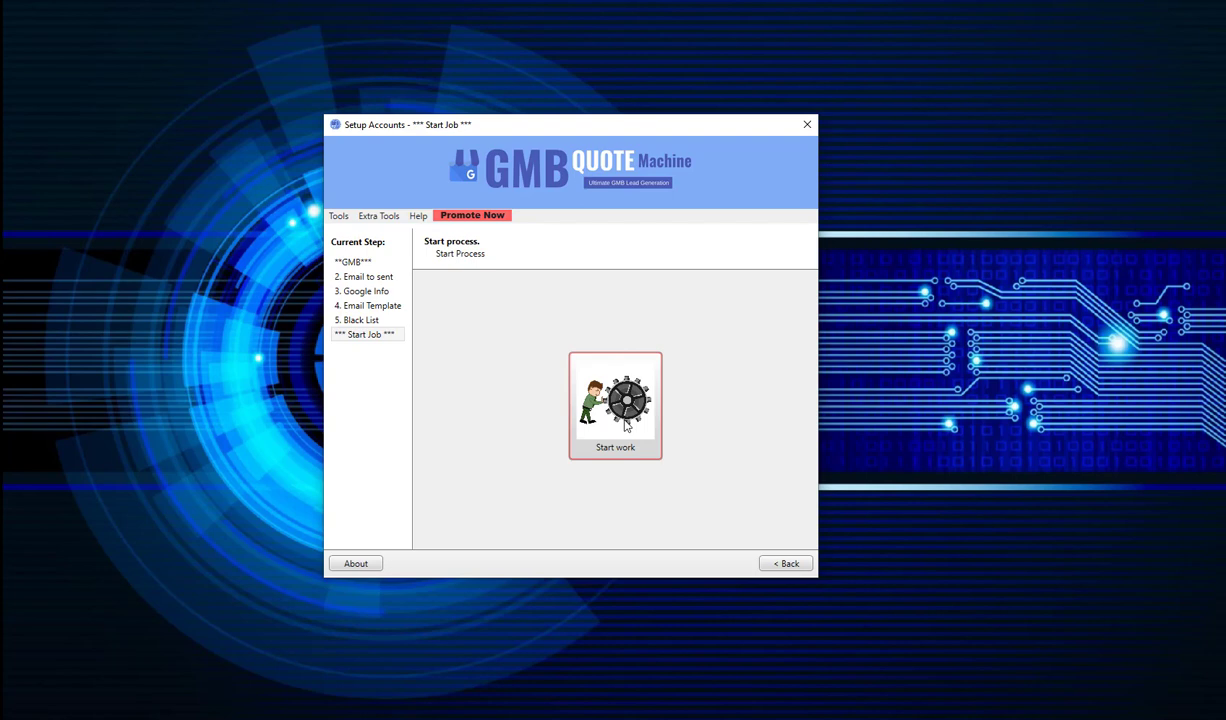
# - Start the work so the tool runs Google Maps searches for the roof repair keywords
pyautogui.click(616, 404)
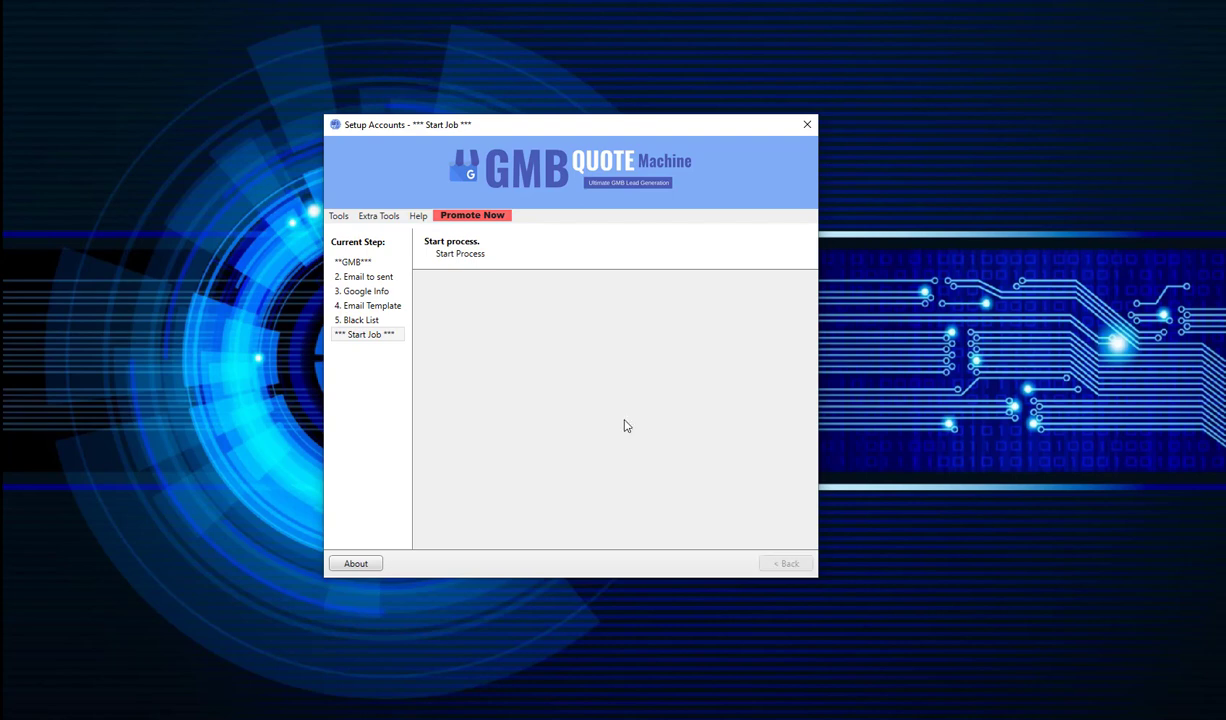
pyautogui.click(460, 252)
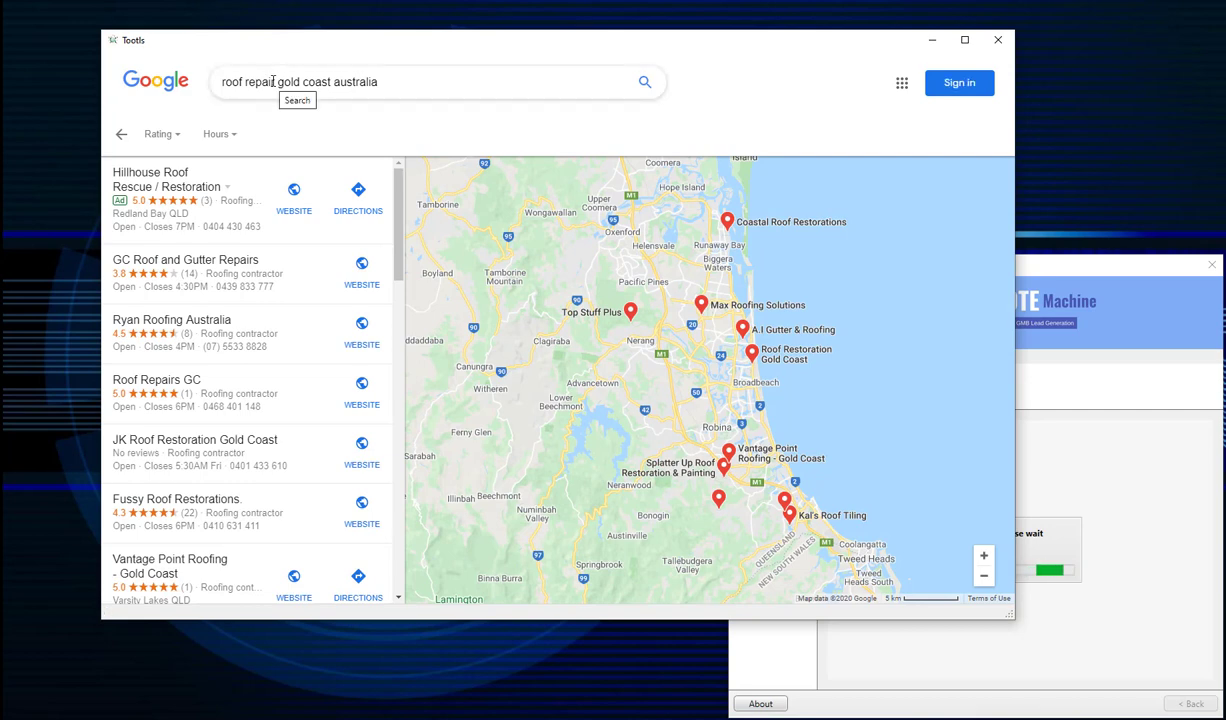
pyautogui.click(168, 180)
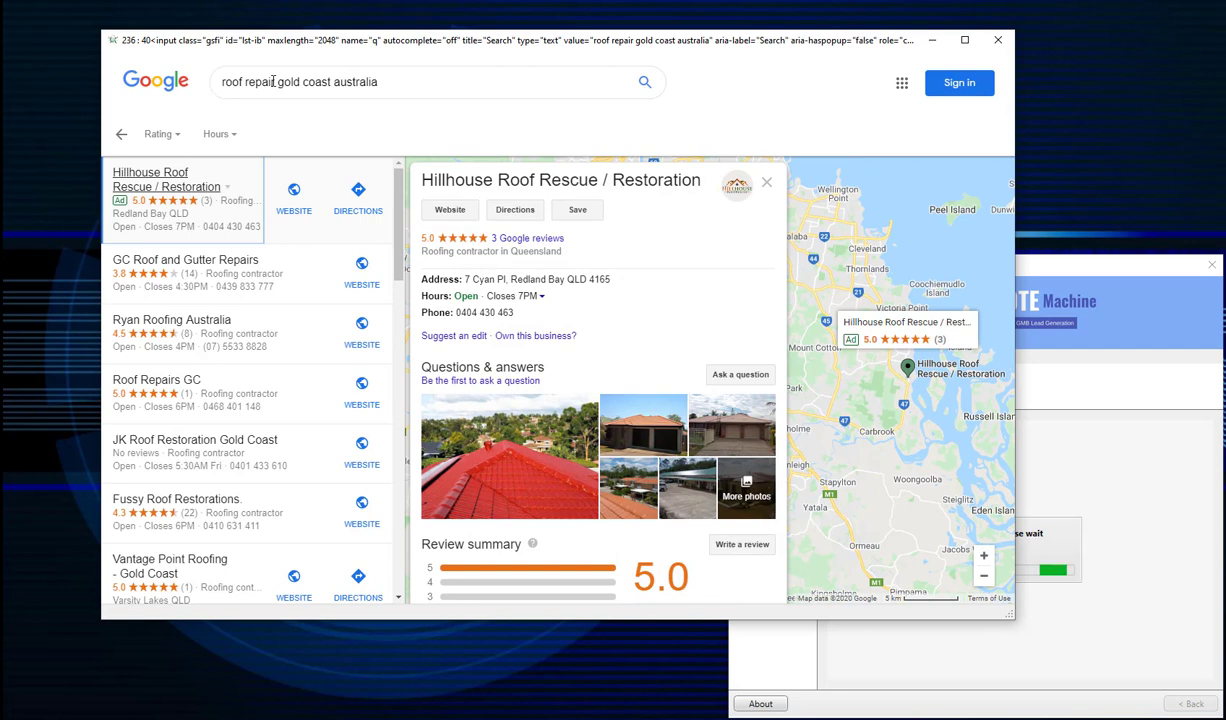
pyautogui.click(184, 260)
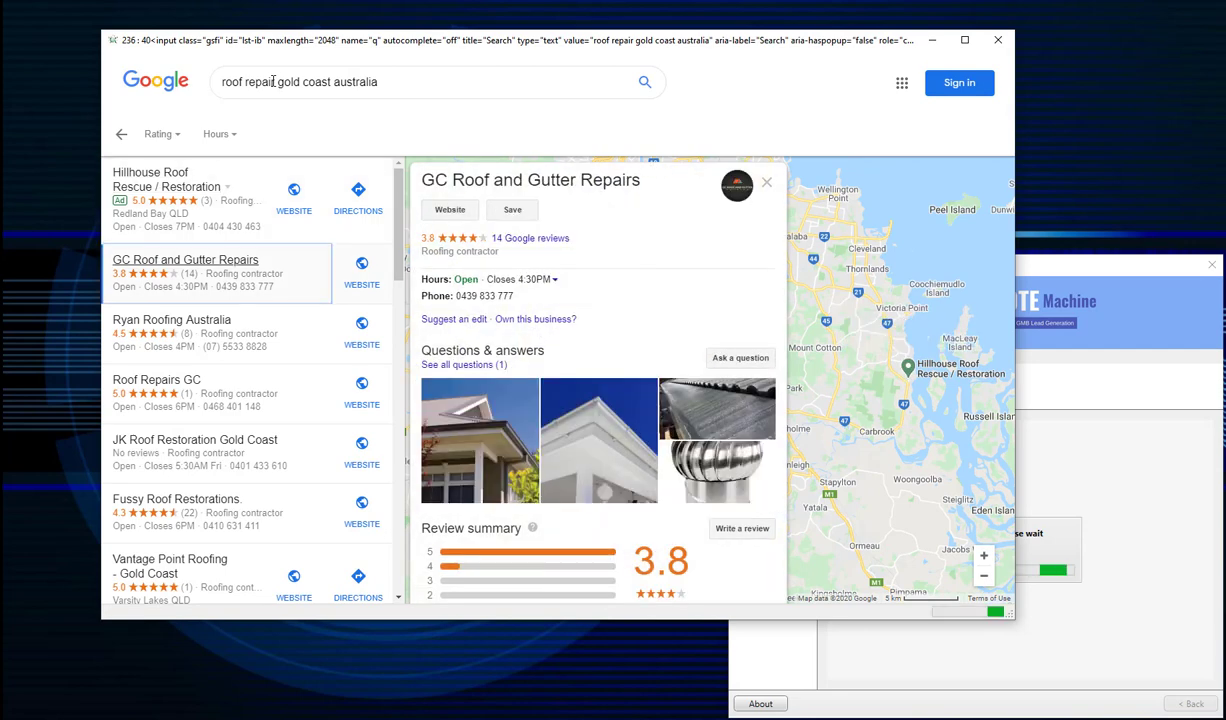
pyautogui.press('Return')
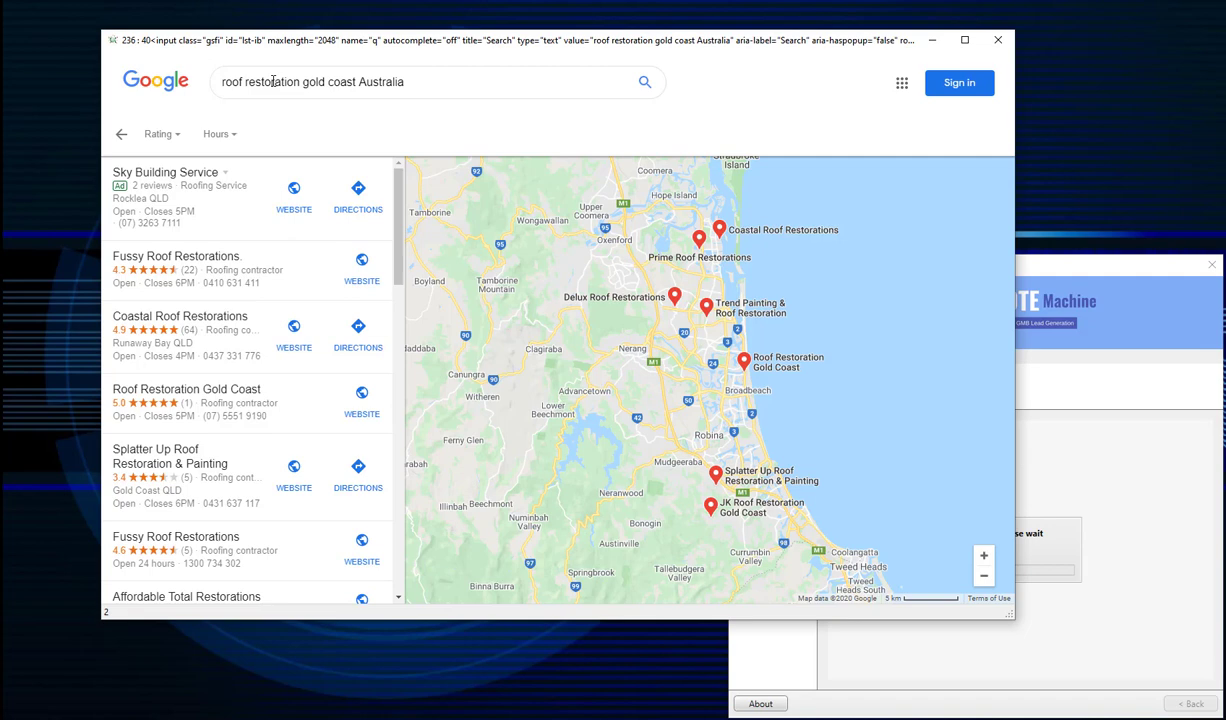
pyautogui.click(164, 172)
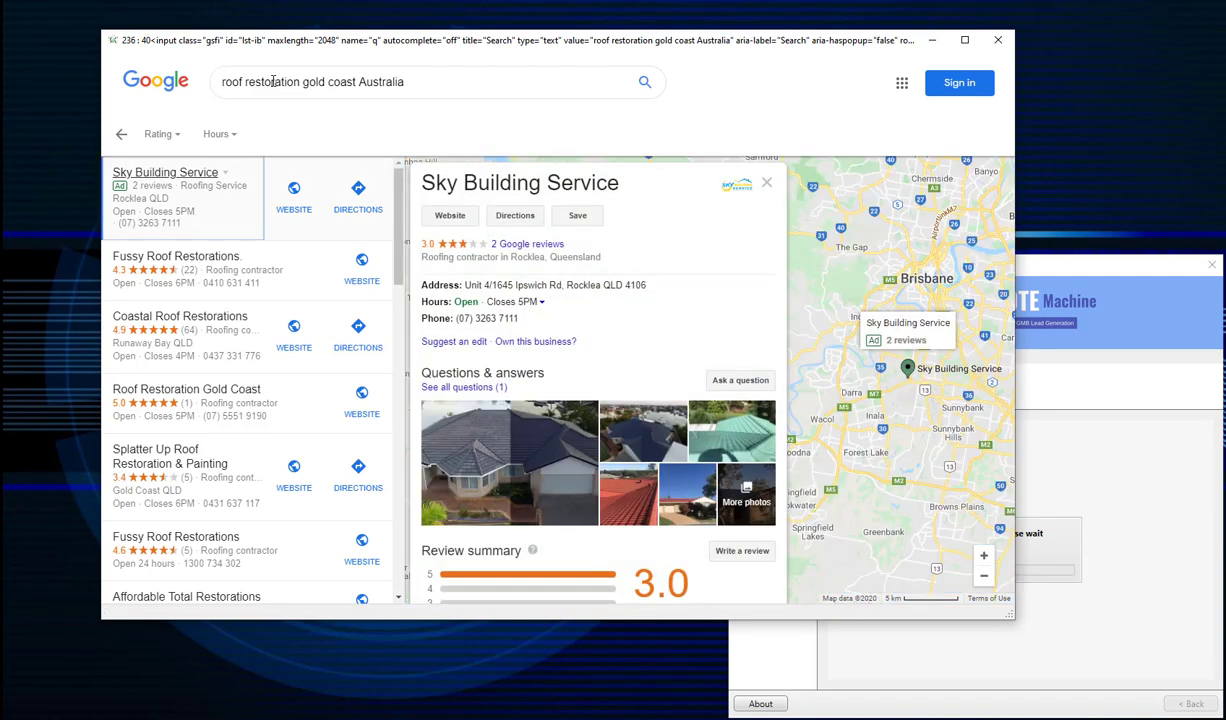
pyautogui.click(176, 256)
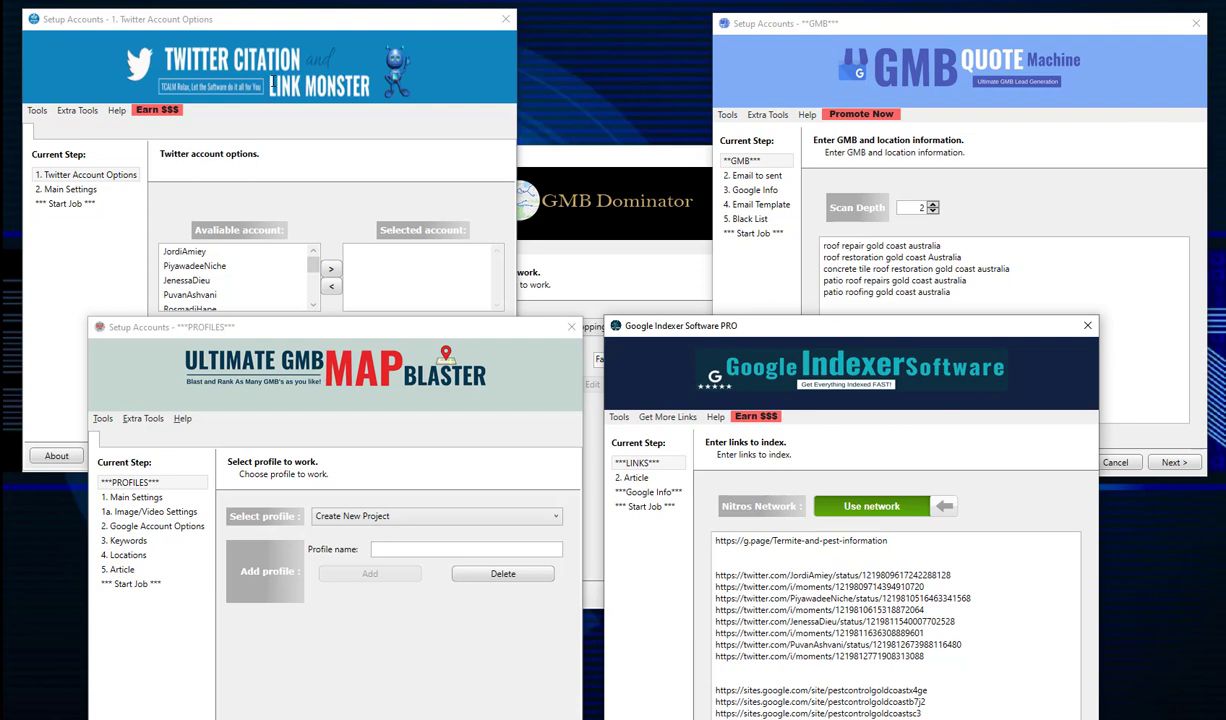
pyautogui.moveTo(96, 196)
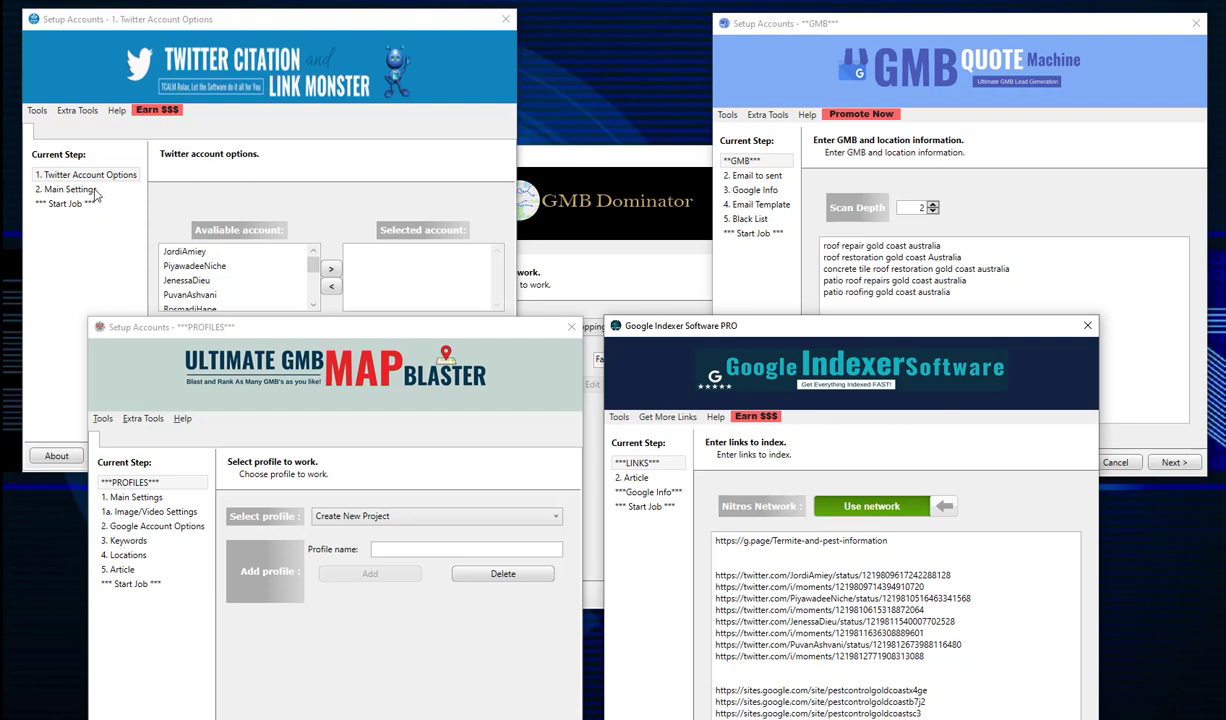
pyautogui.moveTo(368, 348)
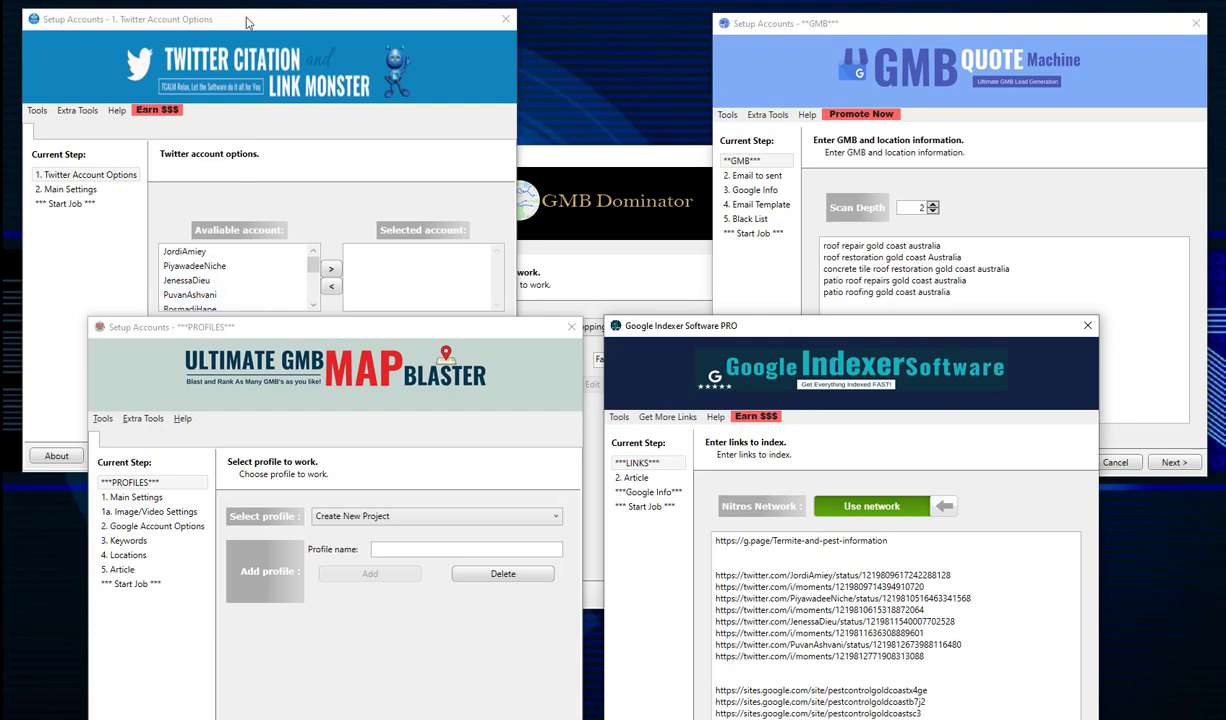
# - Bring the GMB Dominator window to the front over the other lead tools
pyautogui.click(596, 202)
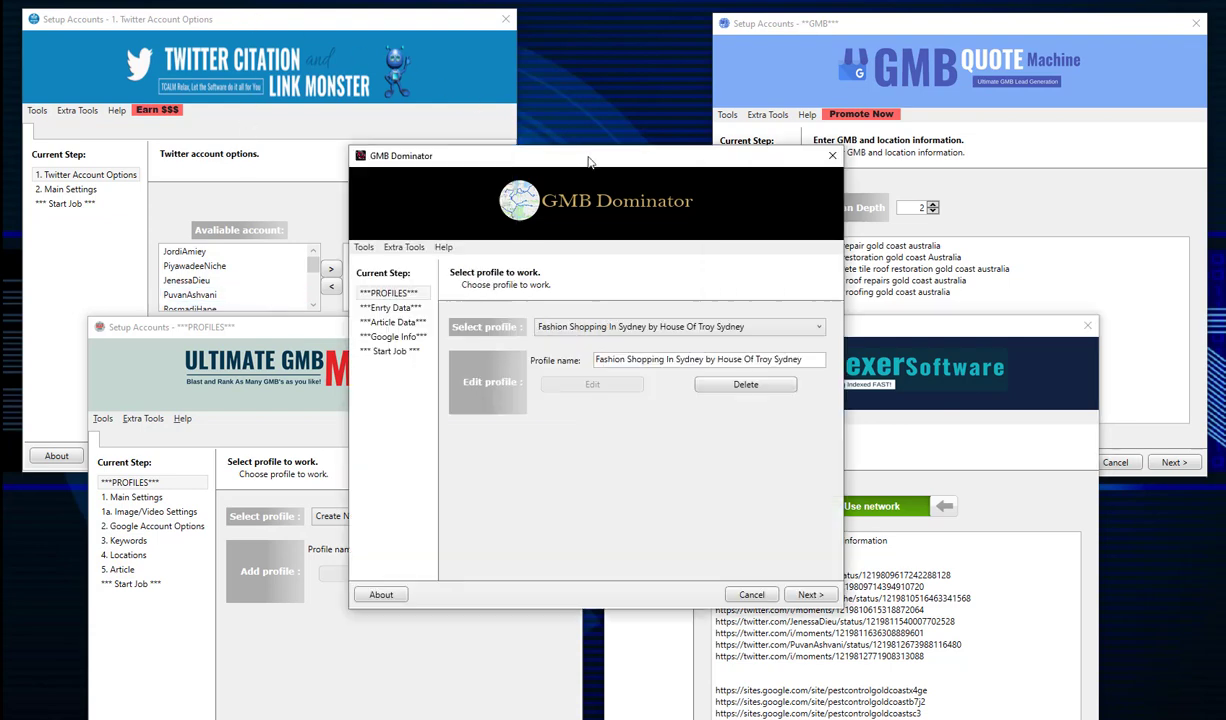